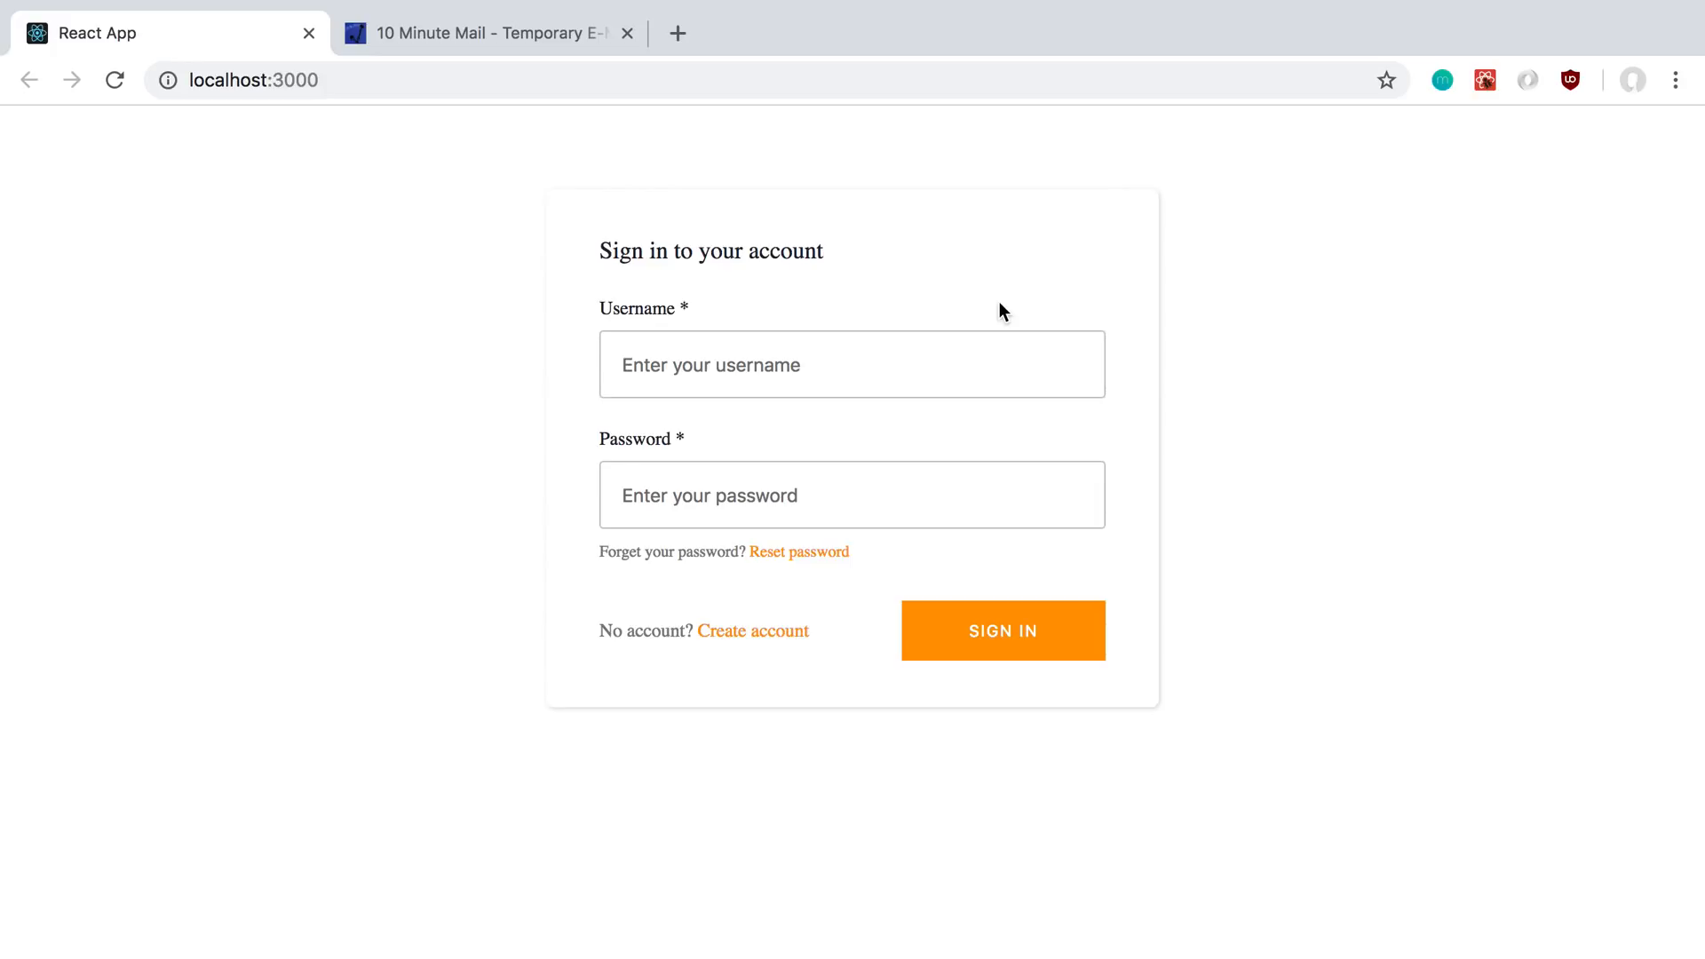
{"action": "mouse_move", "coordinate": [736, 446]}
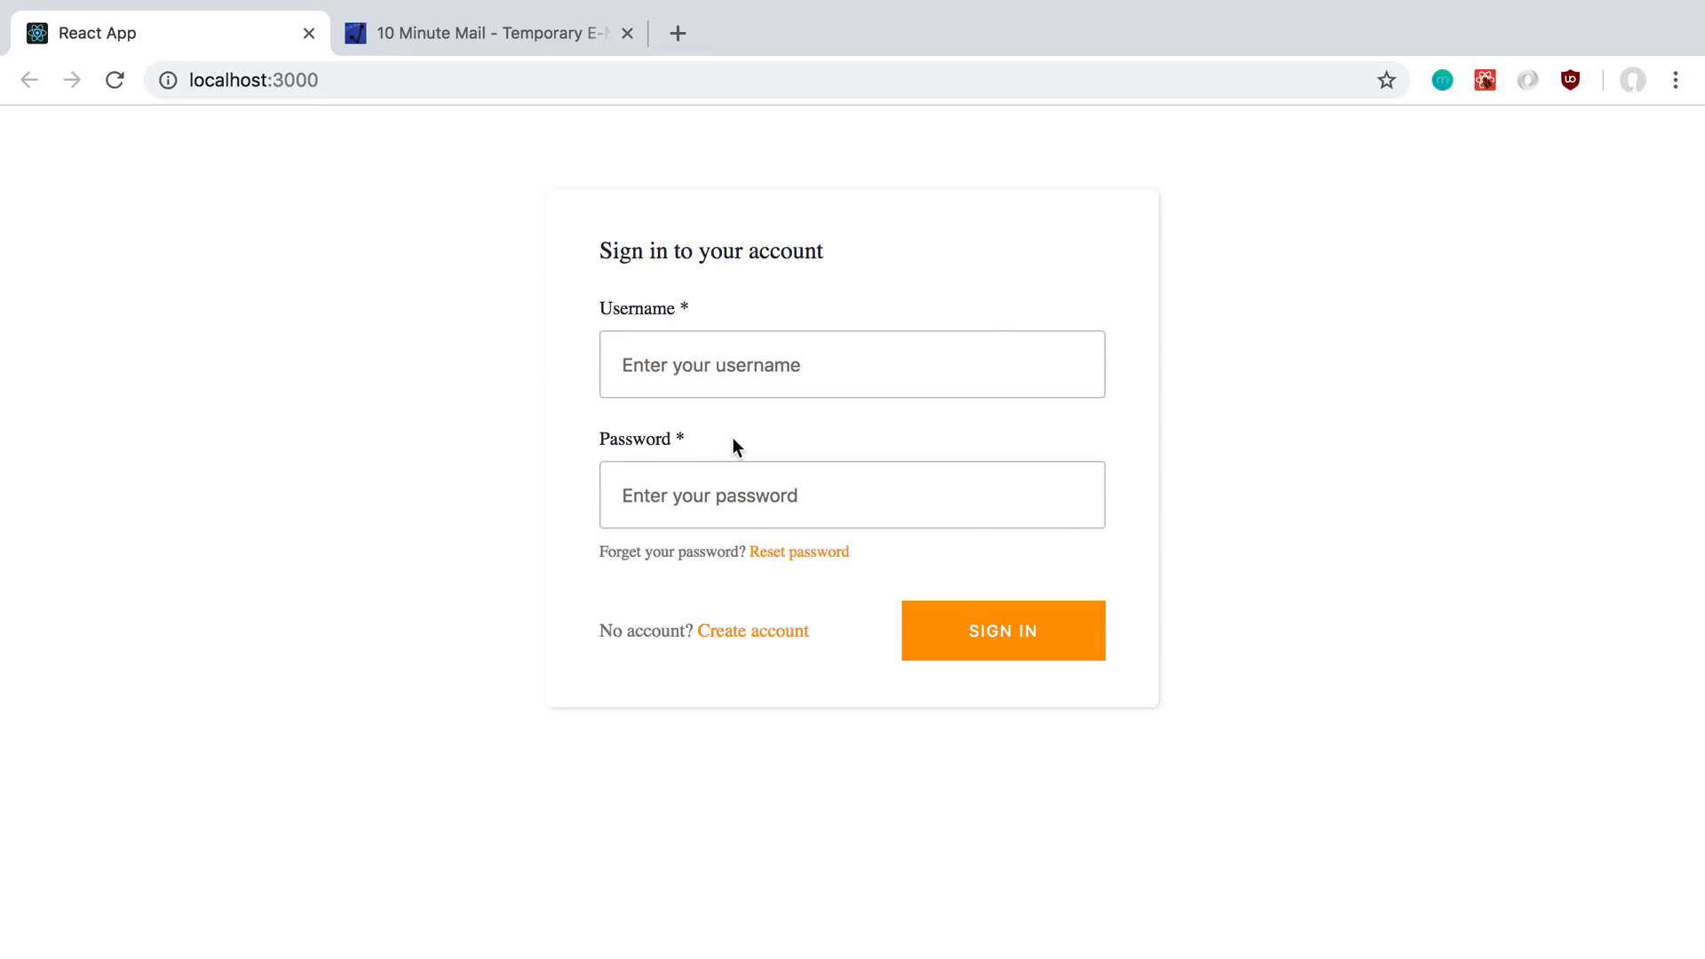
{"action": "mouse_move", "coordinate": [1335, 361]}
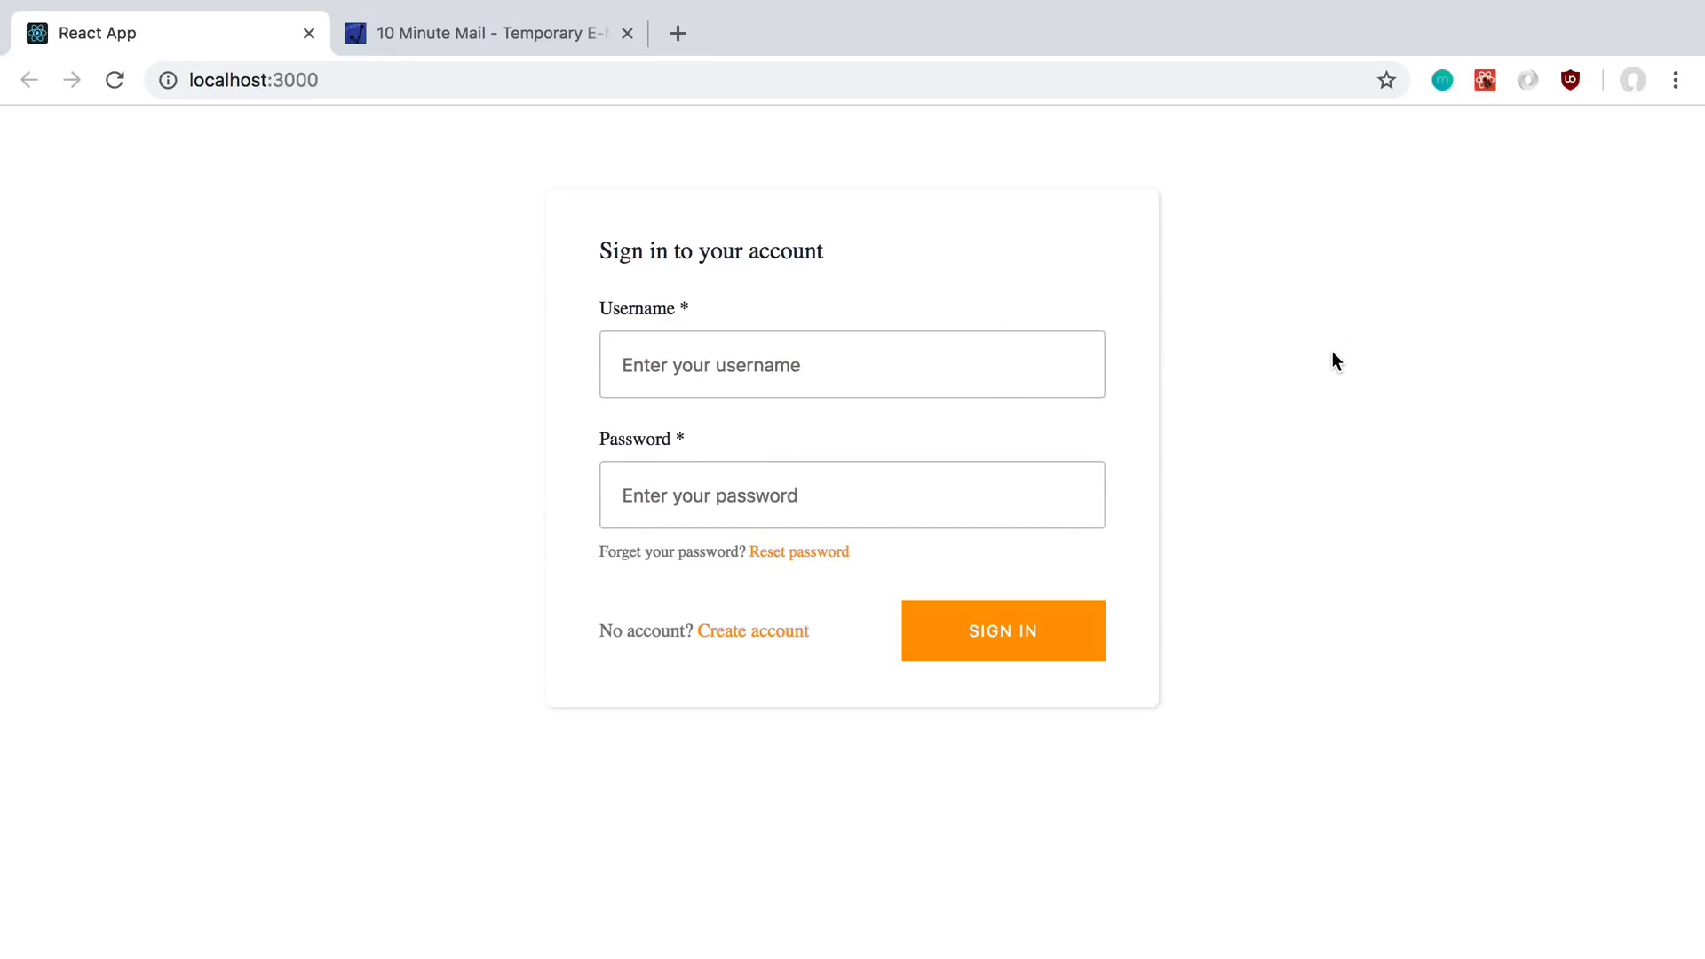
{"action": "mouse_move", "coordinate": [1109, 306]}
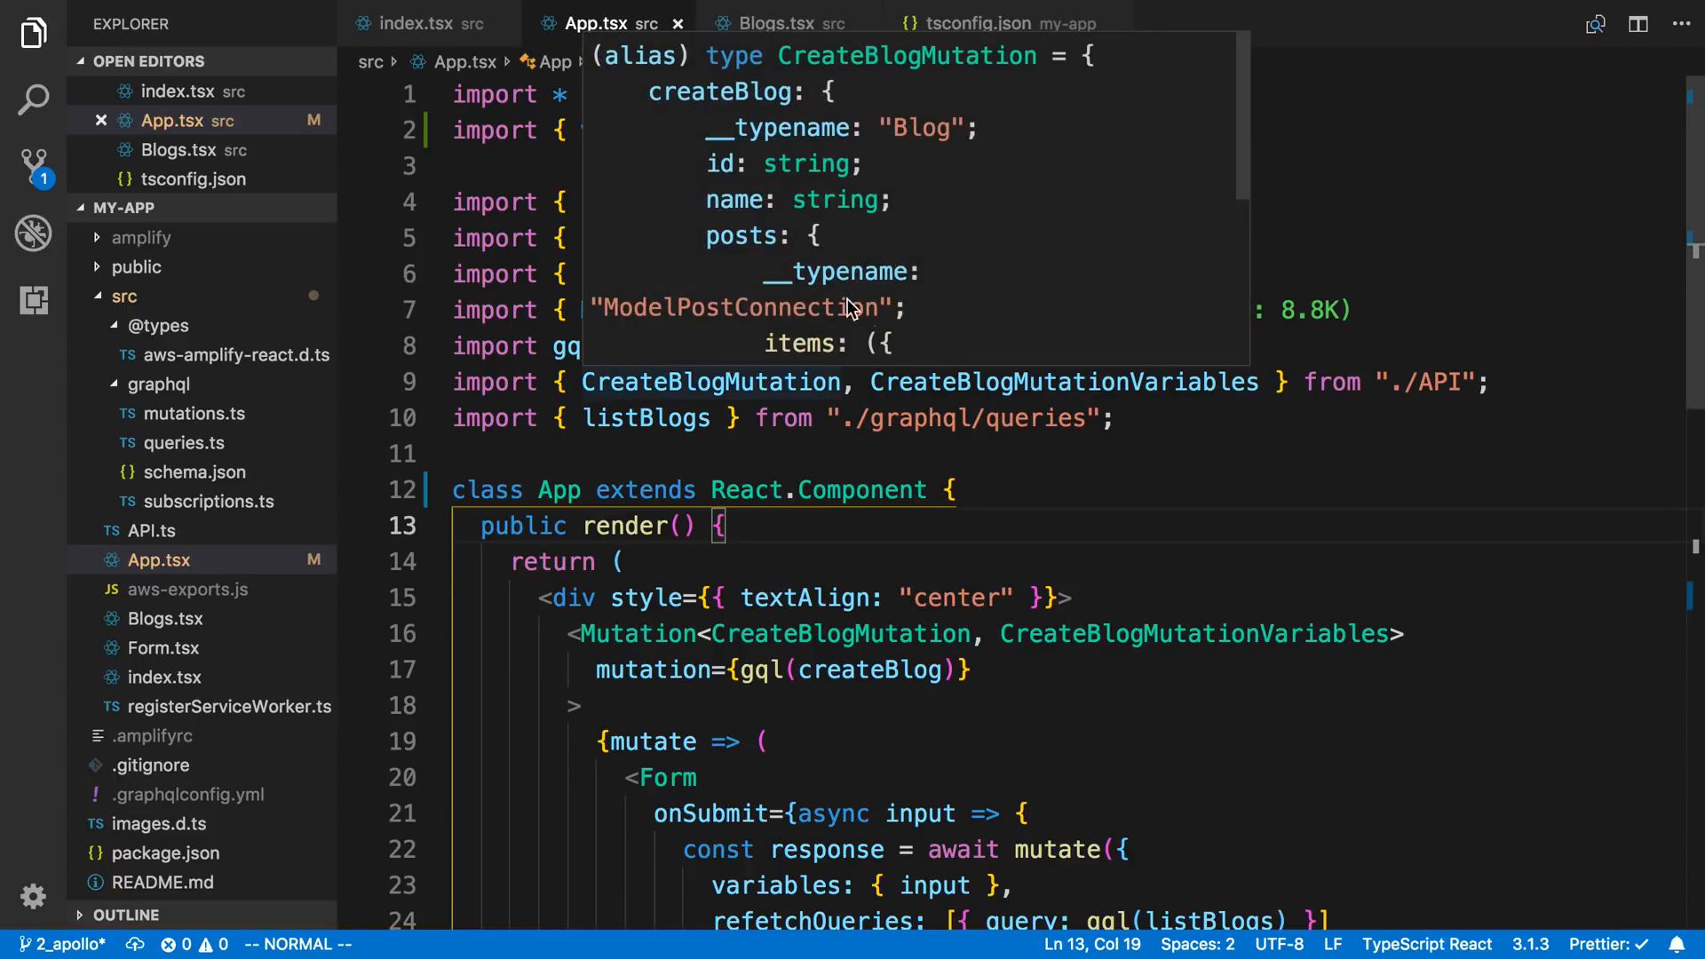
- Cancel amplify add auth and review App.tsx's withAuthenticator import from aws-amplify-react
{"action": "left_click", "coordinate": [953, 454]}
{"action": "type", "text": "amplify add auth"}
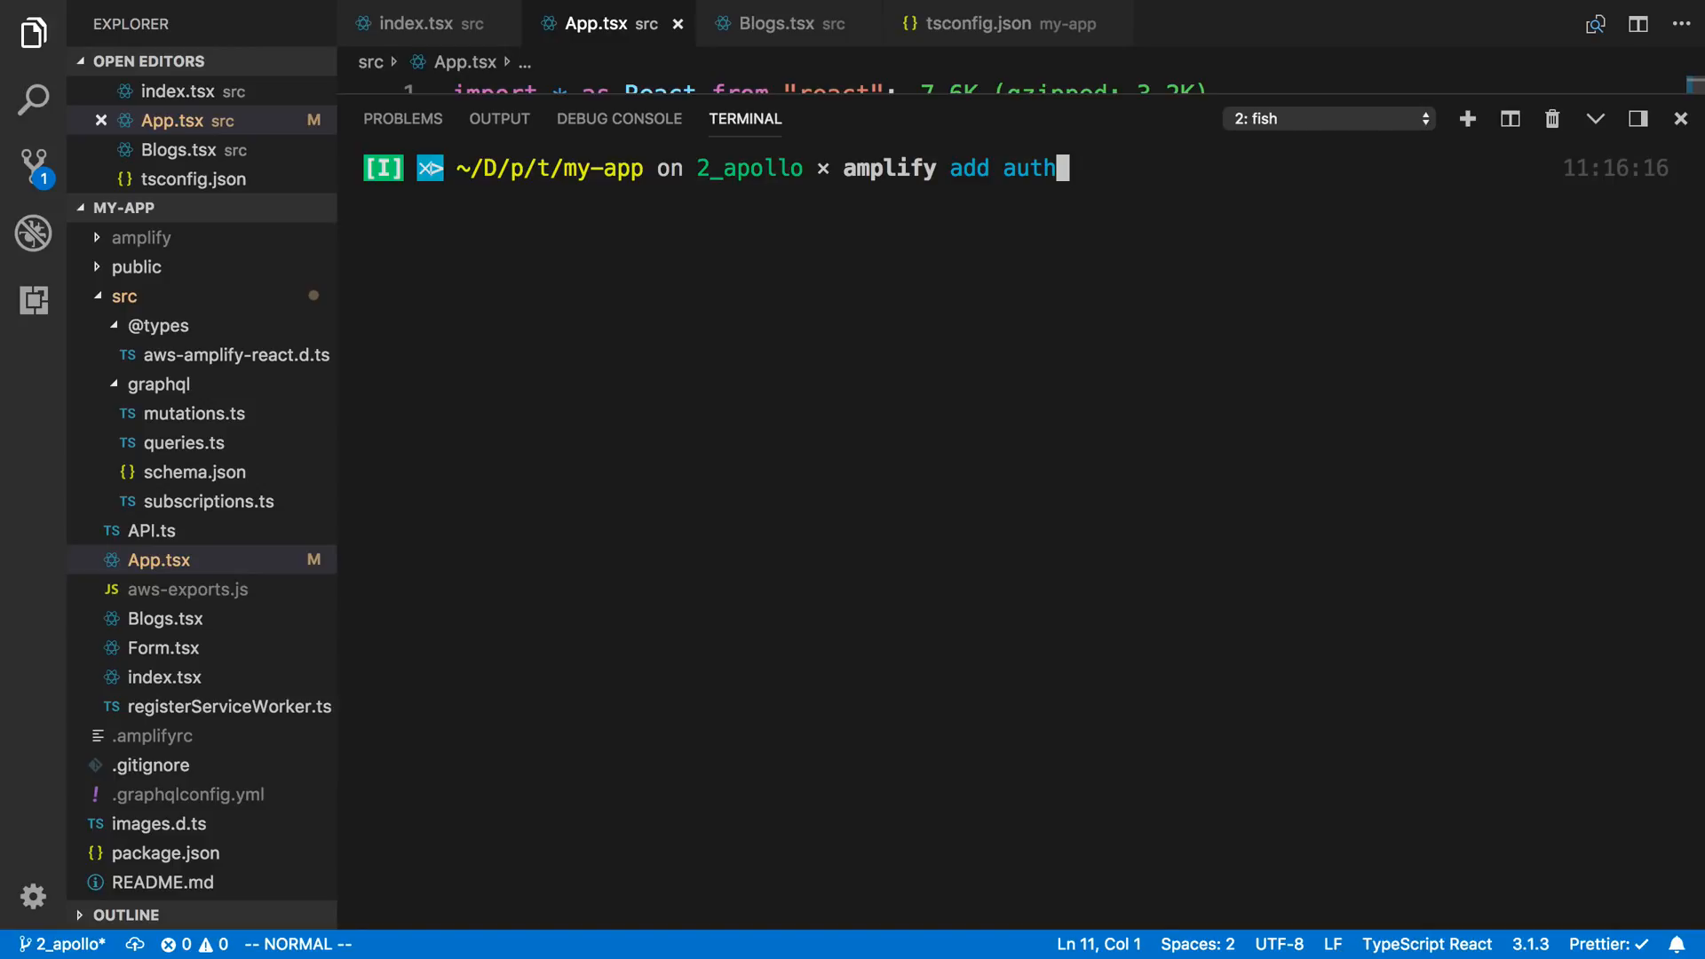
{"action": "key", "text": "ctrl+c"}
{"action": "type", "text": "amplify push"}
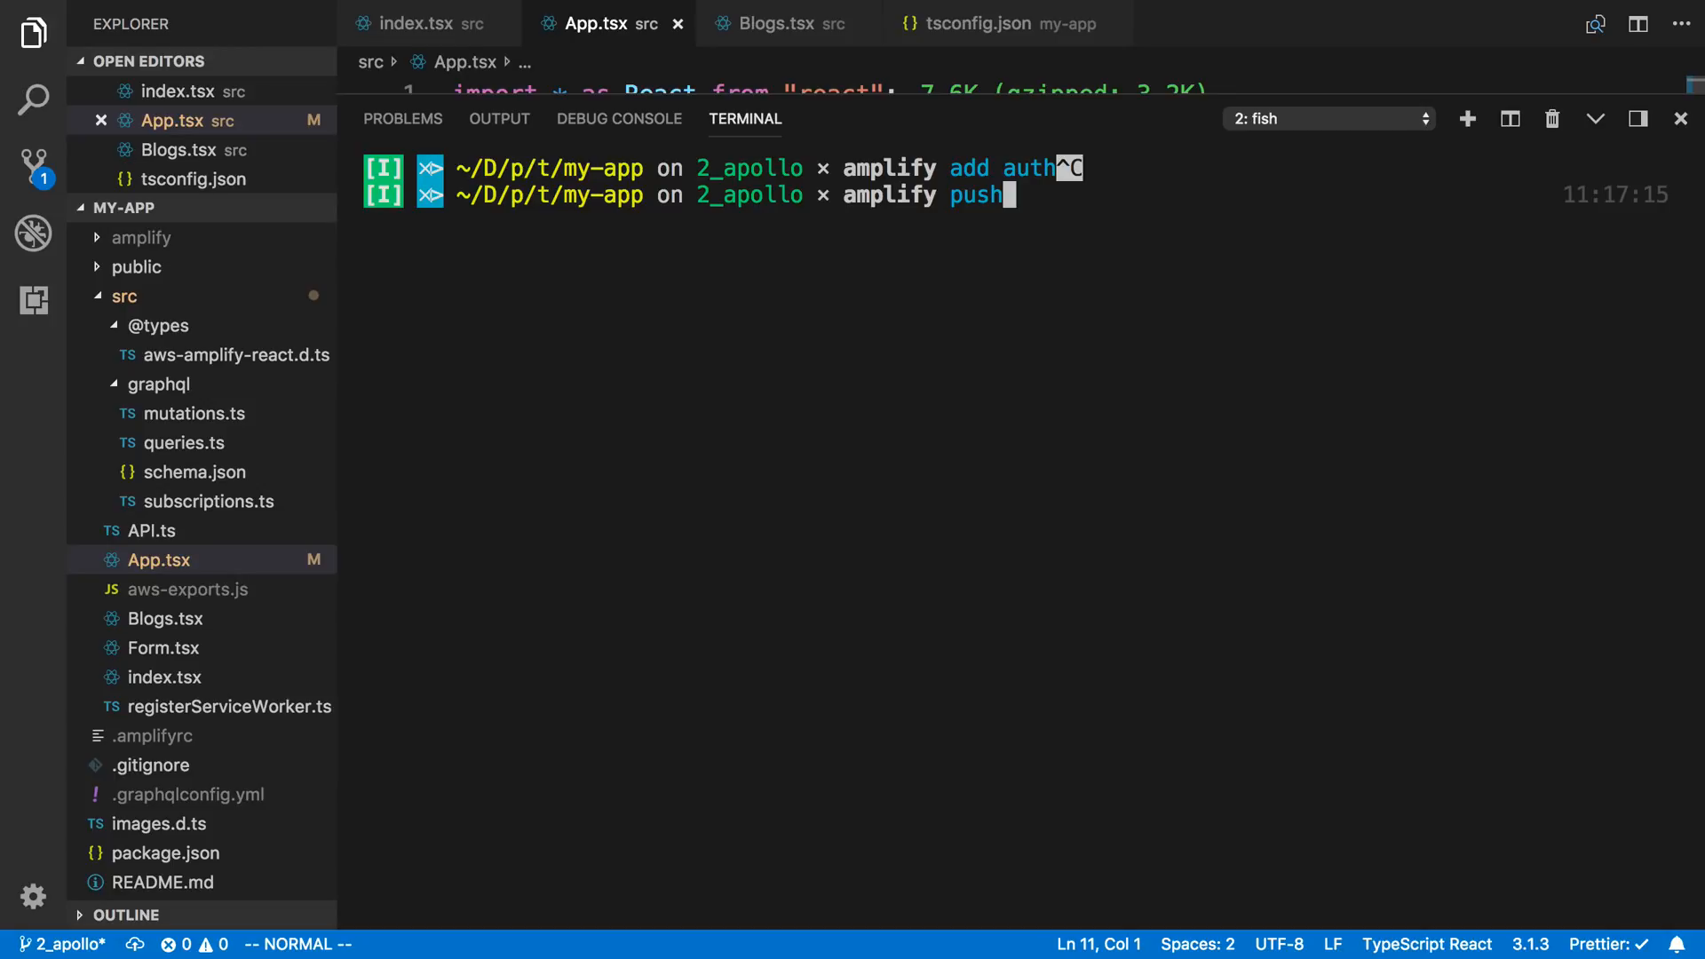
{"action": "left_click", "coordinate": [1680, 118]}
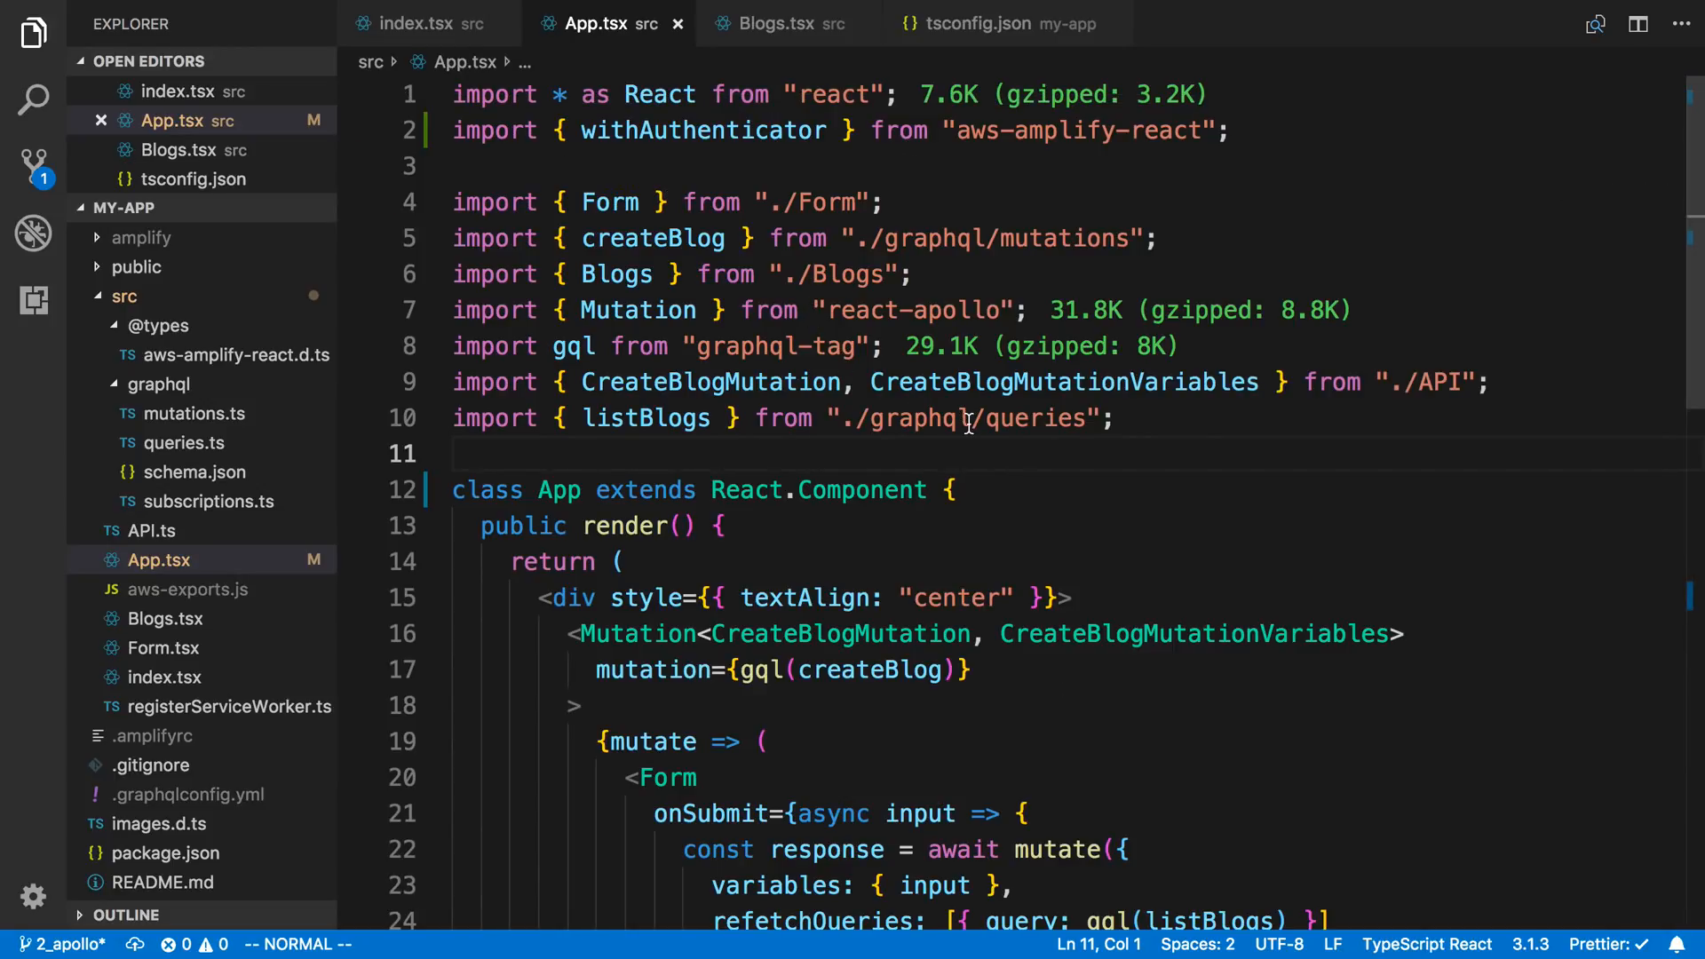
{"action": "mouse_move", "coordinate": [1079, 483]}
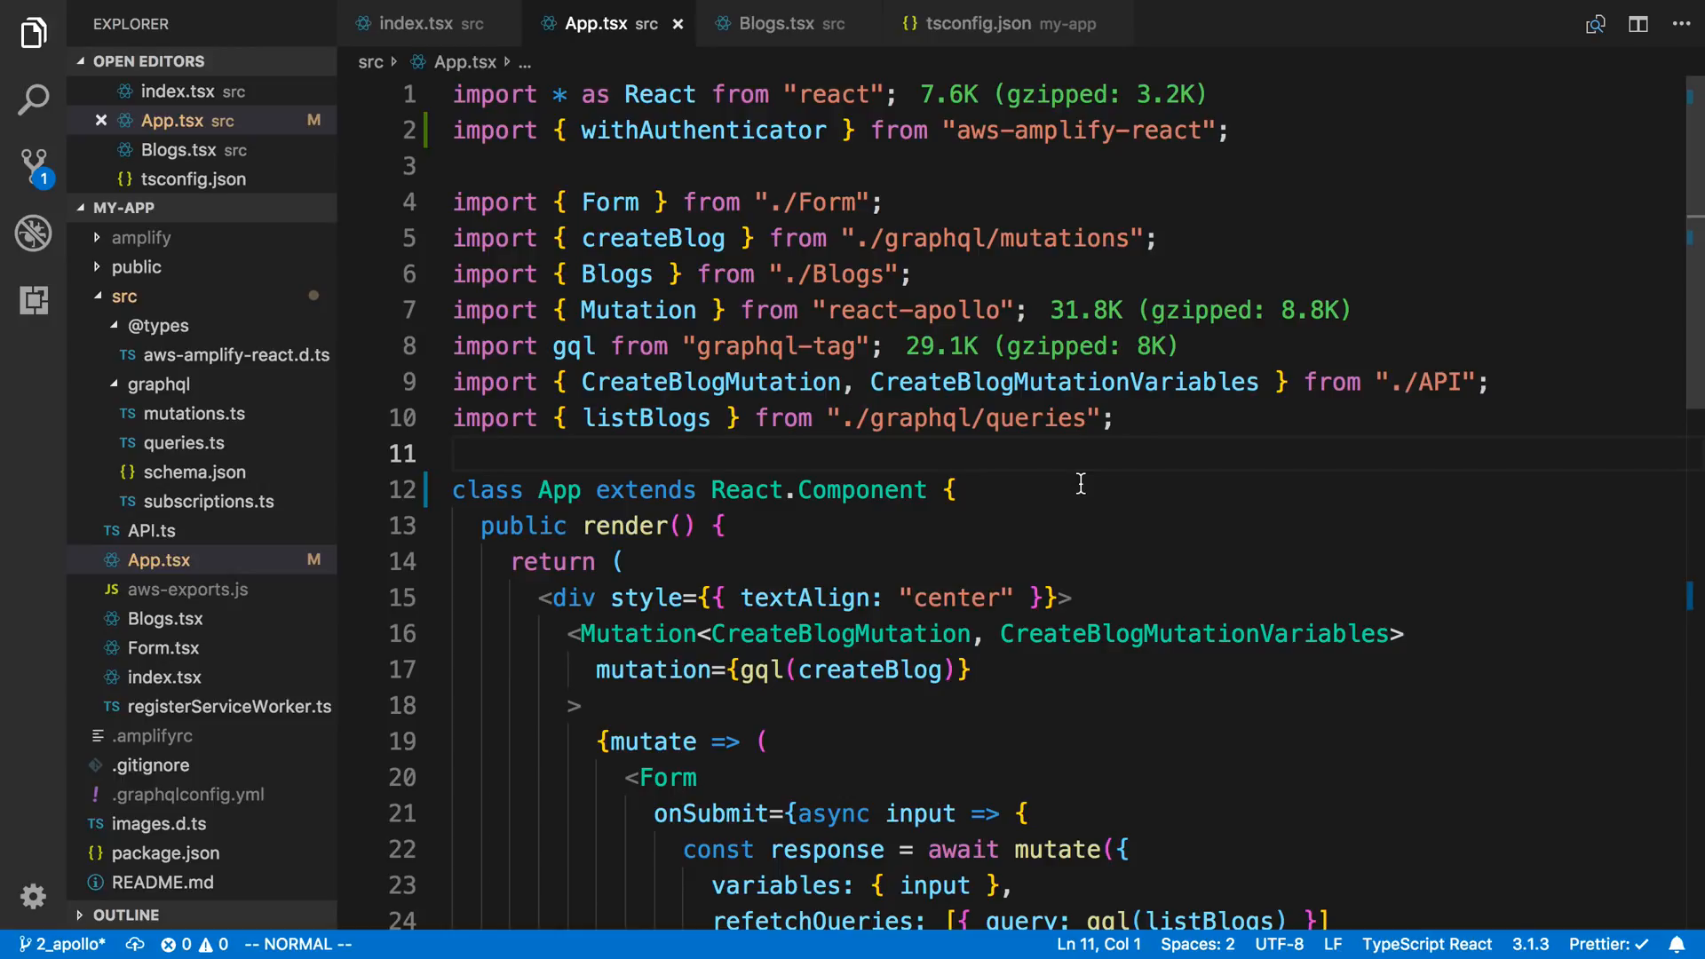
{"action": "mouse_move", "coordinate": [708, 183]}
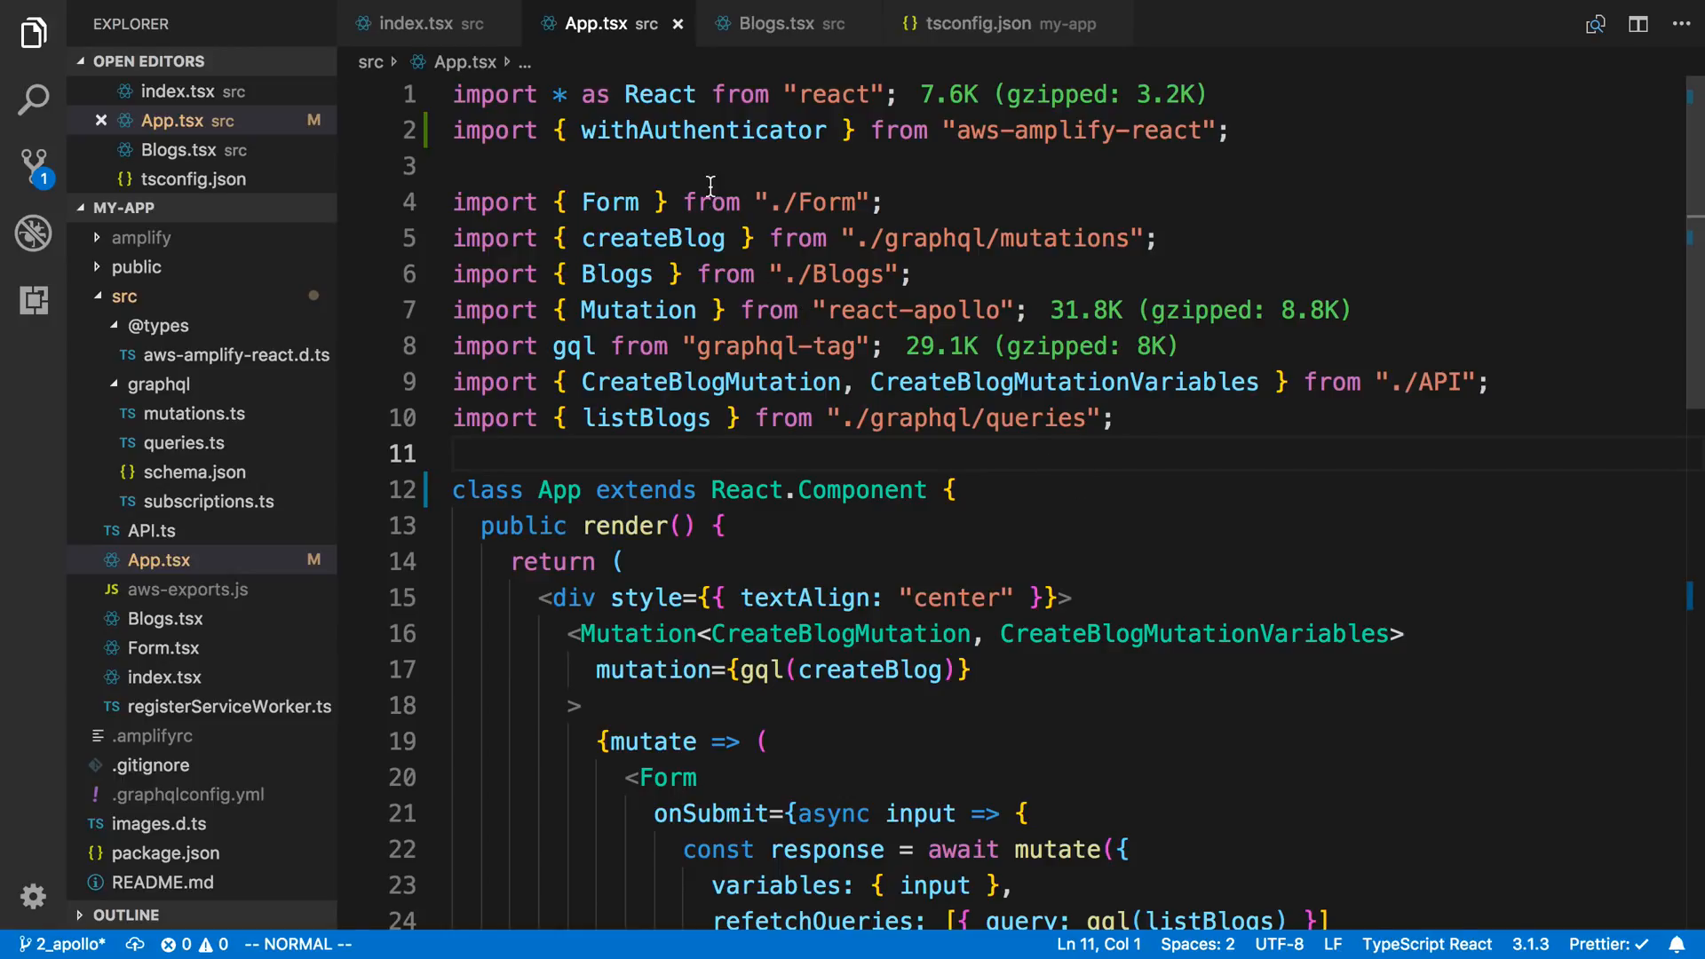
{"action": "double_click", "coordinate": [702, 131]}
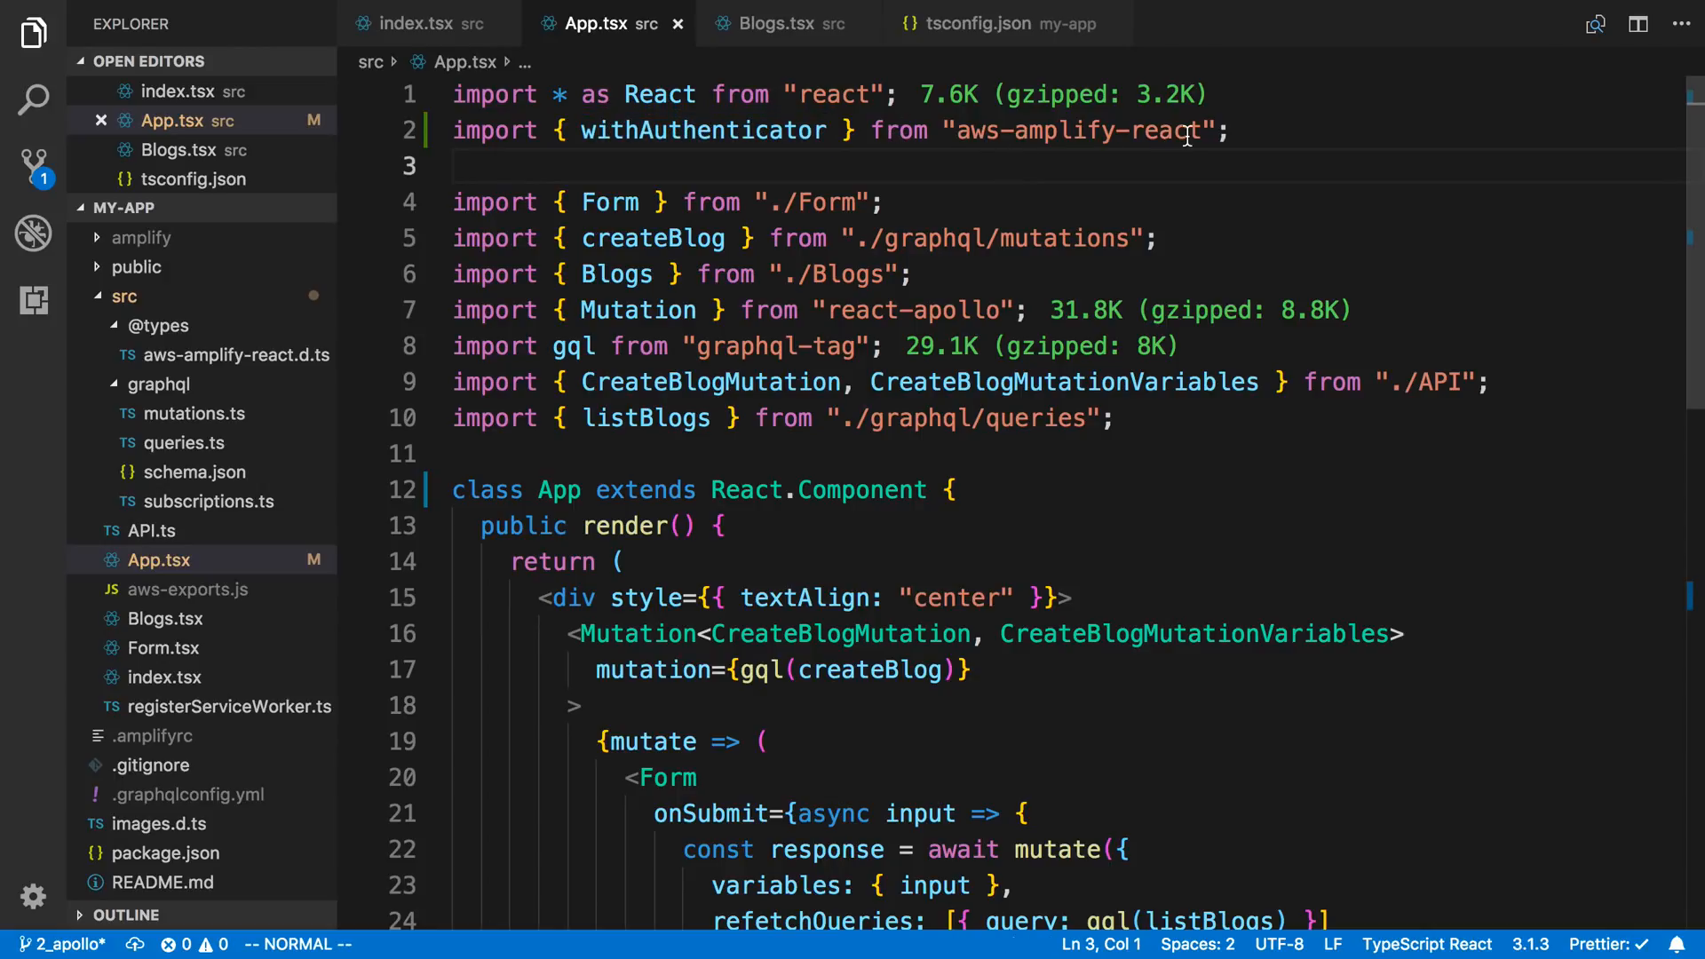
{"action": "scroll", "scroll_direction": "down", "scroll_amount": 3}
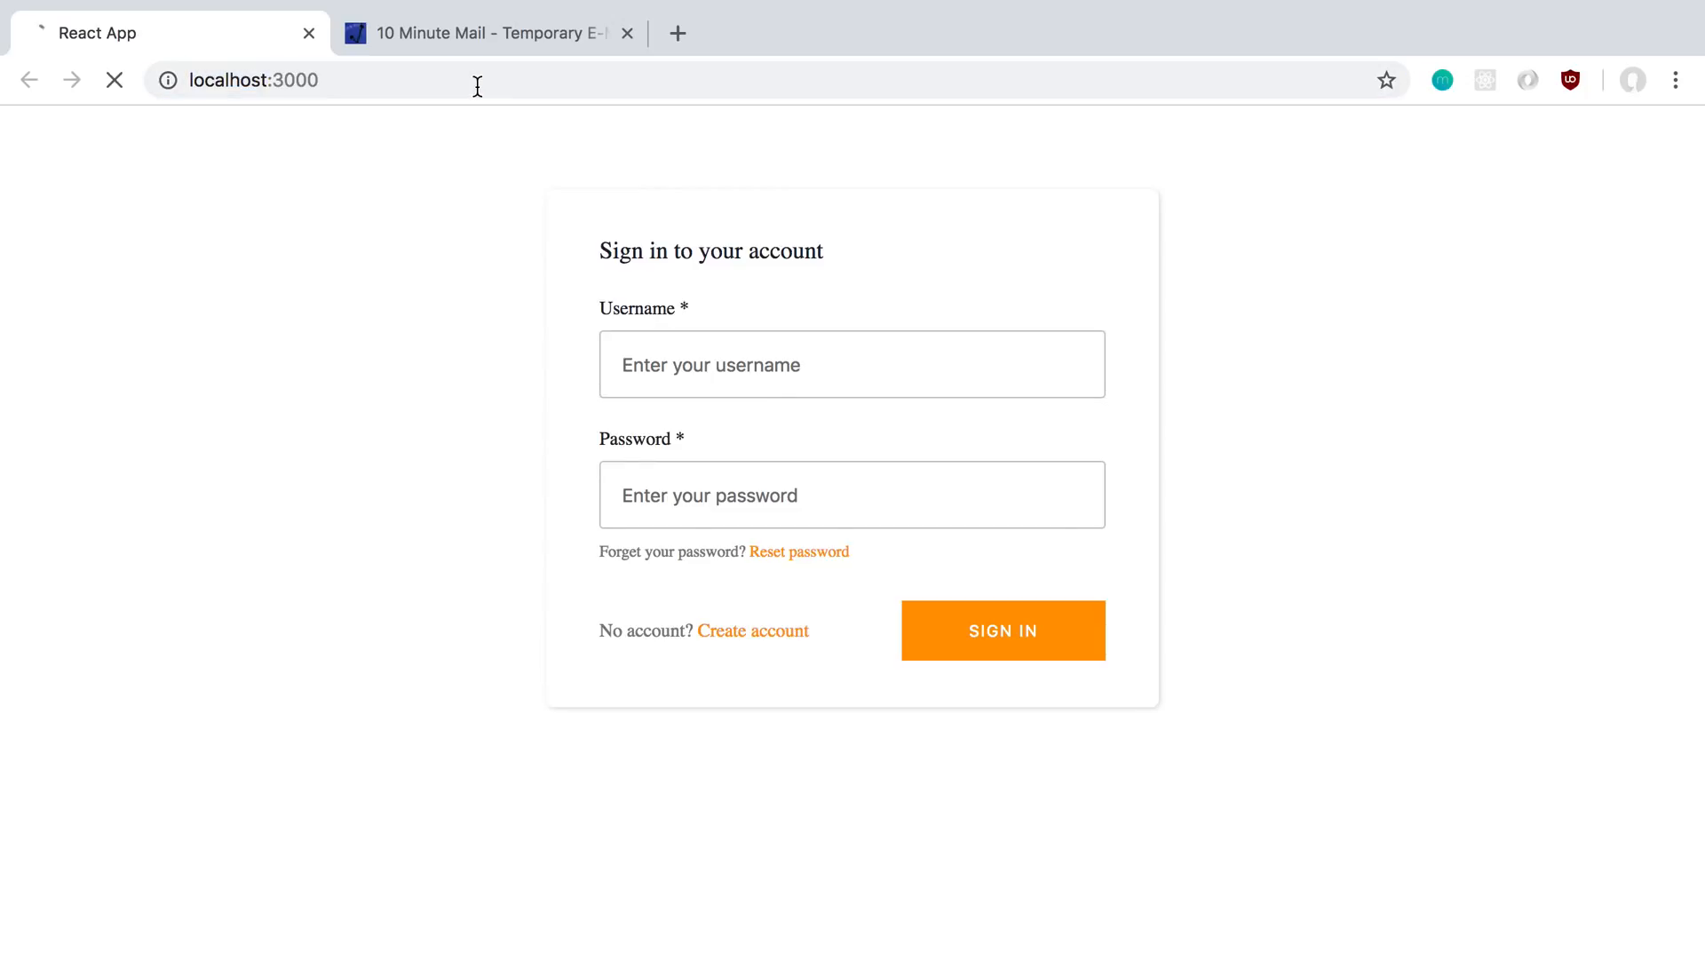
- Start the new-account sign-up form and get the temporary email address
{"action": "left_click", "coordinate": [852, 364]}
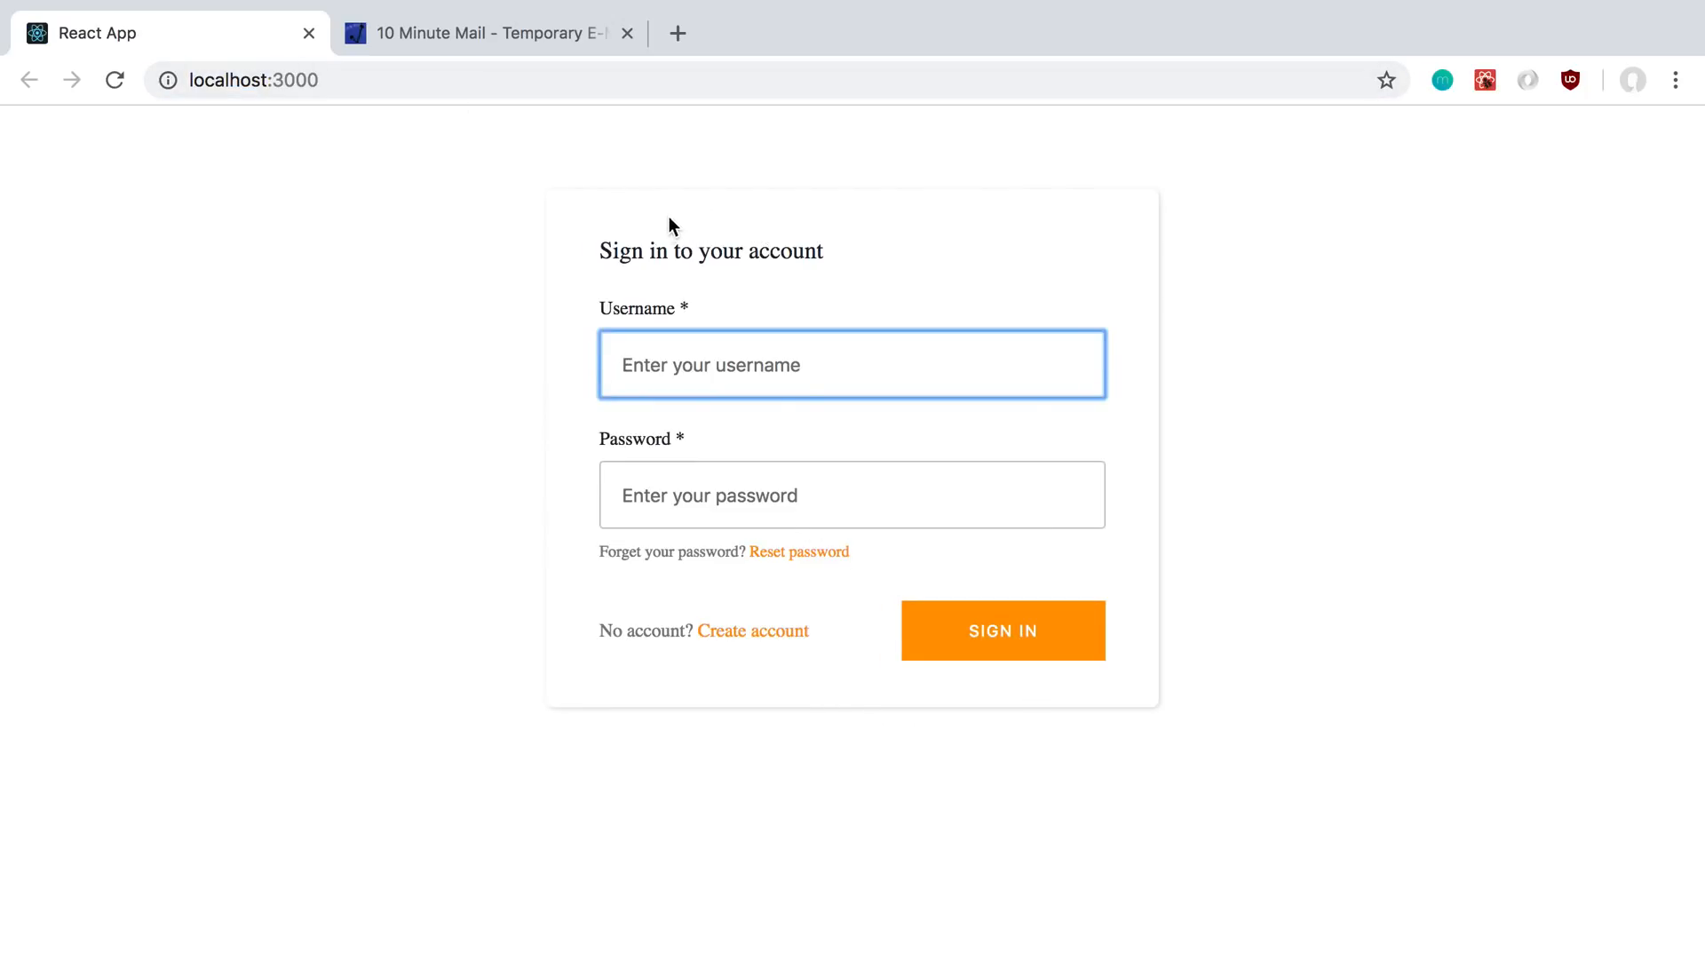
{"action": "mouse_move", "coordinate": [766, 739]}
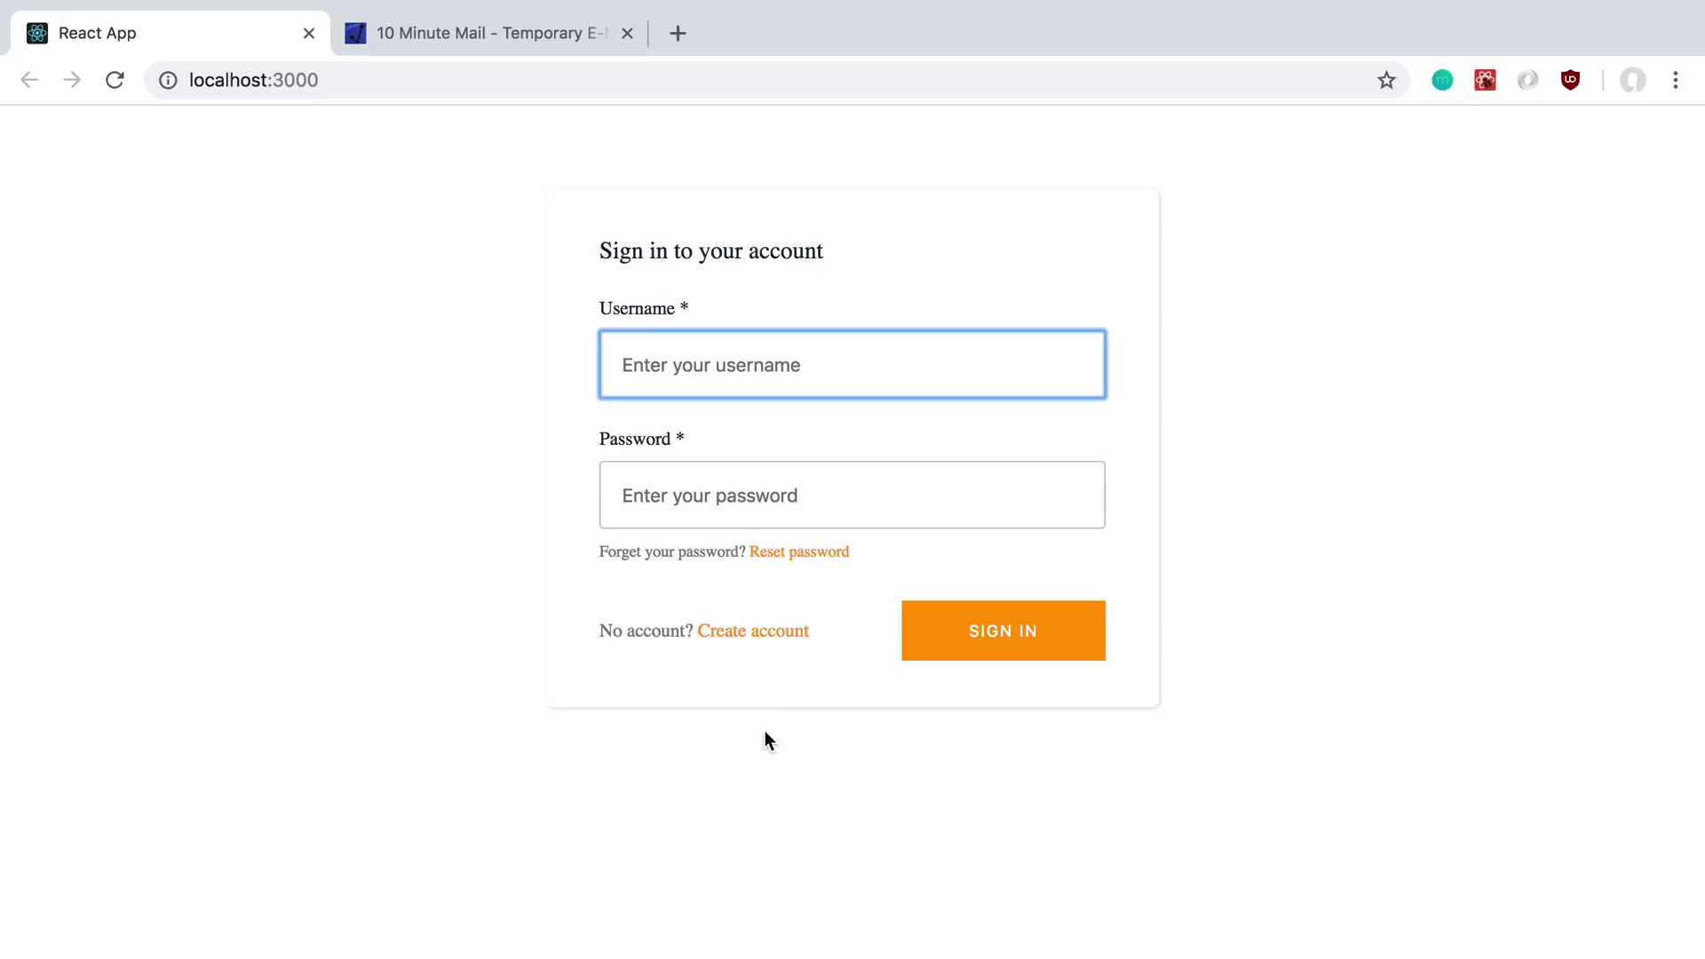
{"action": "mouse_move", "coordinate": [752, 397]}
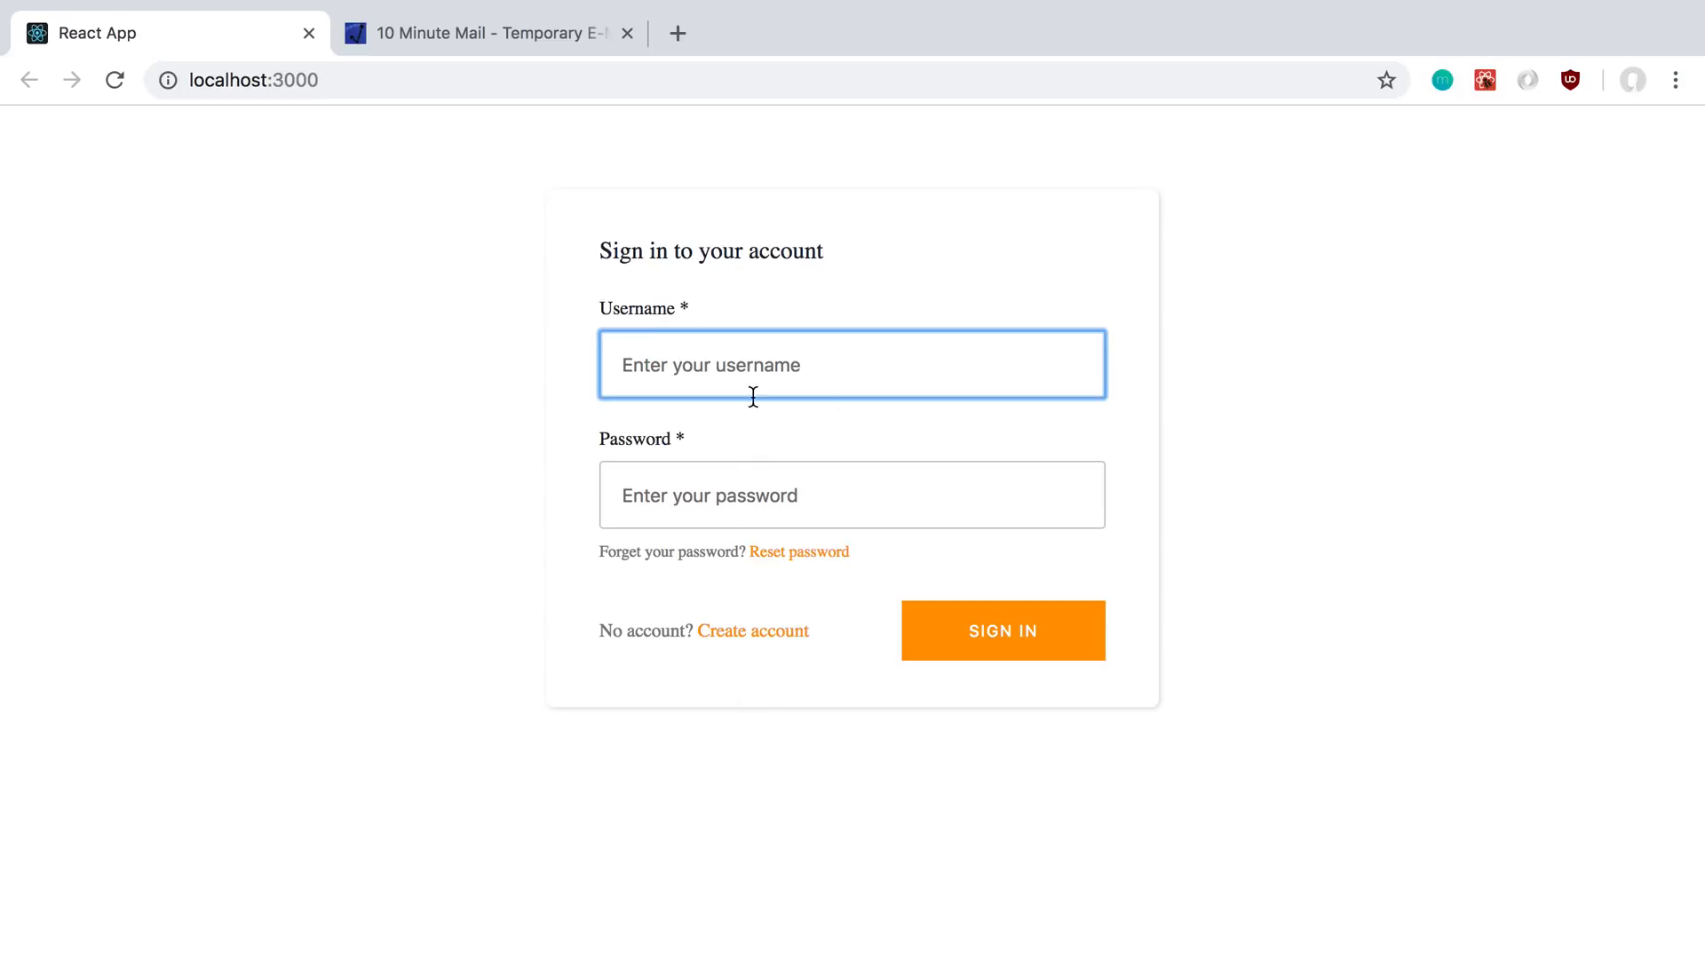
{"action": "mouse_move", "coordinate": [752, 630]}
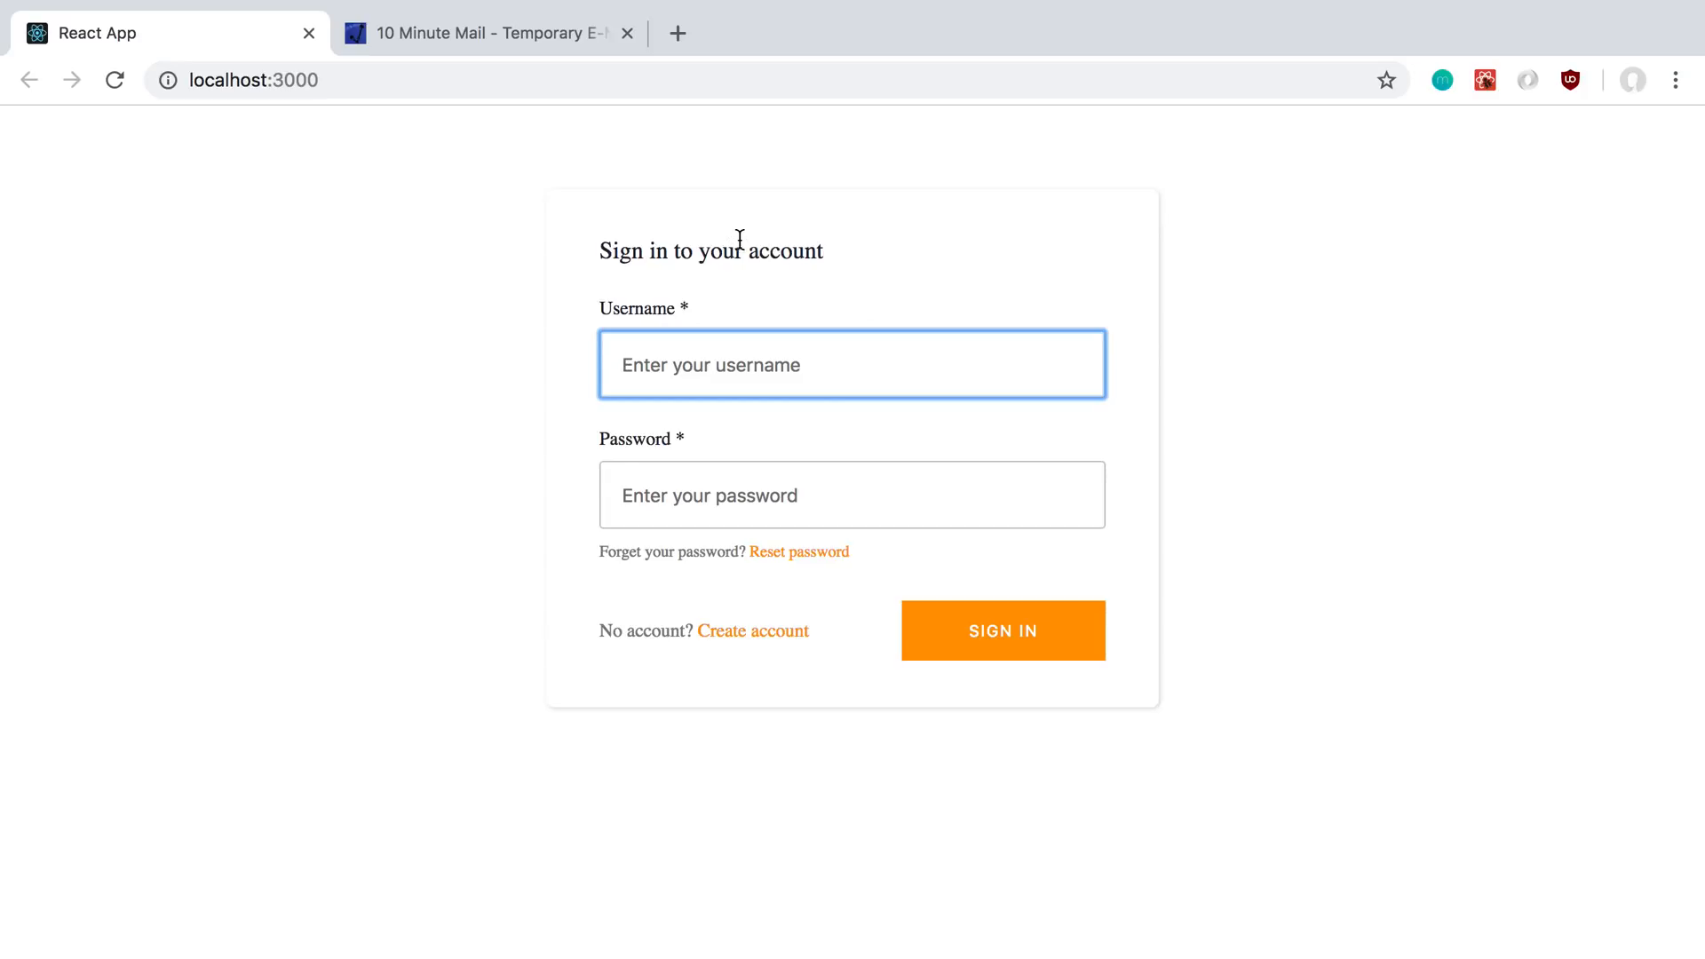
{"action": "mouse_move", "coordinate": [752, 630]}
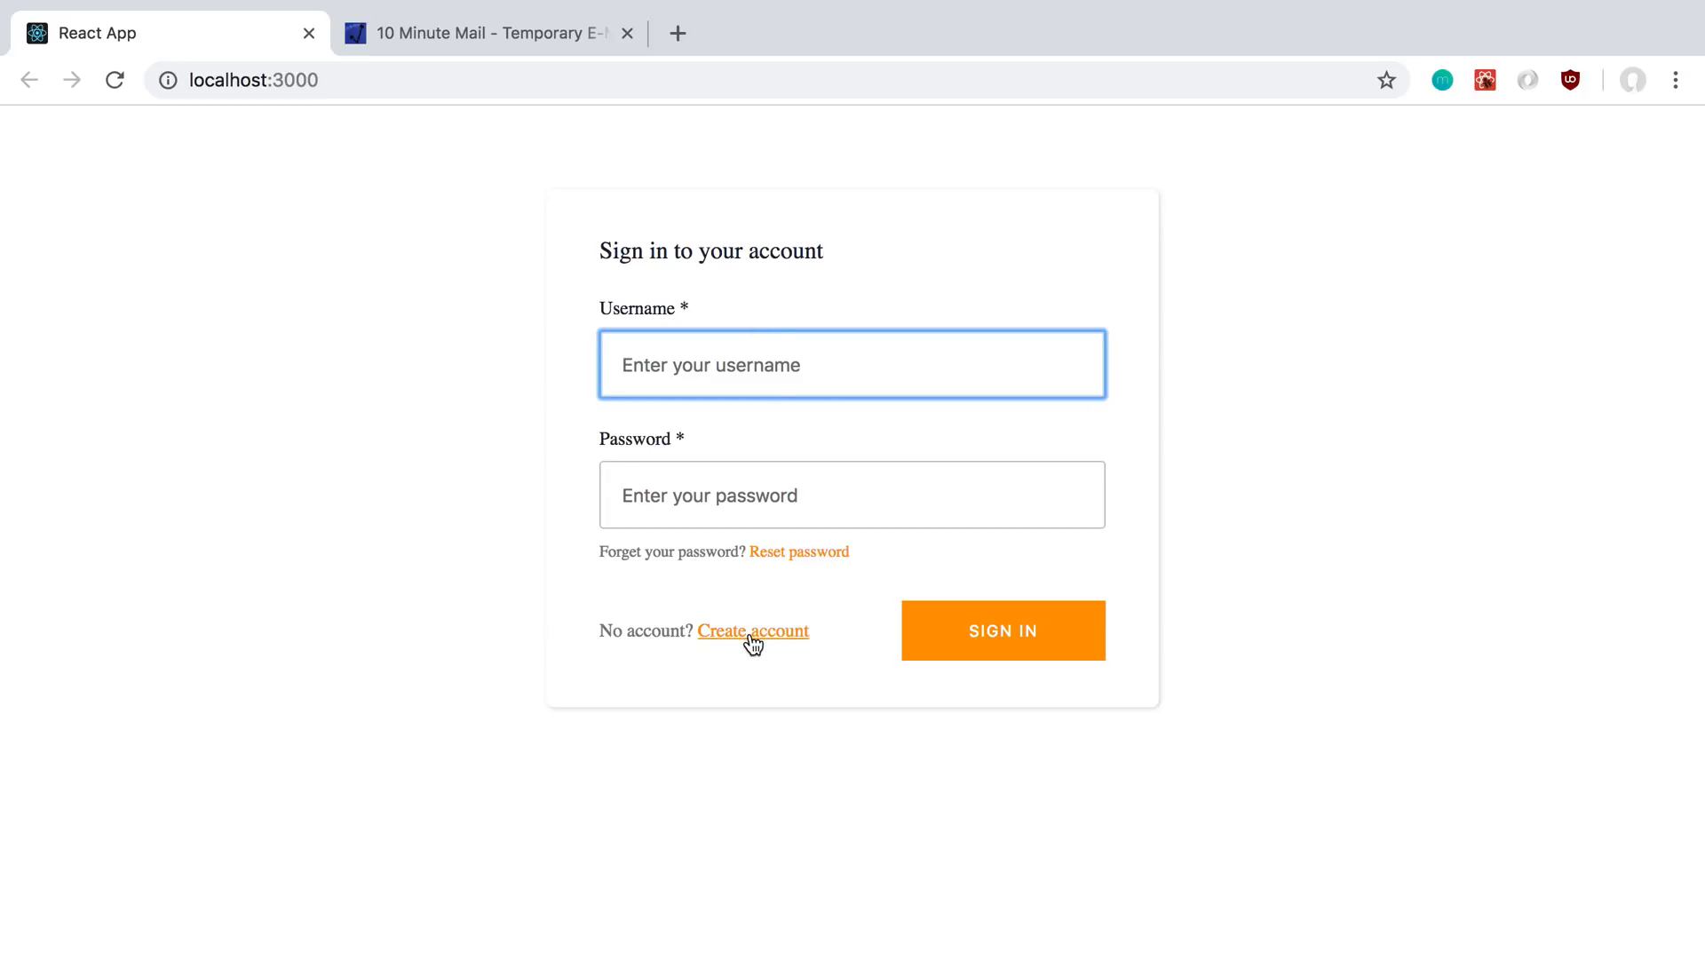
{"action": "left_click", "coordinate": [752, 630]}
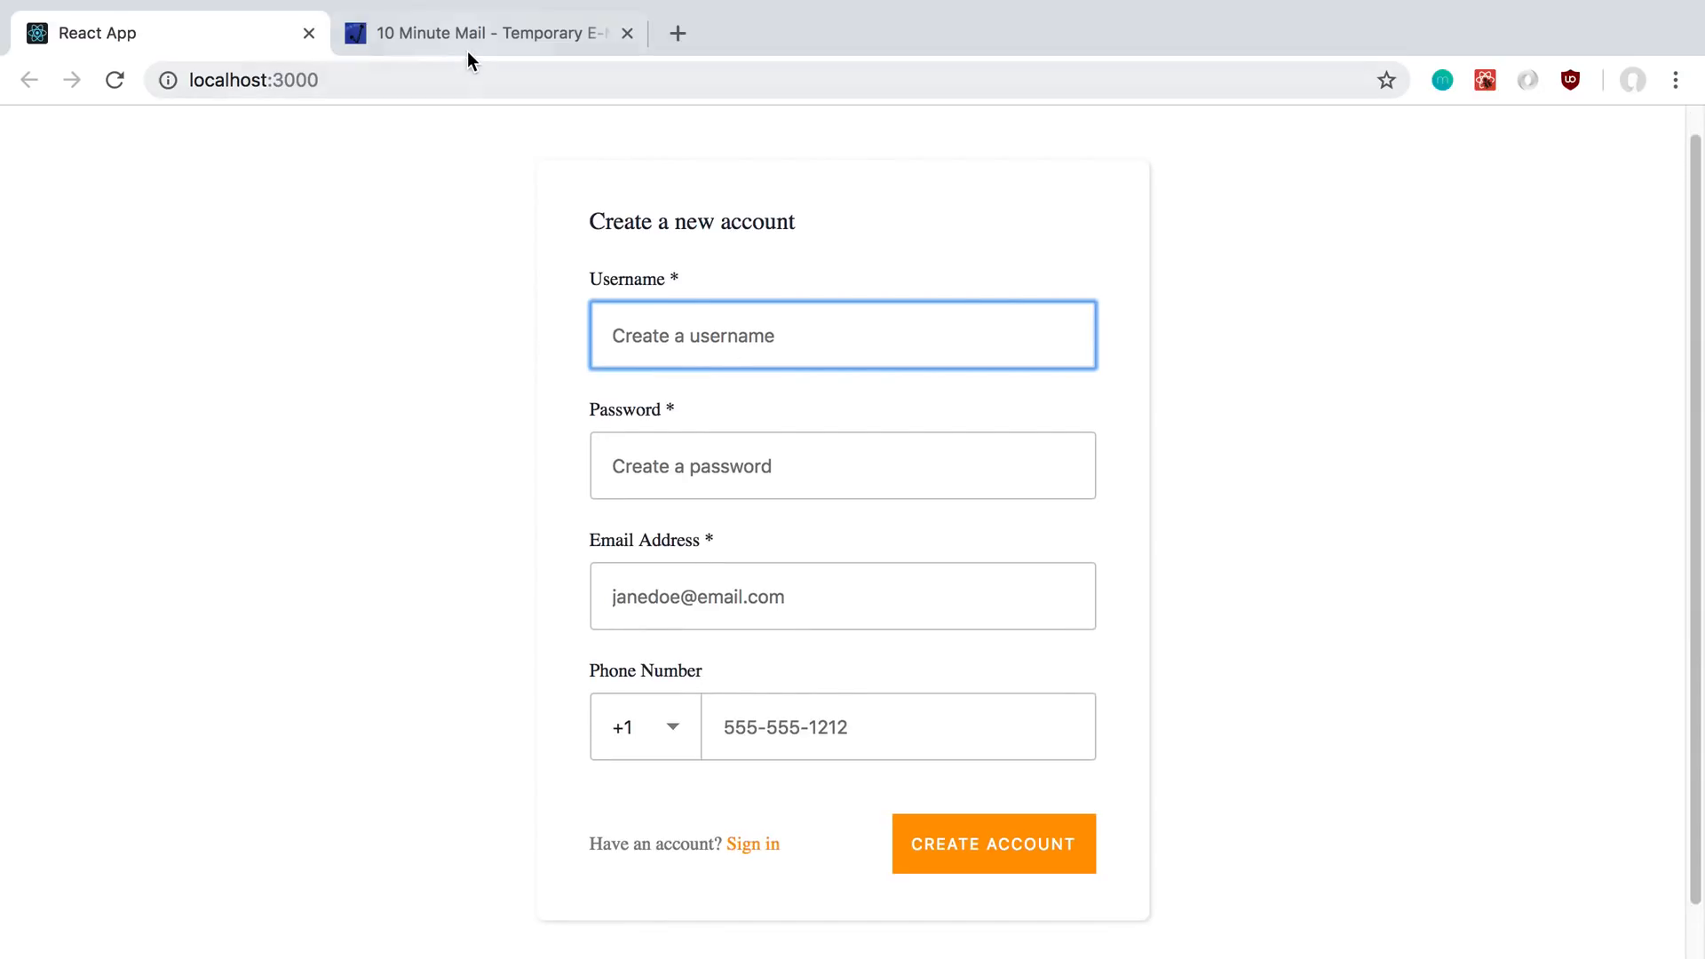
{"action": "left_click", "coordinate": [485, 33]}
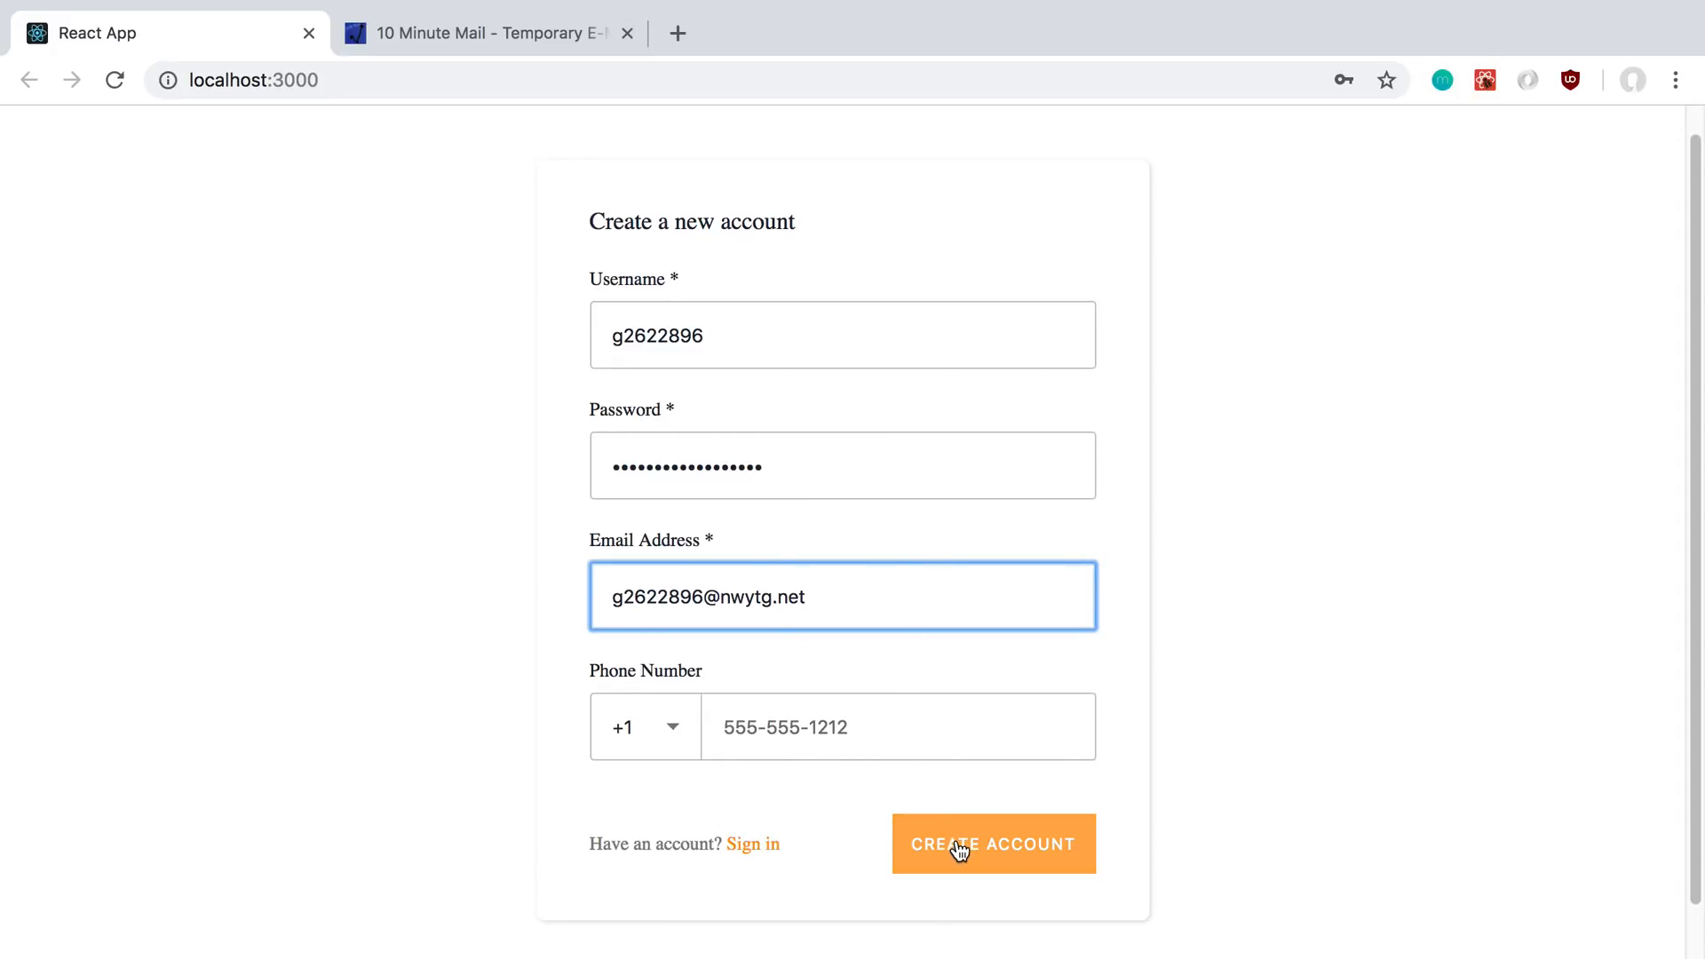
- Submit the new account, fixing the password to meet the policy
{"action": "left_click", "coordinate": [992, 842]}
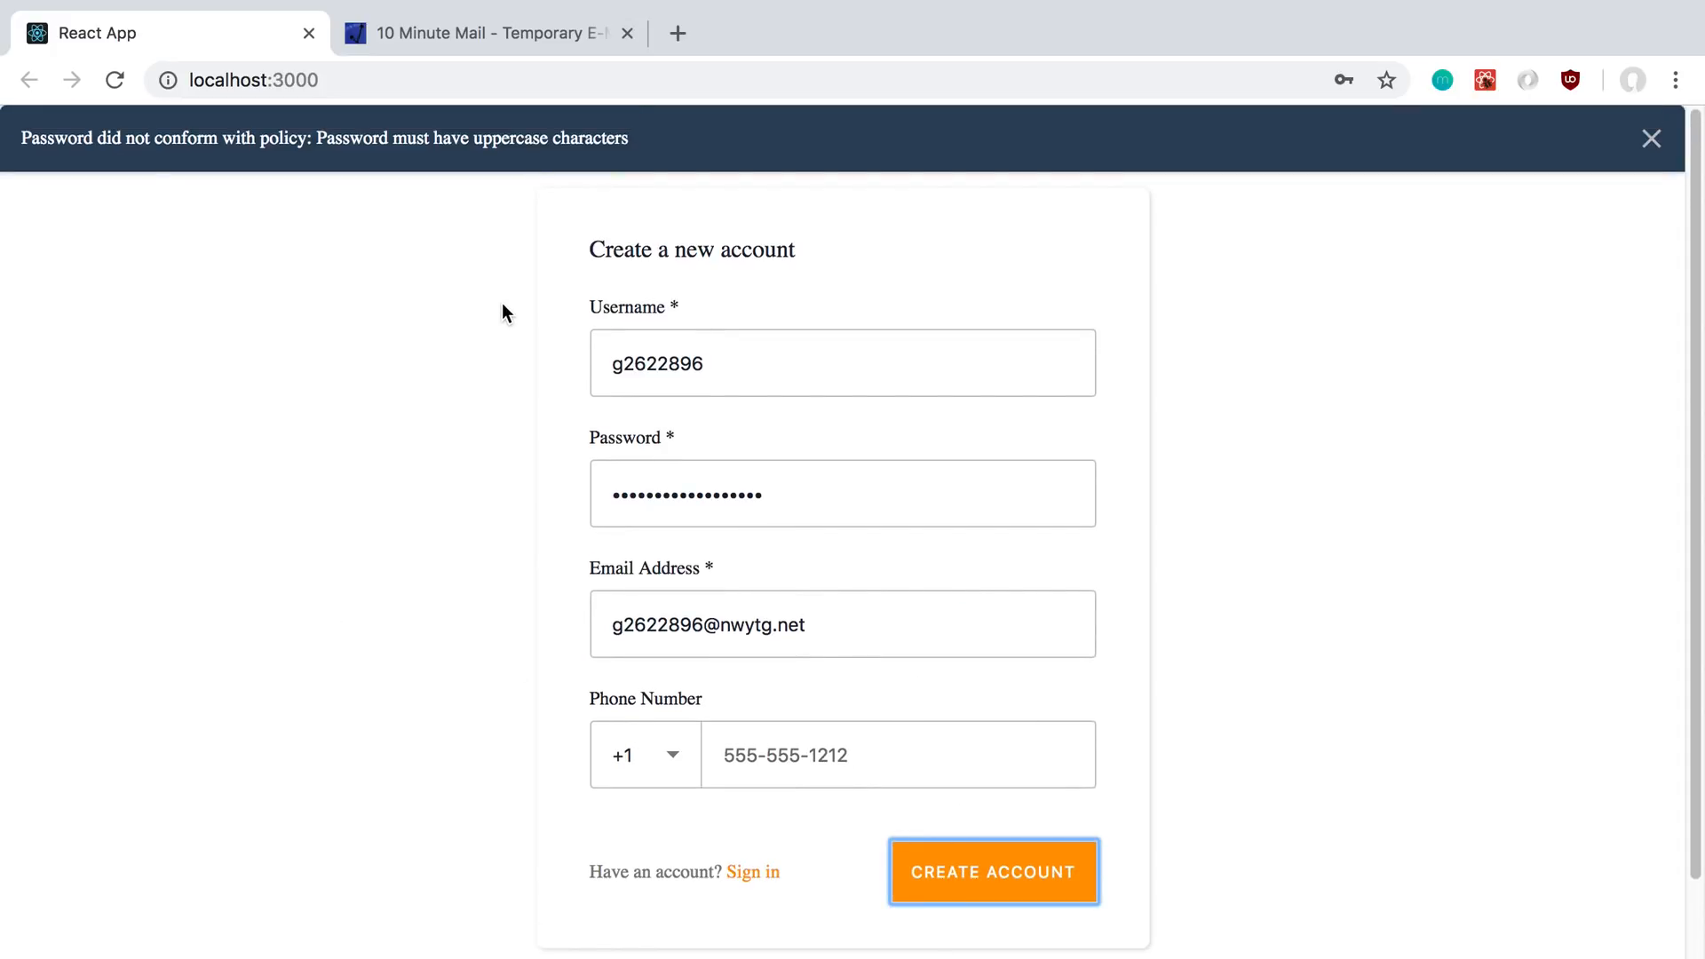
{"action": "mouse_move", "coordinate": [542, 174]}
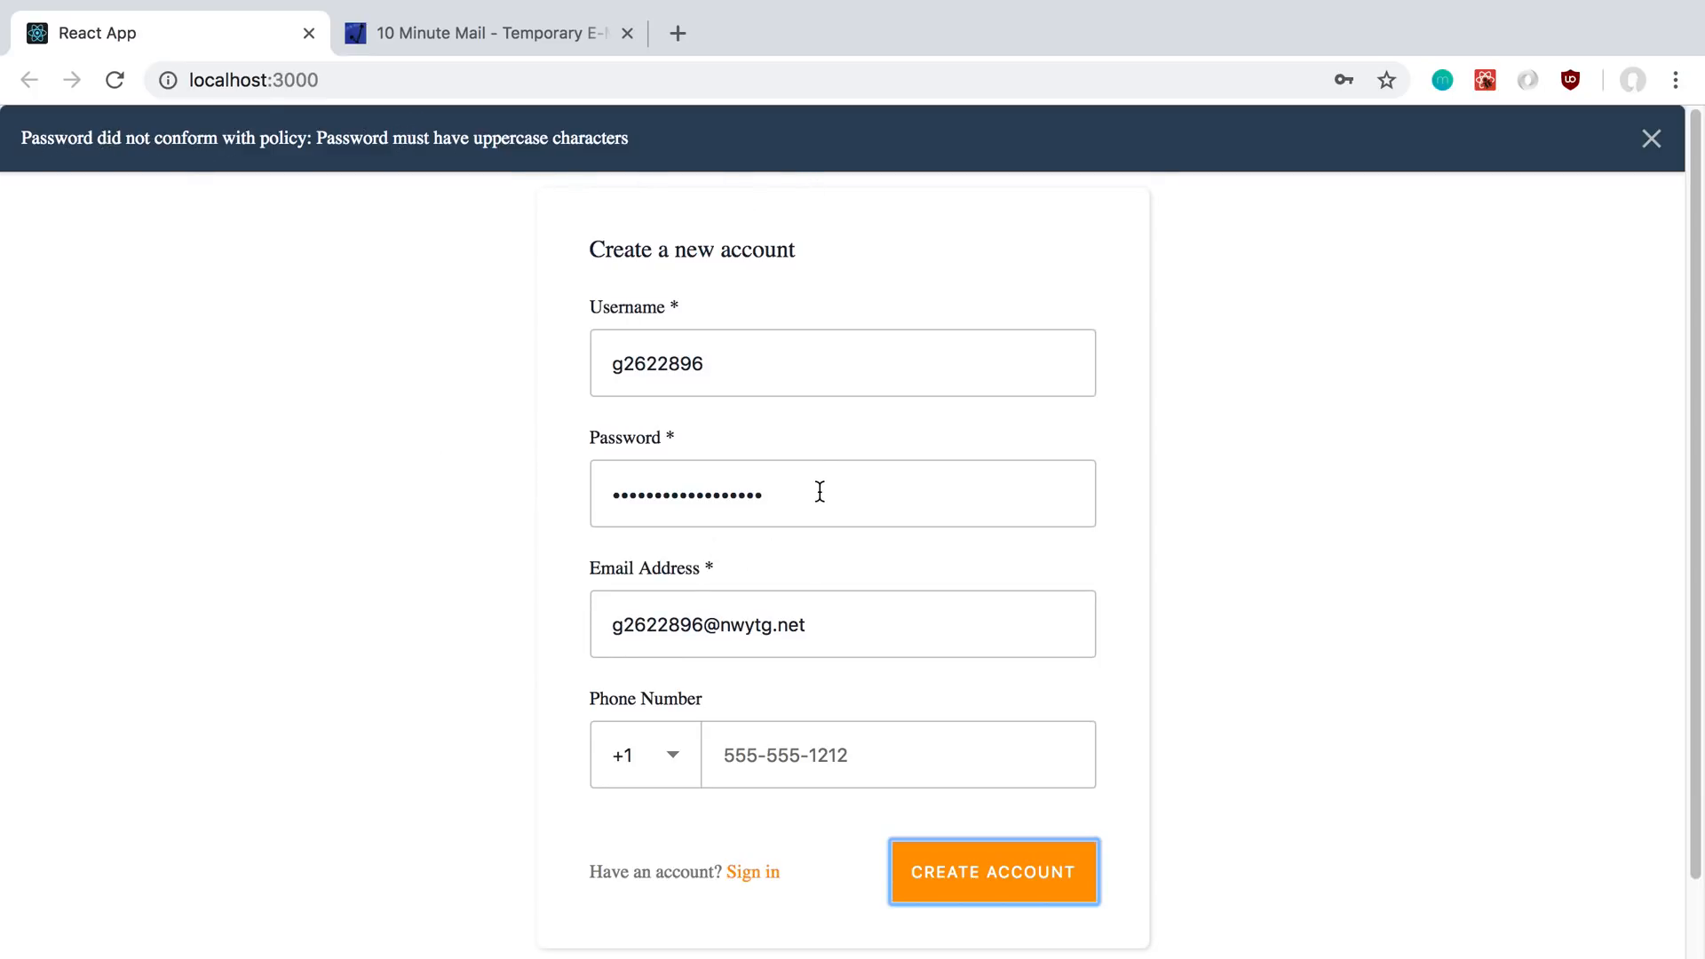
{"action": "left_click", "coordinate": [843, 493]}
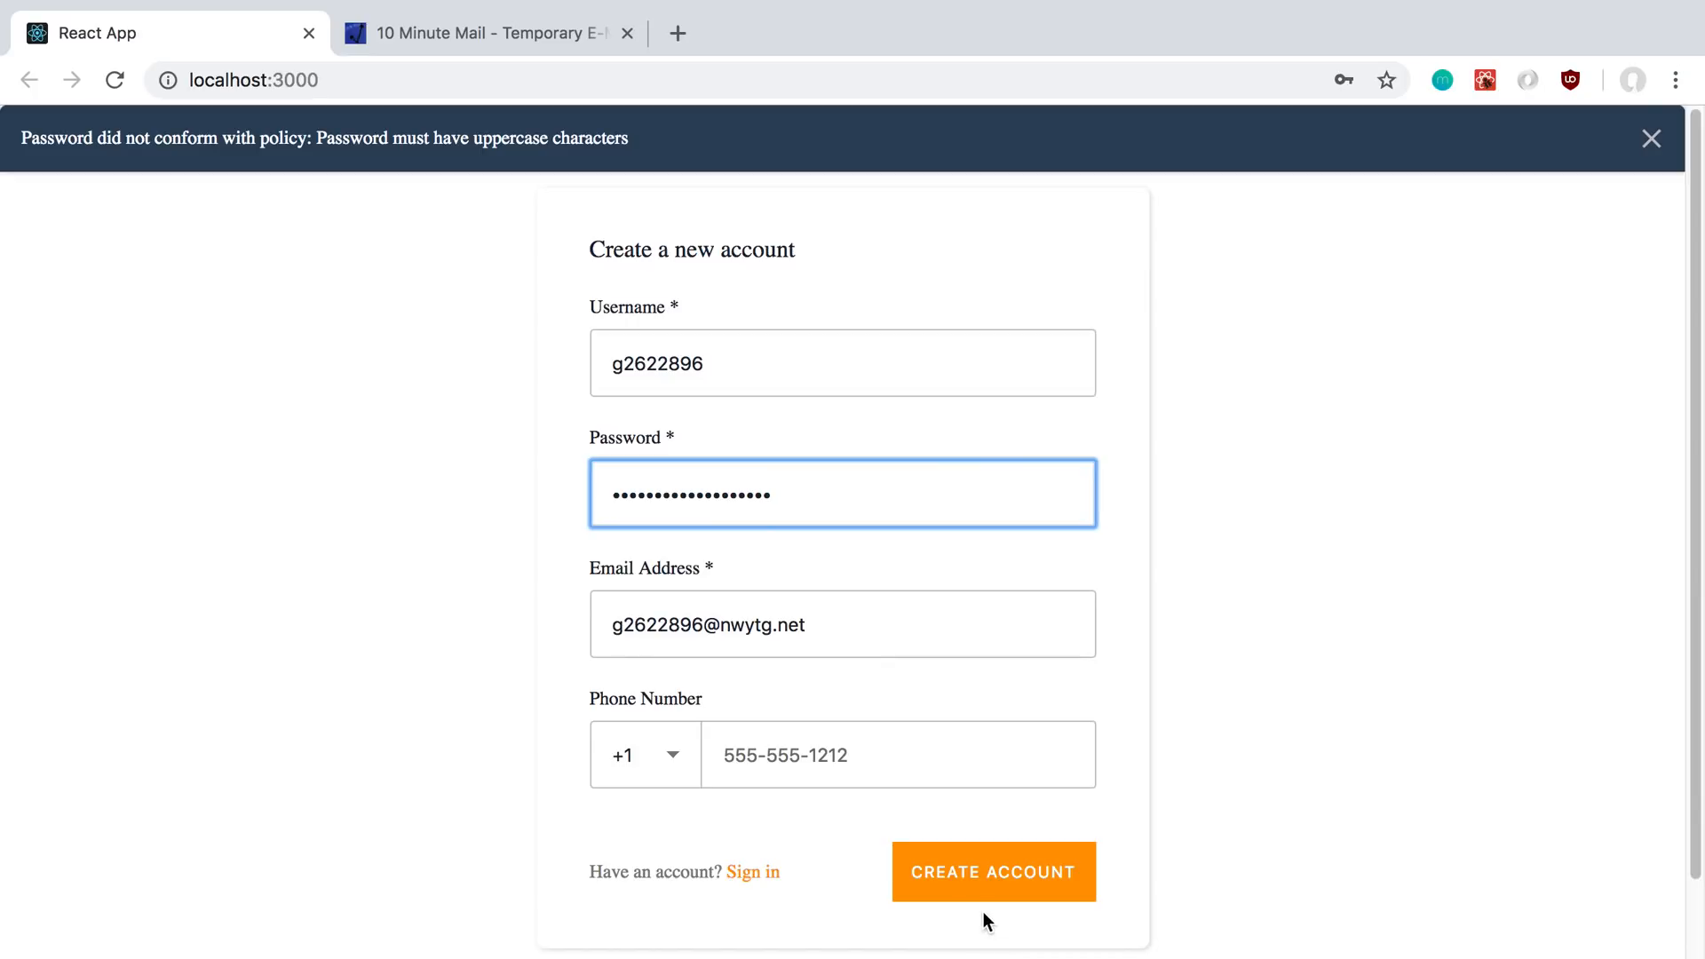
{"action": "left_click", "coordinate": [992, 871]}
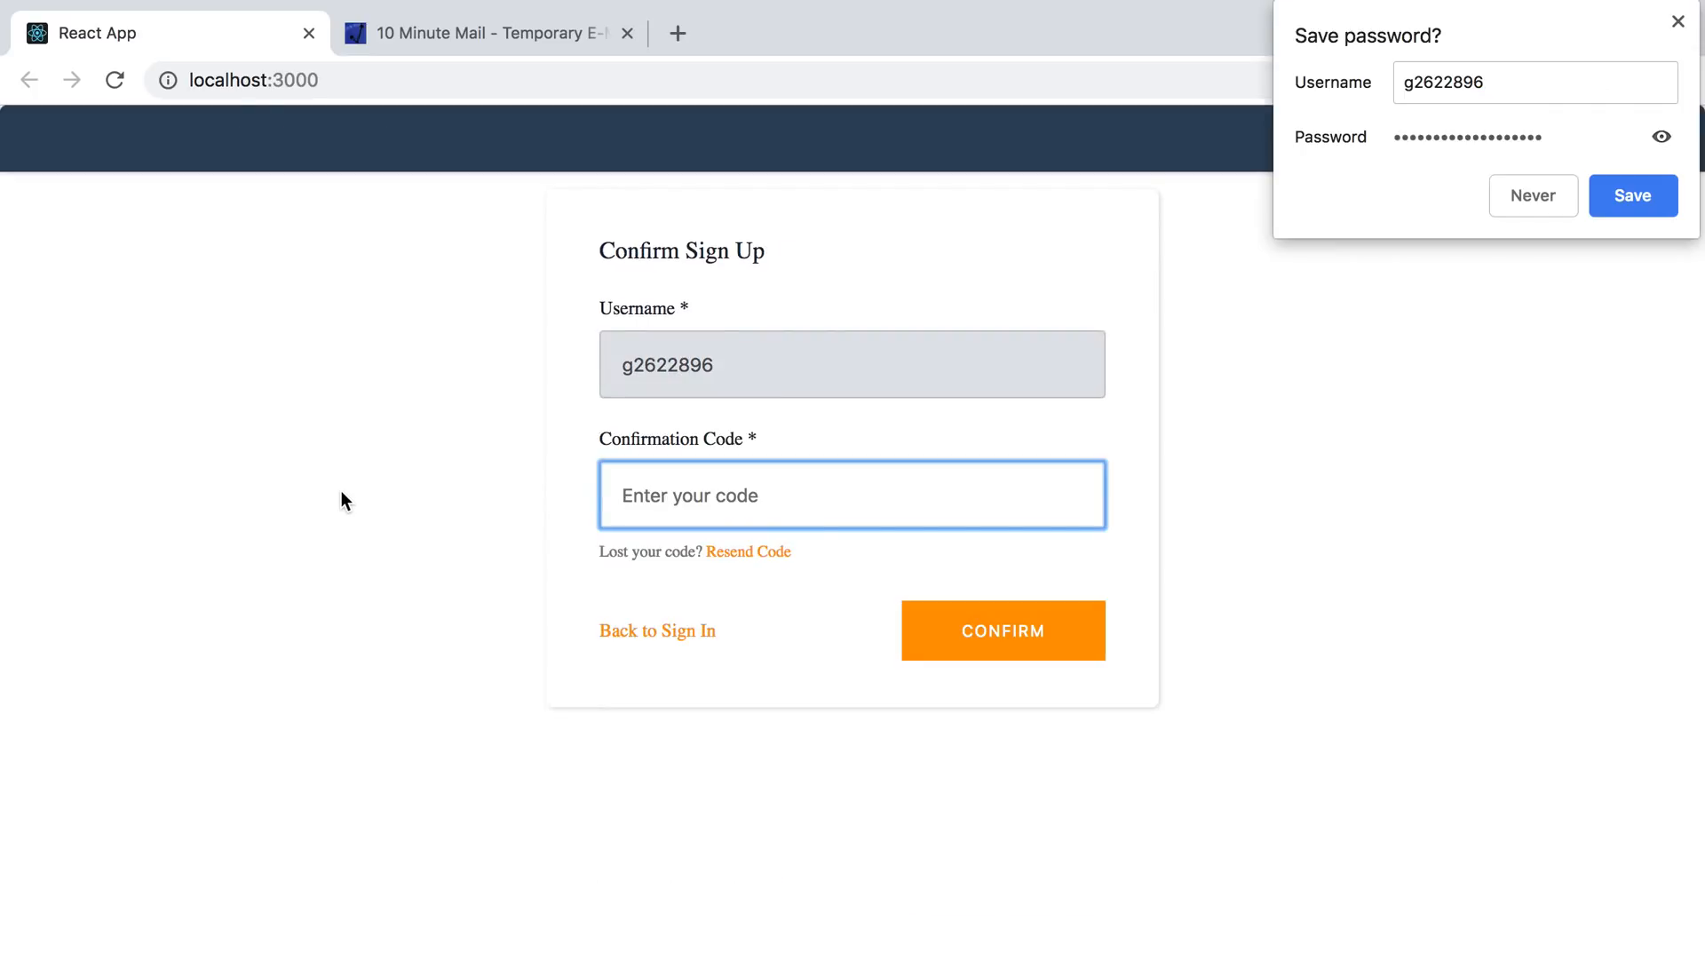
{"action": "mouse_move", "coordinate": [470, 500]}
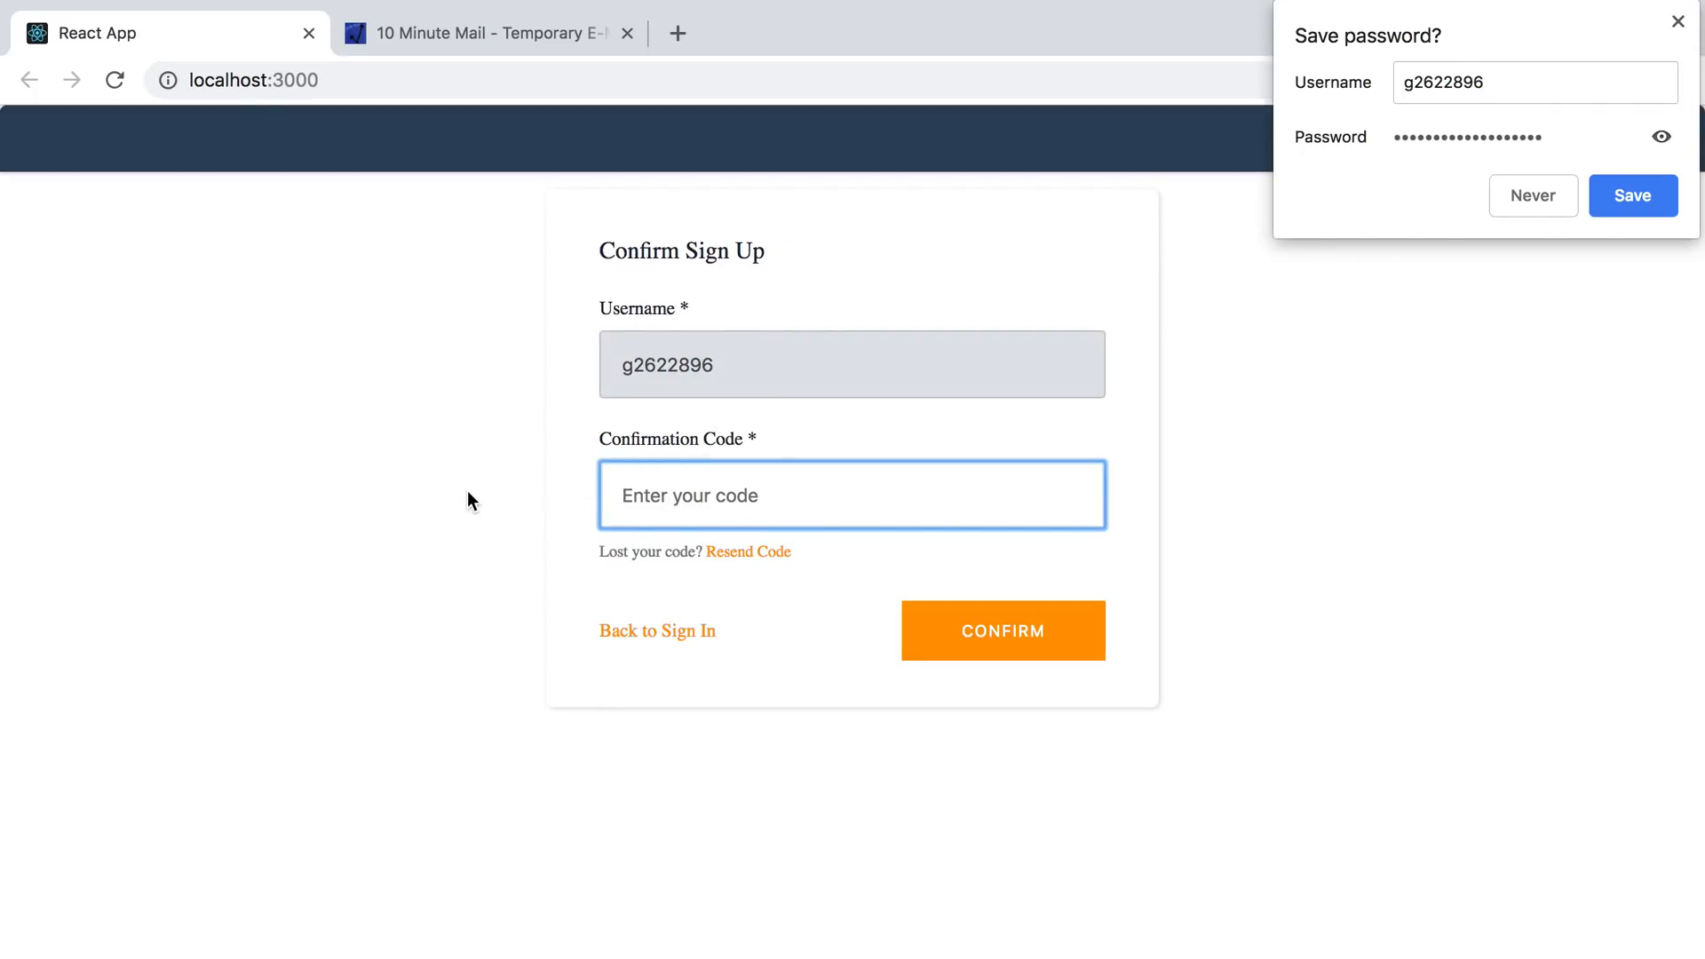
{"action": "mouse_move", "coordinate": [522, 472]}
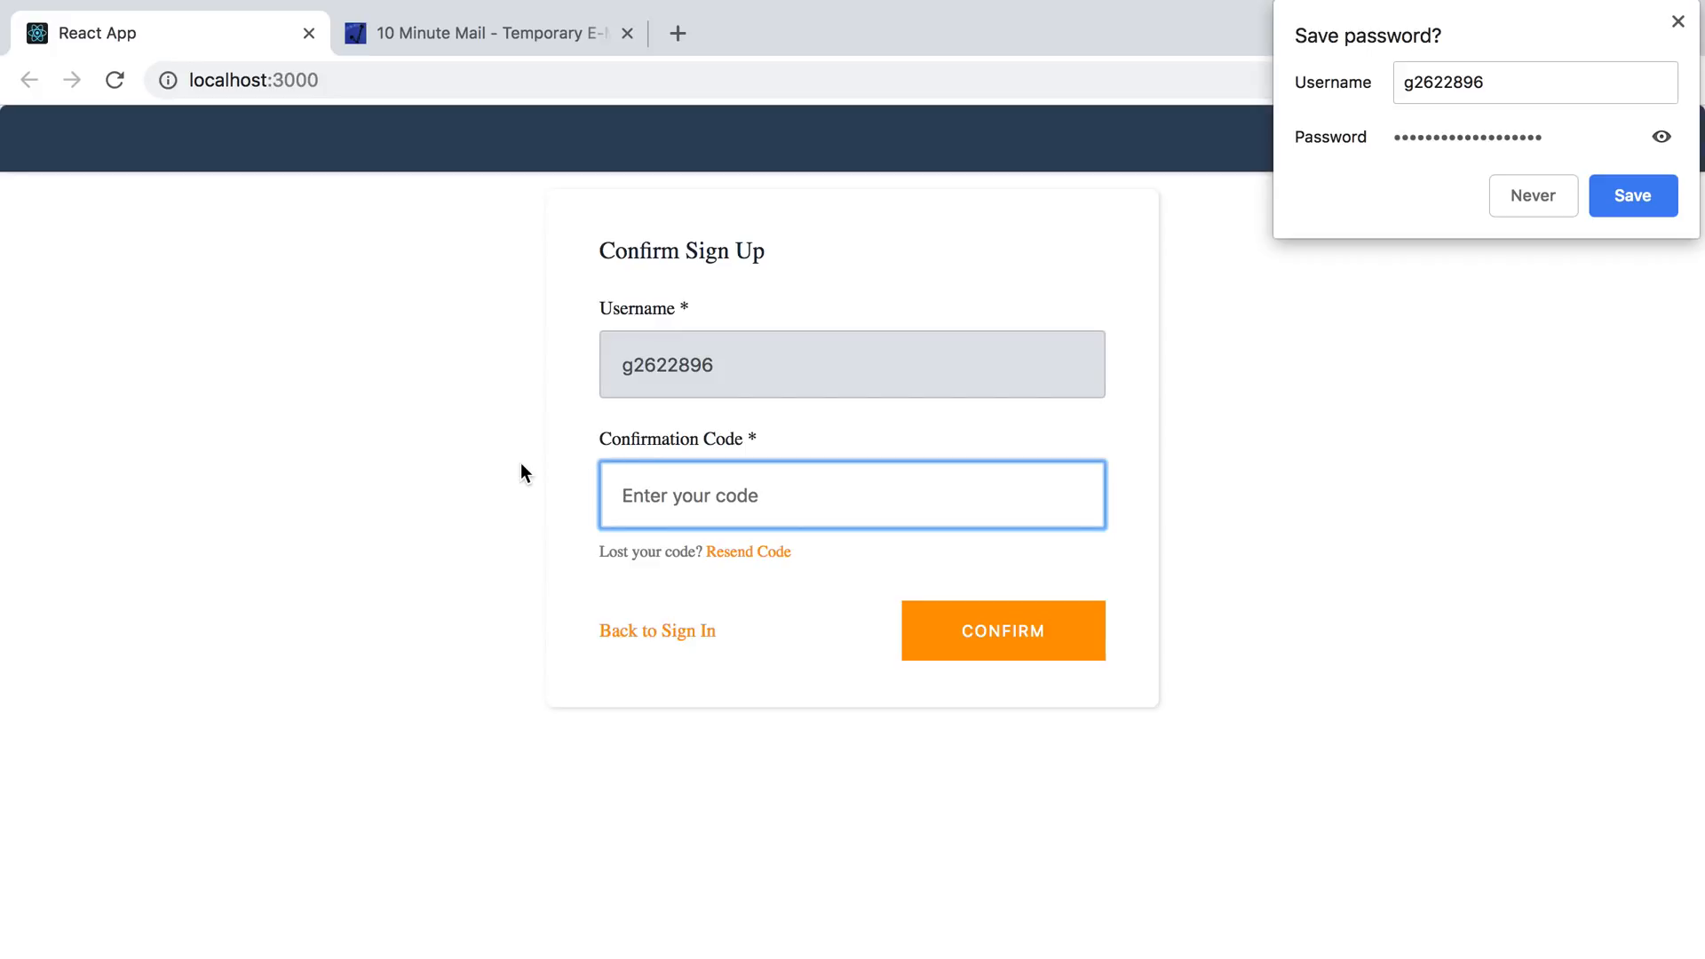
- Enter the emailed verification code and confirm the account
{"action": "left_click", "coordinate": [1531, 195]}
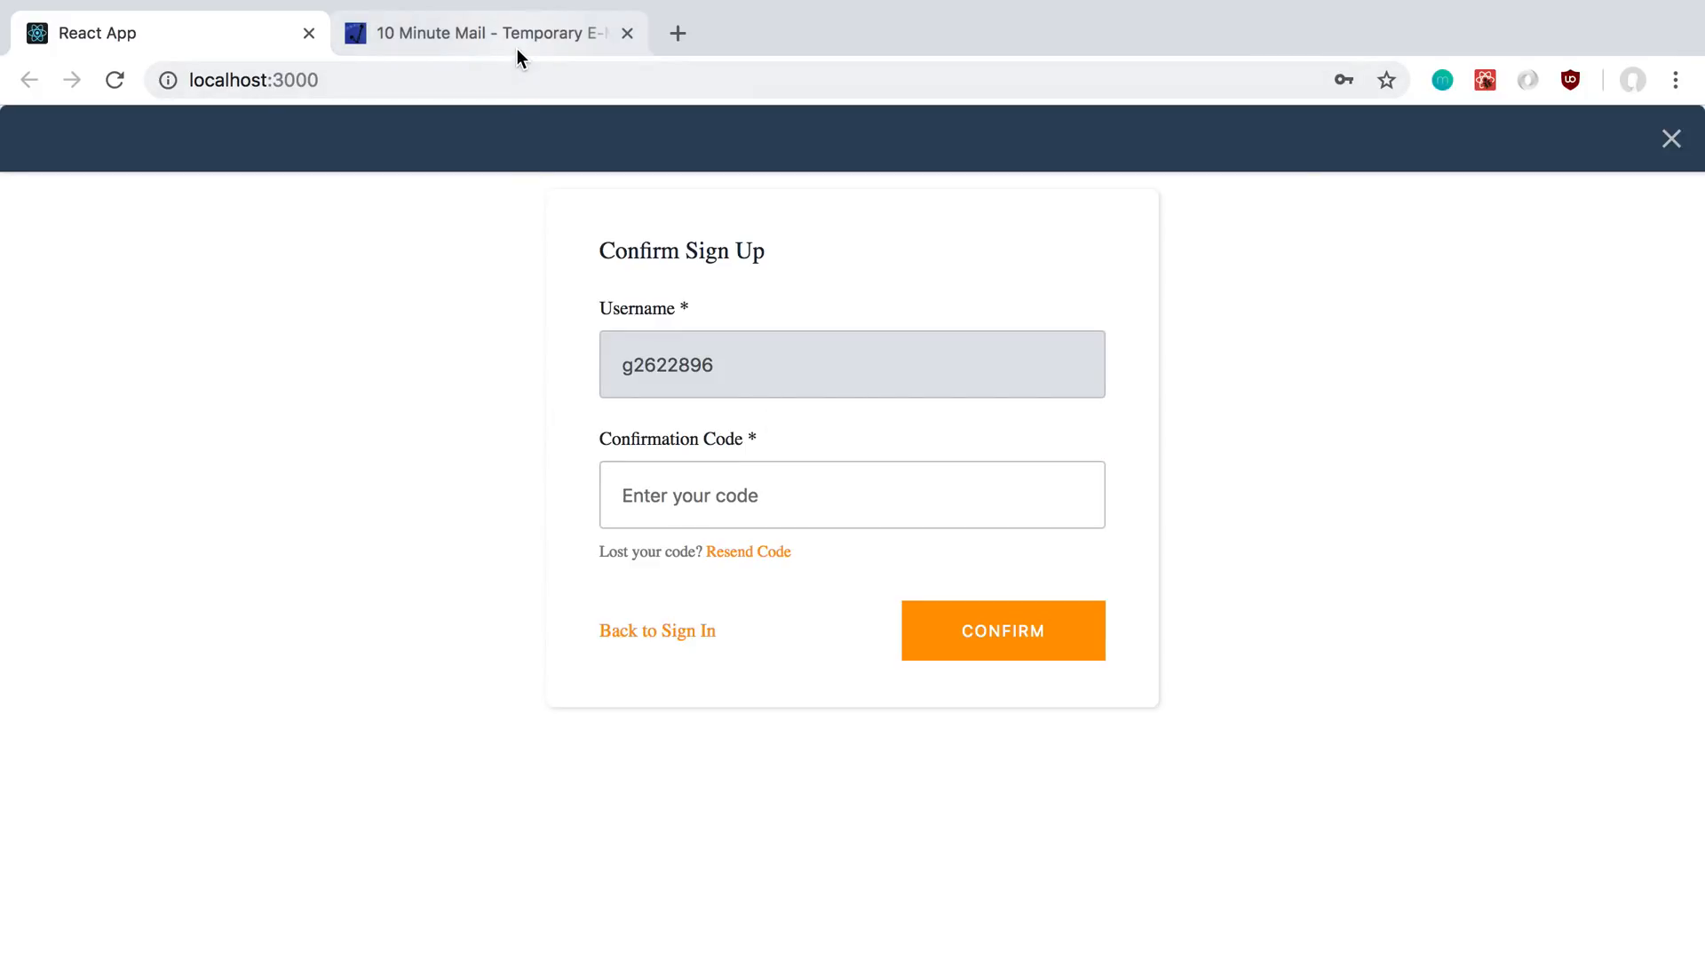
{"action": "left_click", "coordinate": [490, 33]}
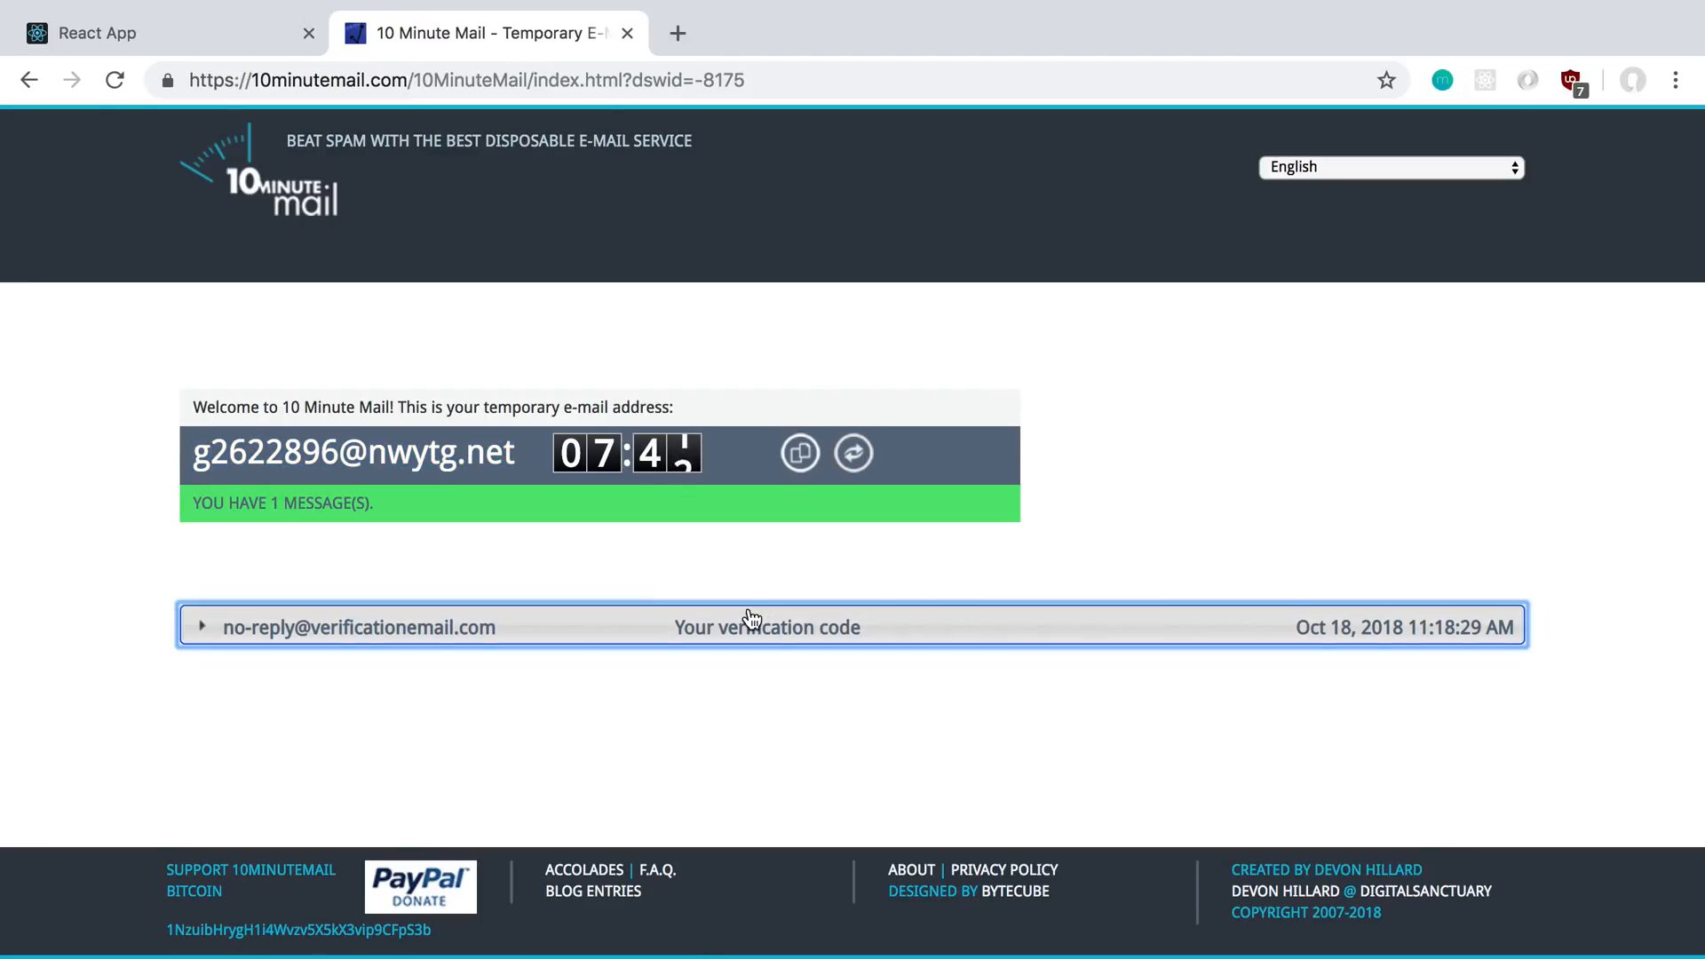
{"action": "left_click", "coordinate": [766, 626]}
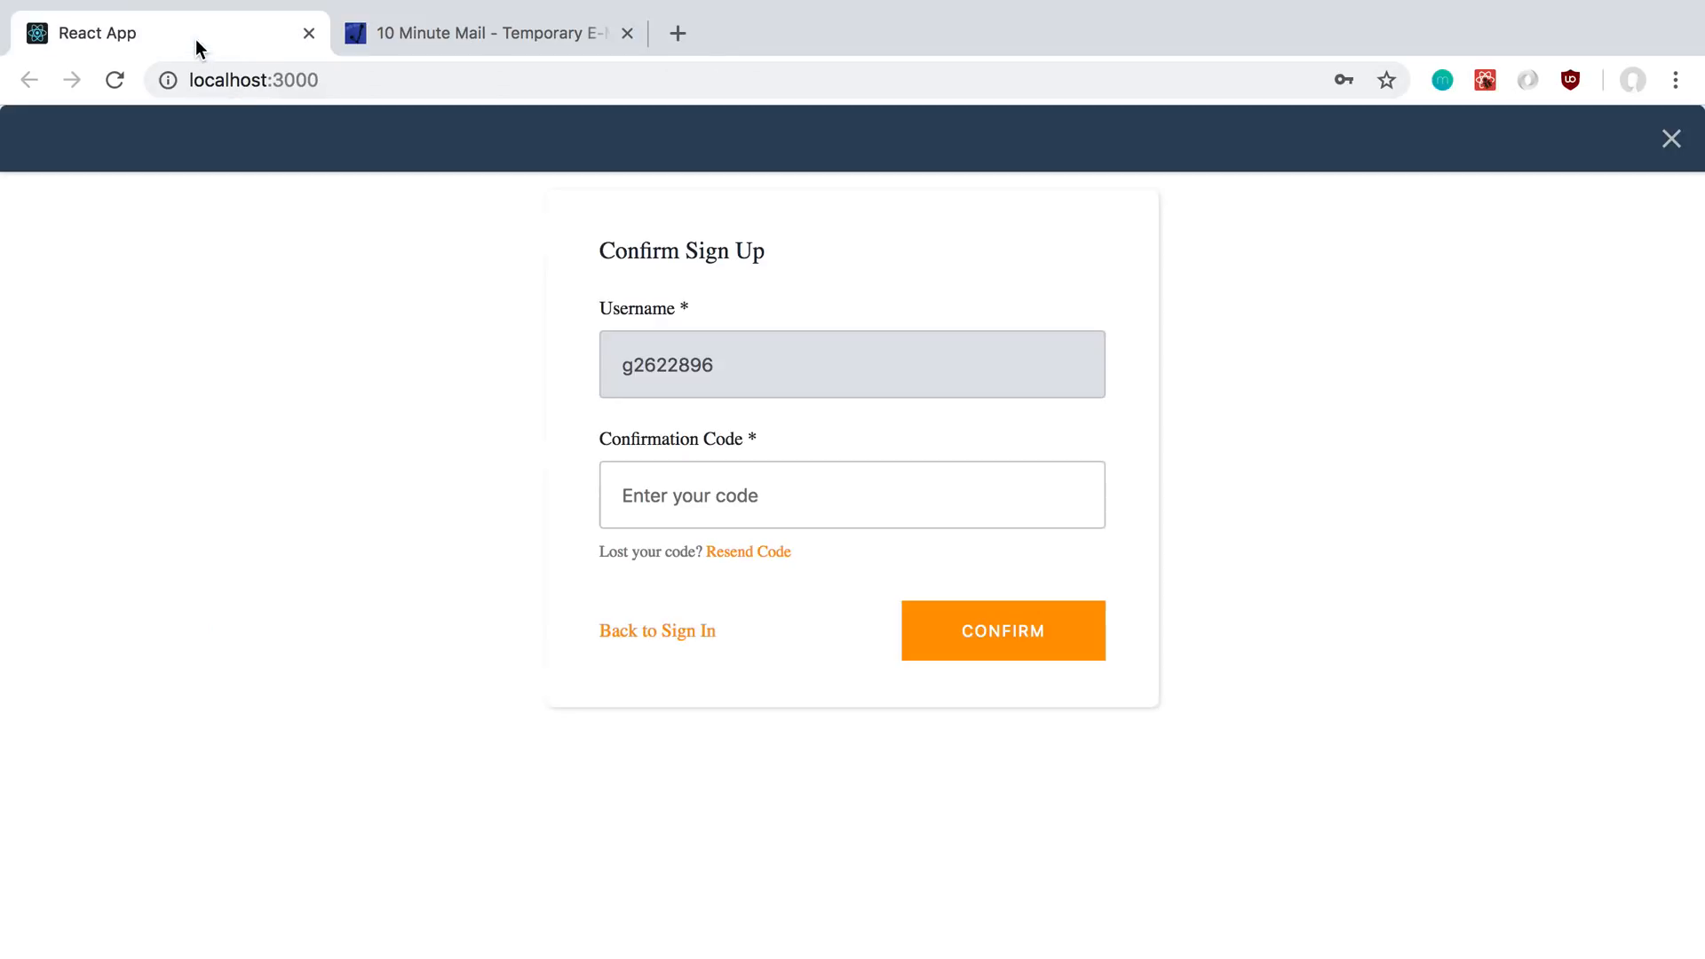
{"action": "left_click", "coordinate": [657, 631]}
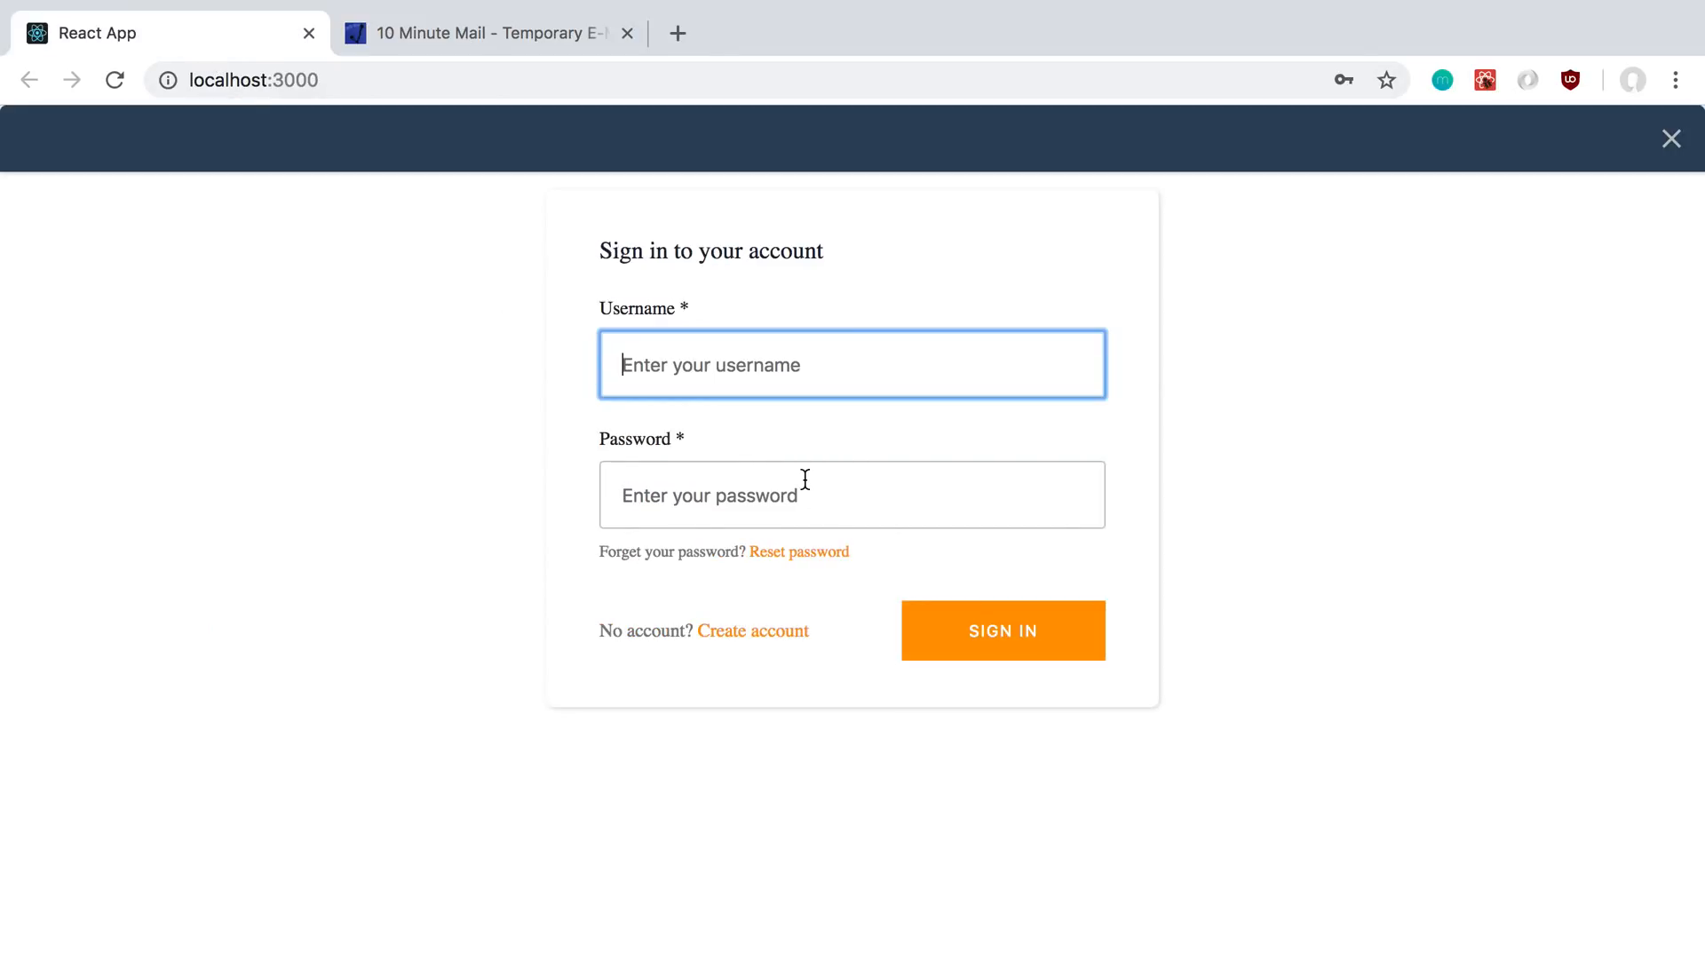
- Sign in with the new account's username and password to reach Create Blog
{"action": "left_click", "coordinate": [485, 33]}
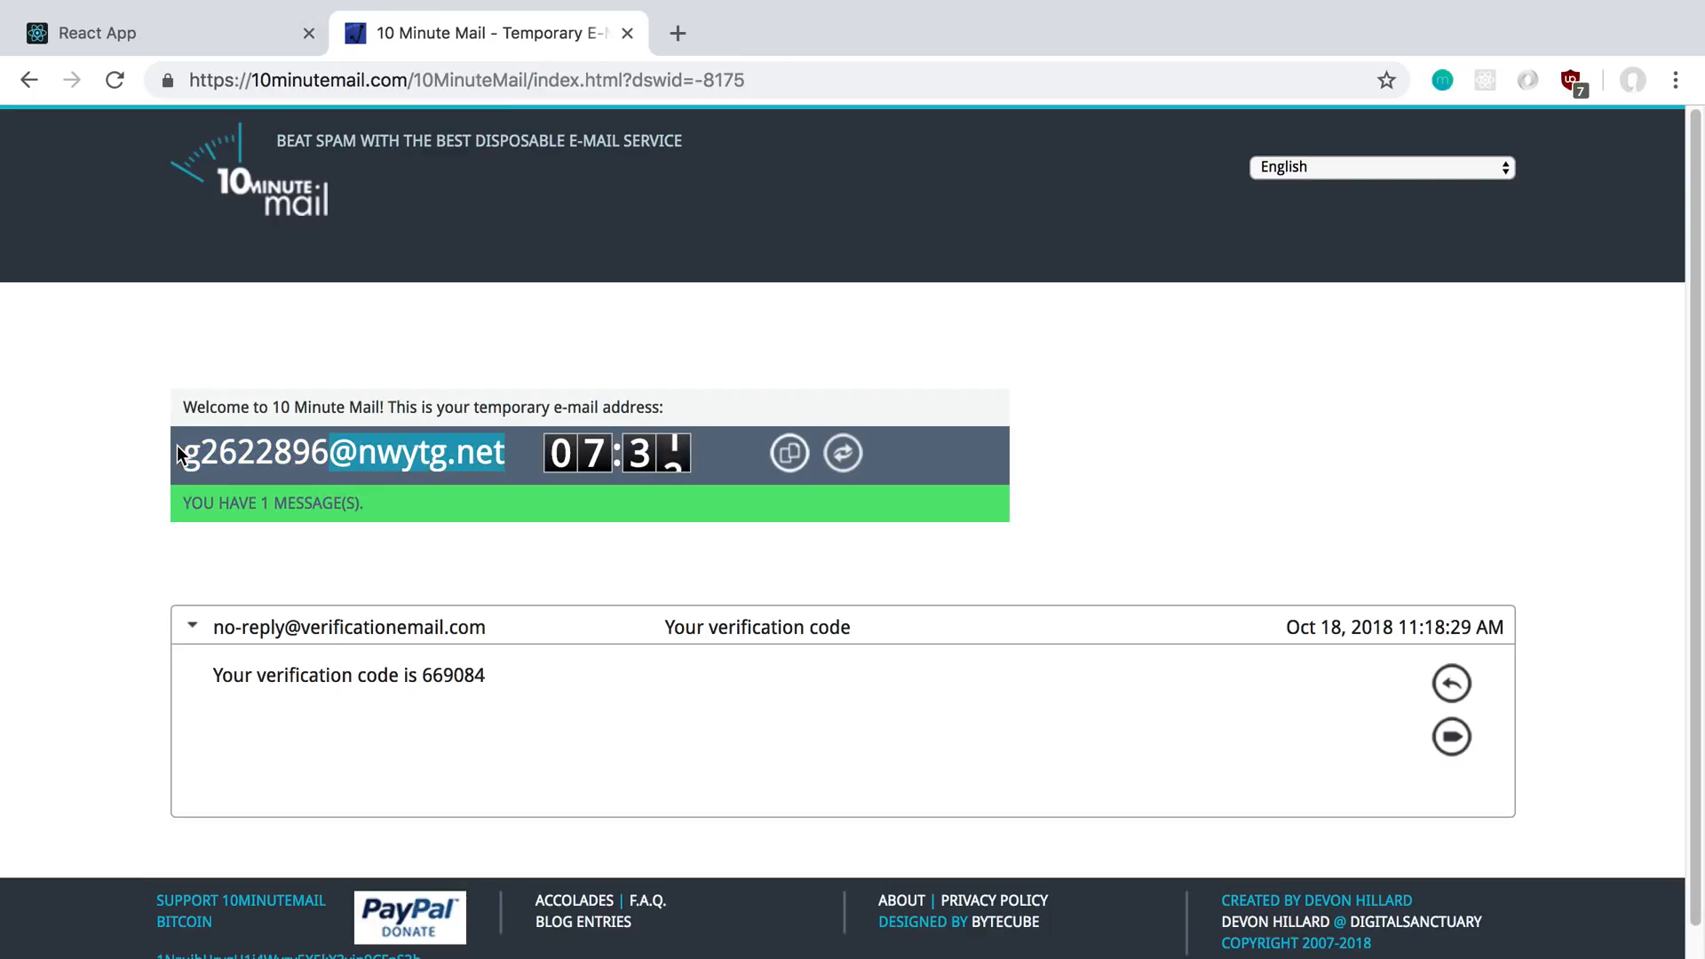
{"action": "left_click", "coordinate": [169, 33]}
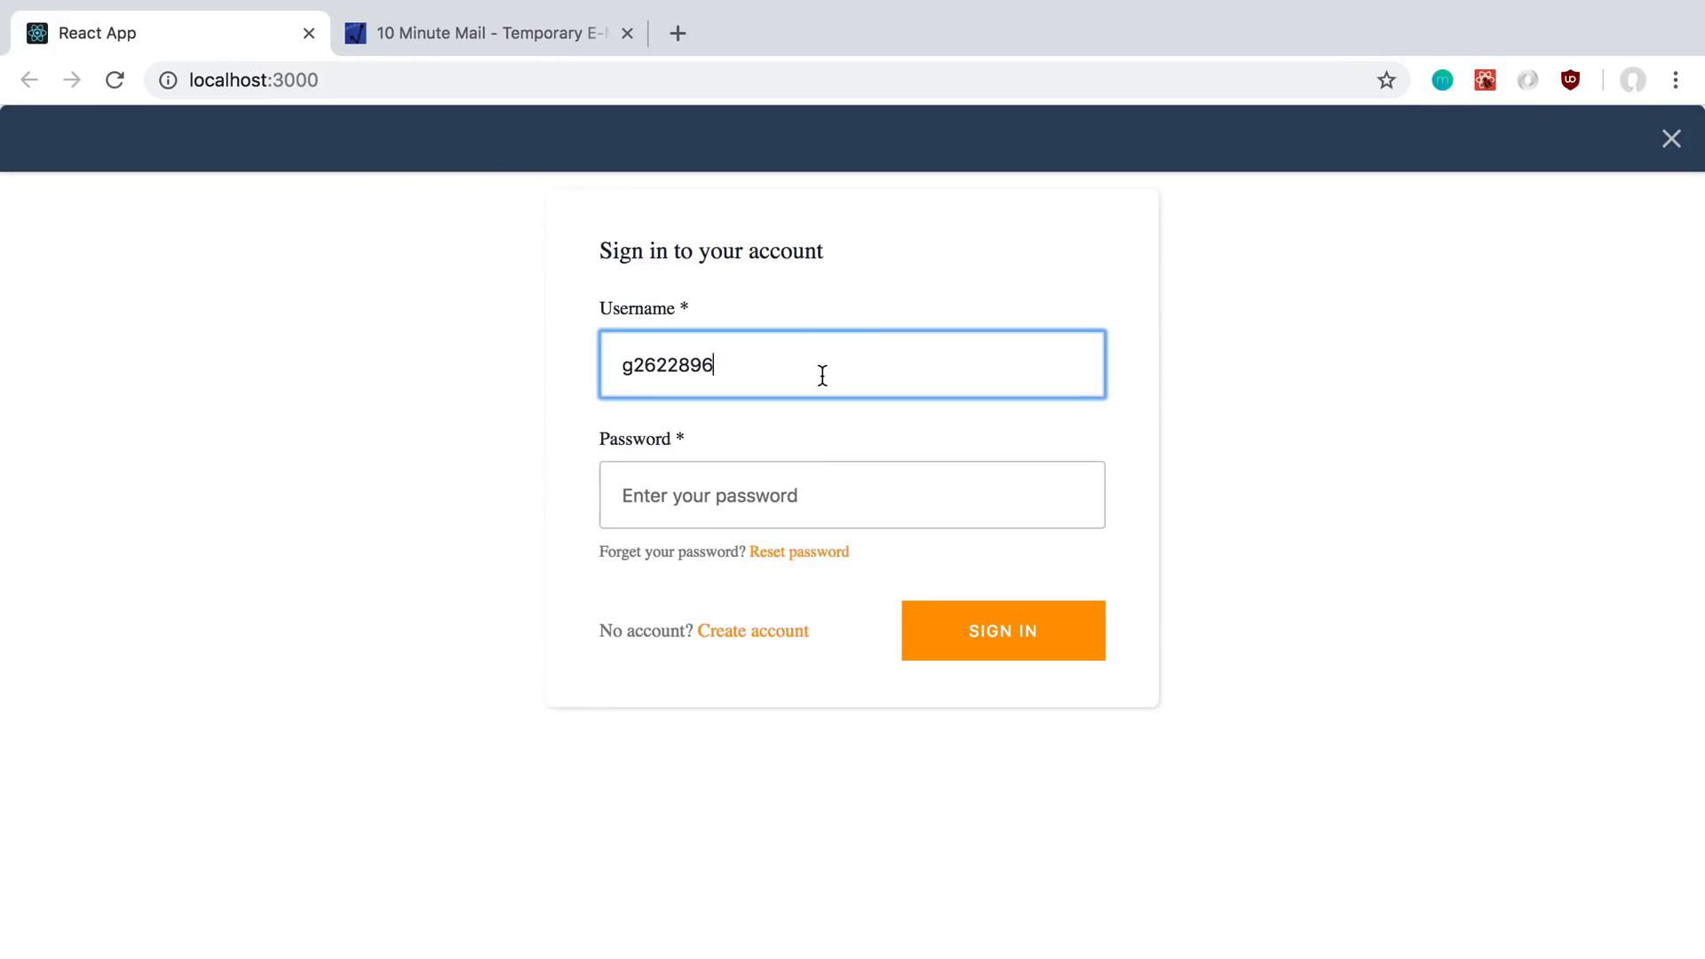
{"action": "left_click", "coordinate": [487, 33]}
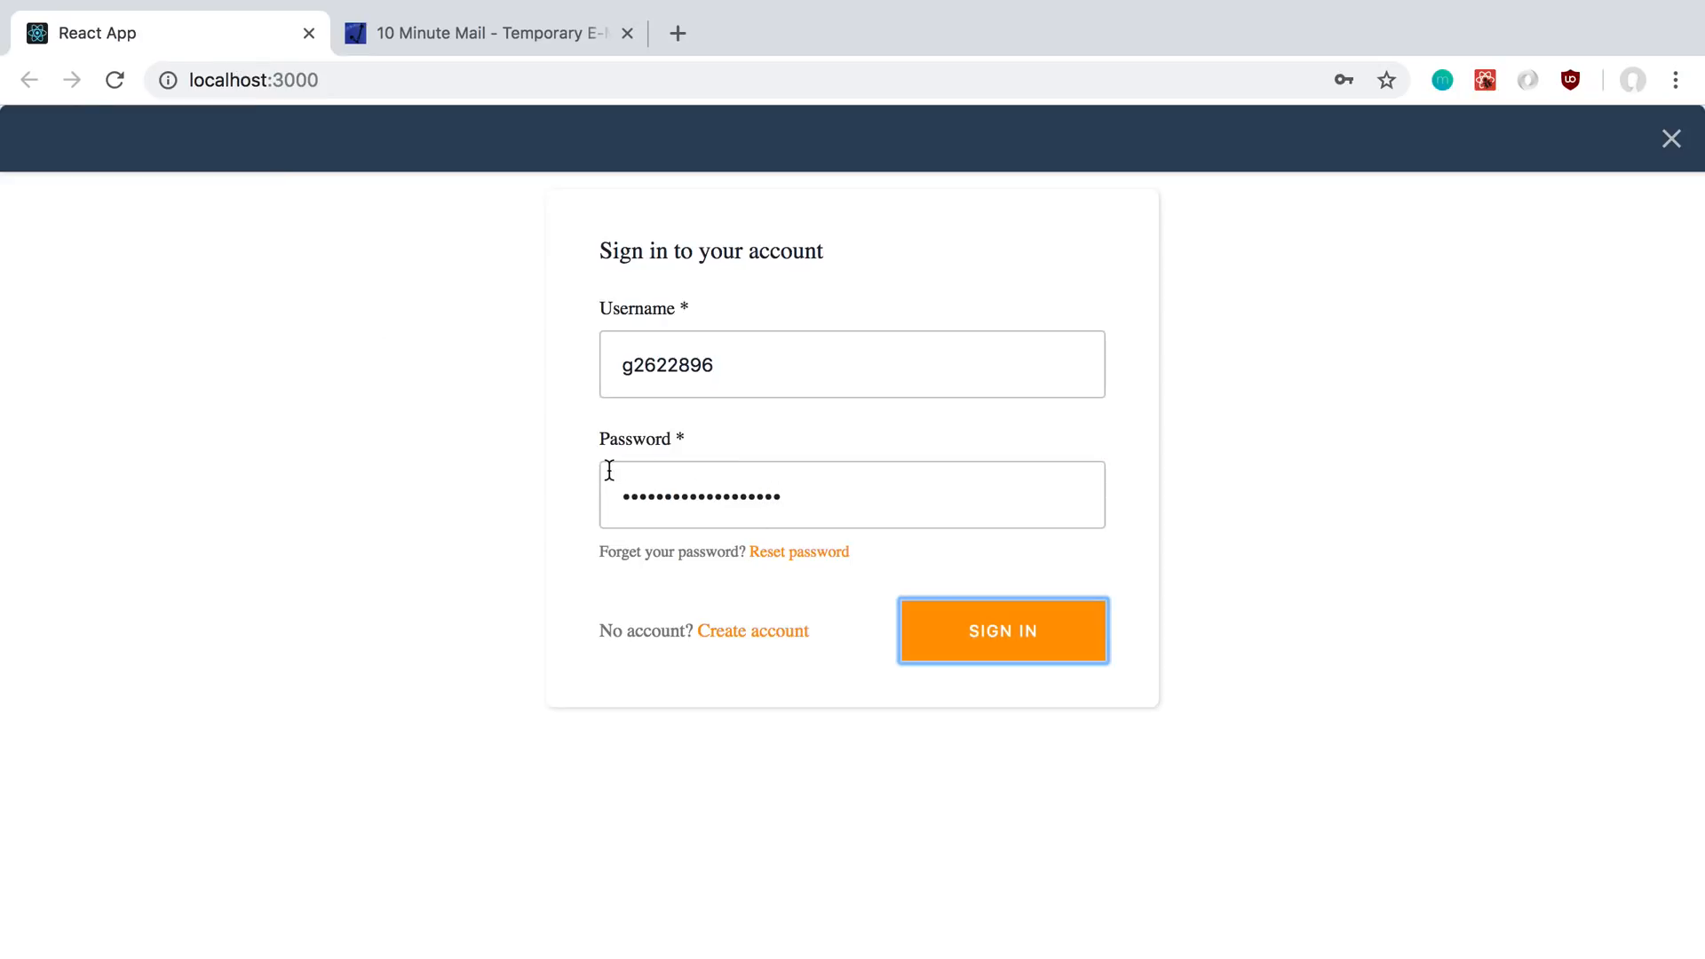
{"action": "left_click", "coordinate": [1001, 630]}
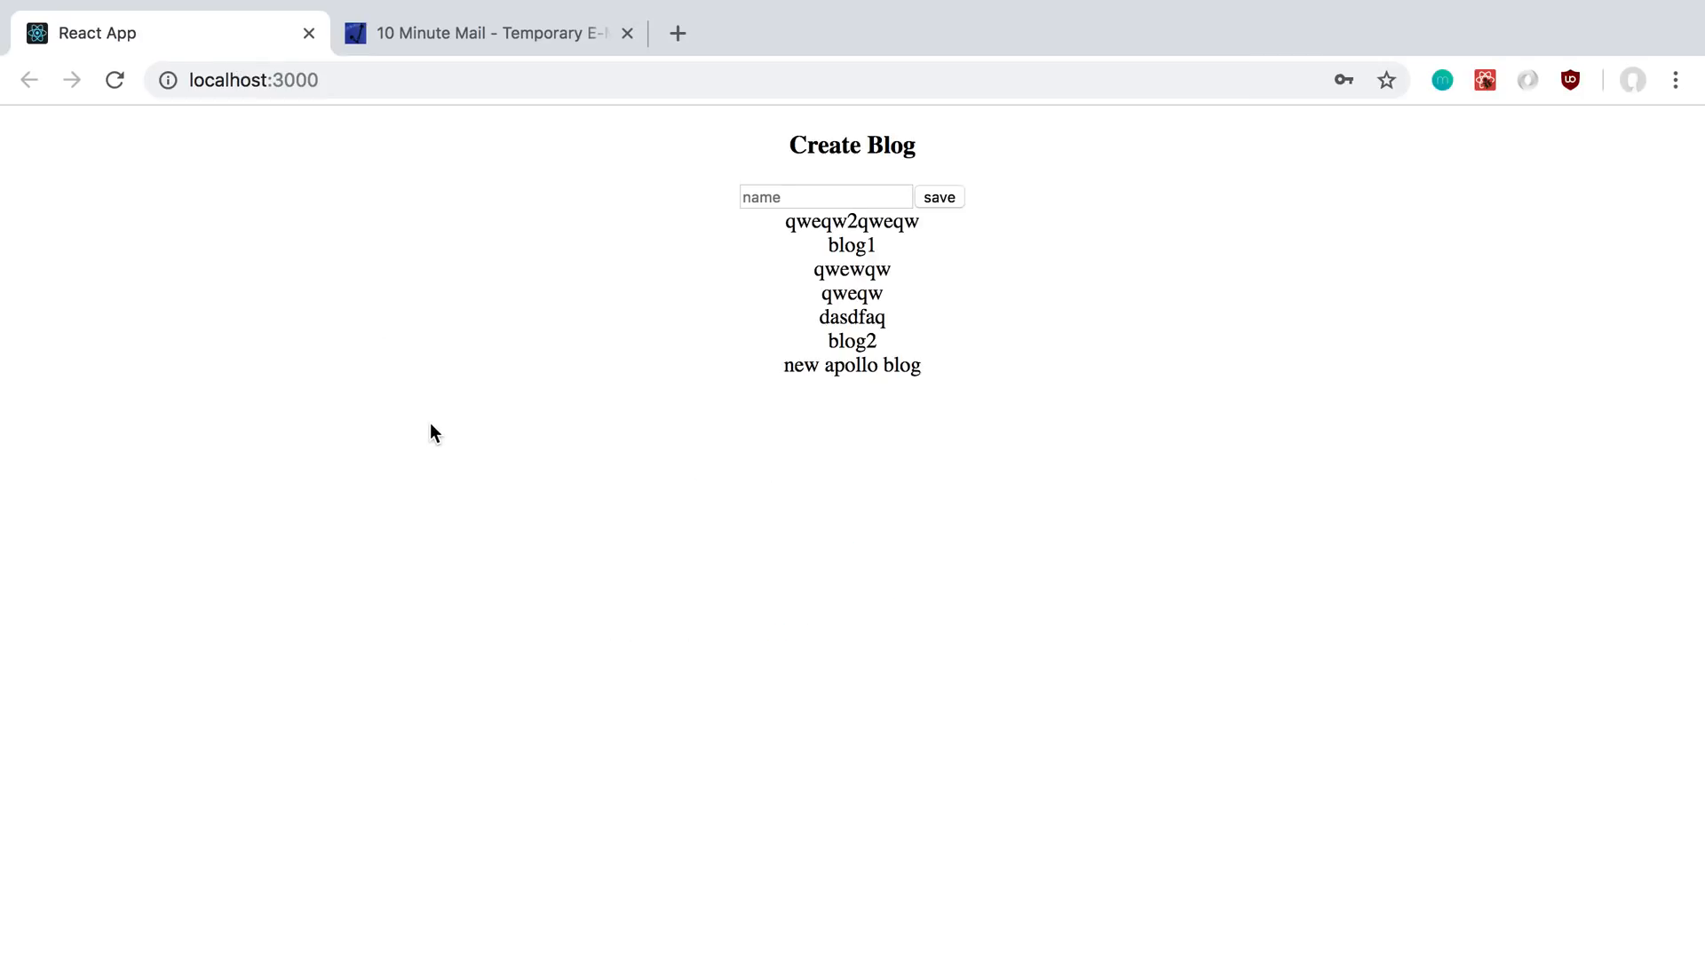
{"action": "mouse_move", "coordinate": [883, 343]}
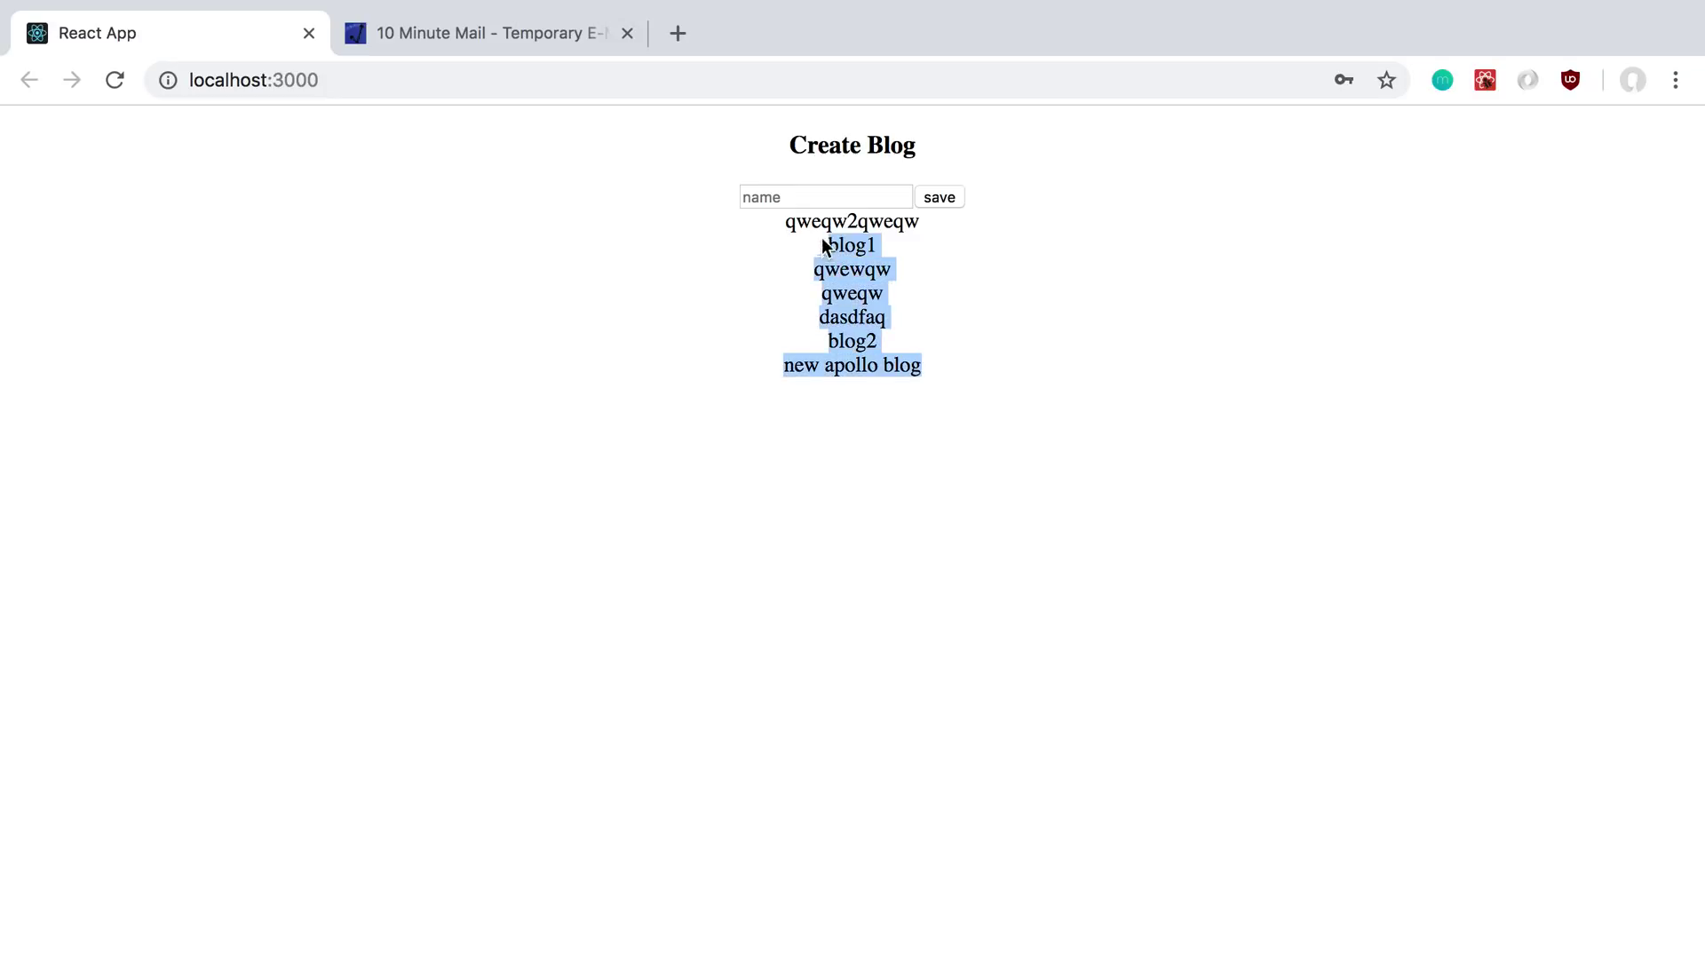
{"action": "left_click", "coordinate": [257, 155]}
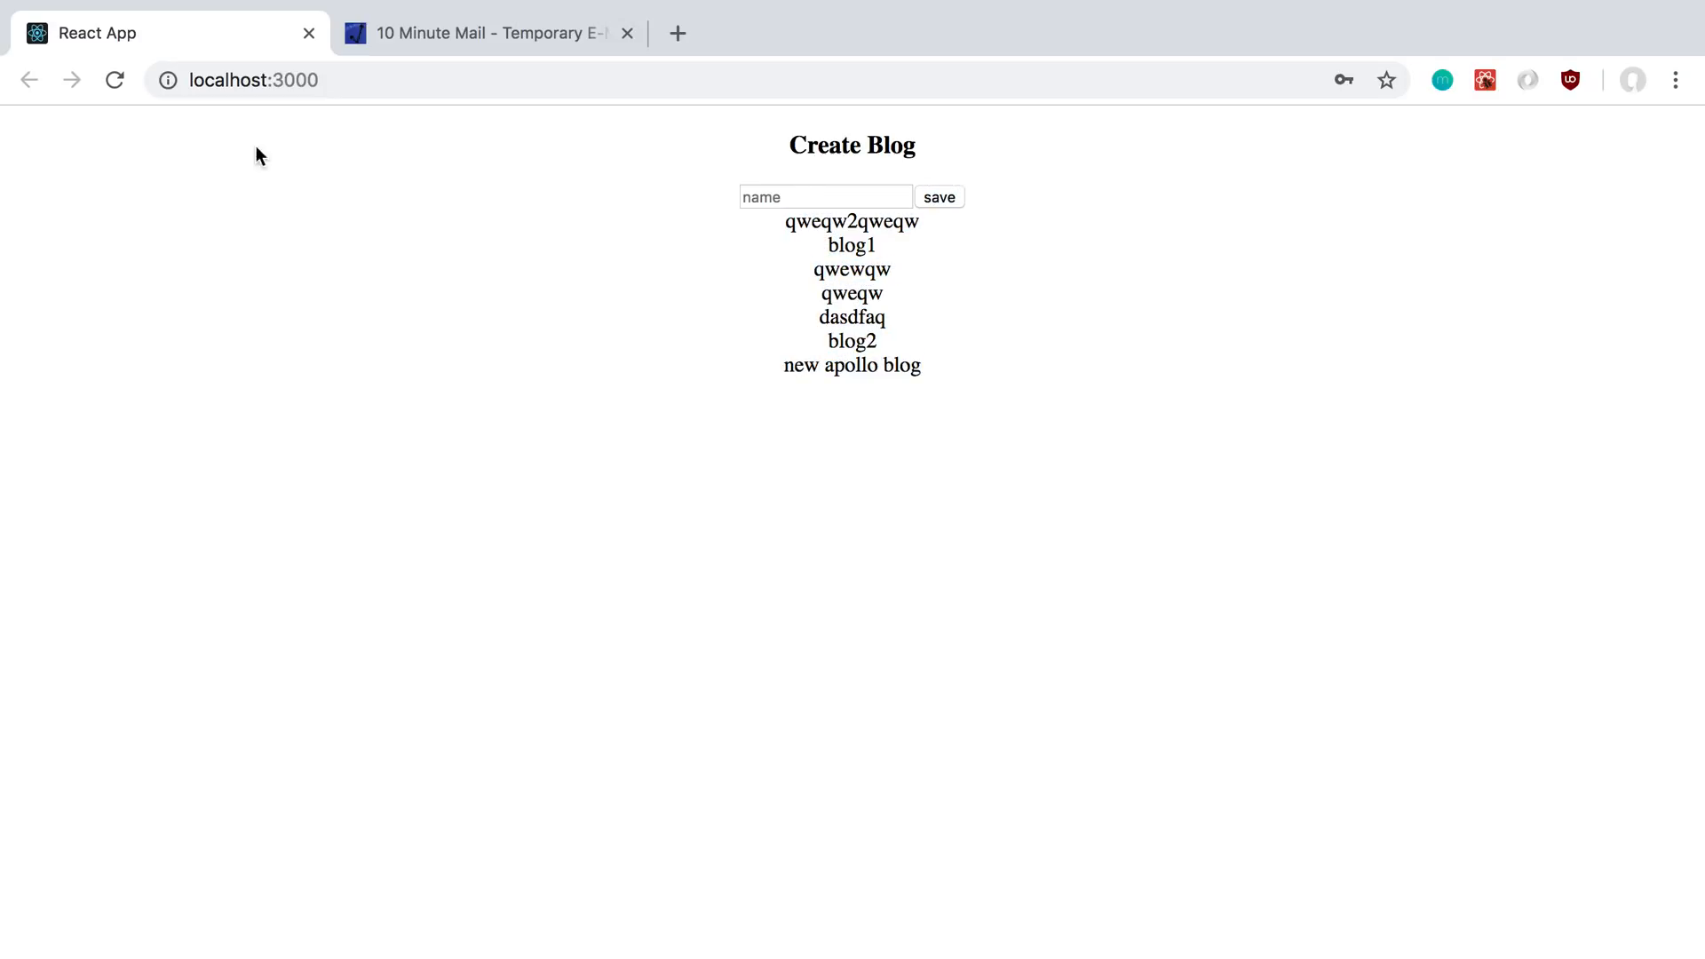
{"action": "mouse_move", "coordinate": [772, 310]}
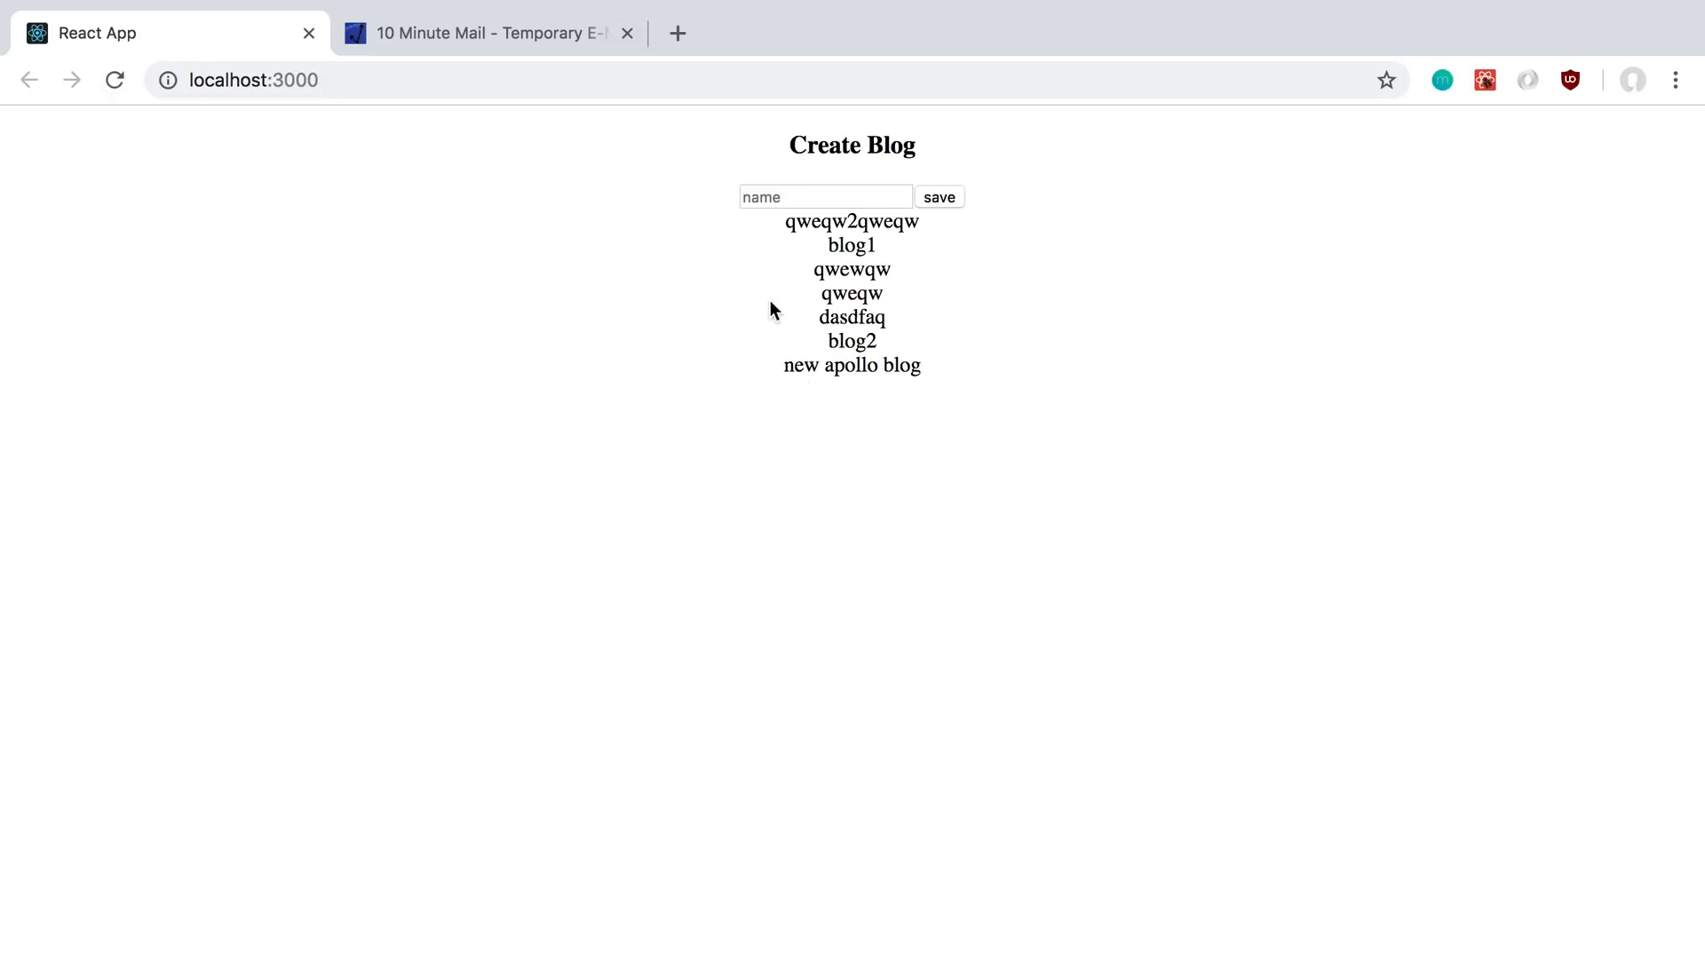
{"action": "mouse_move", "coordinate": [503, 801]}
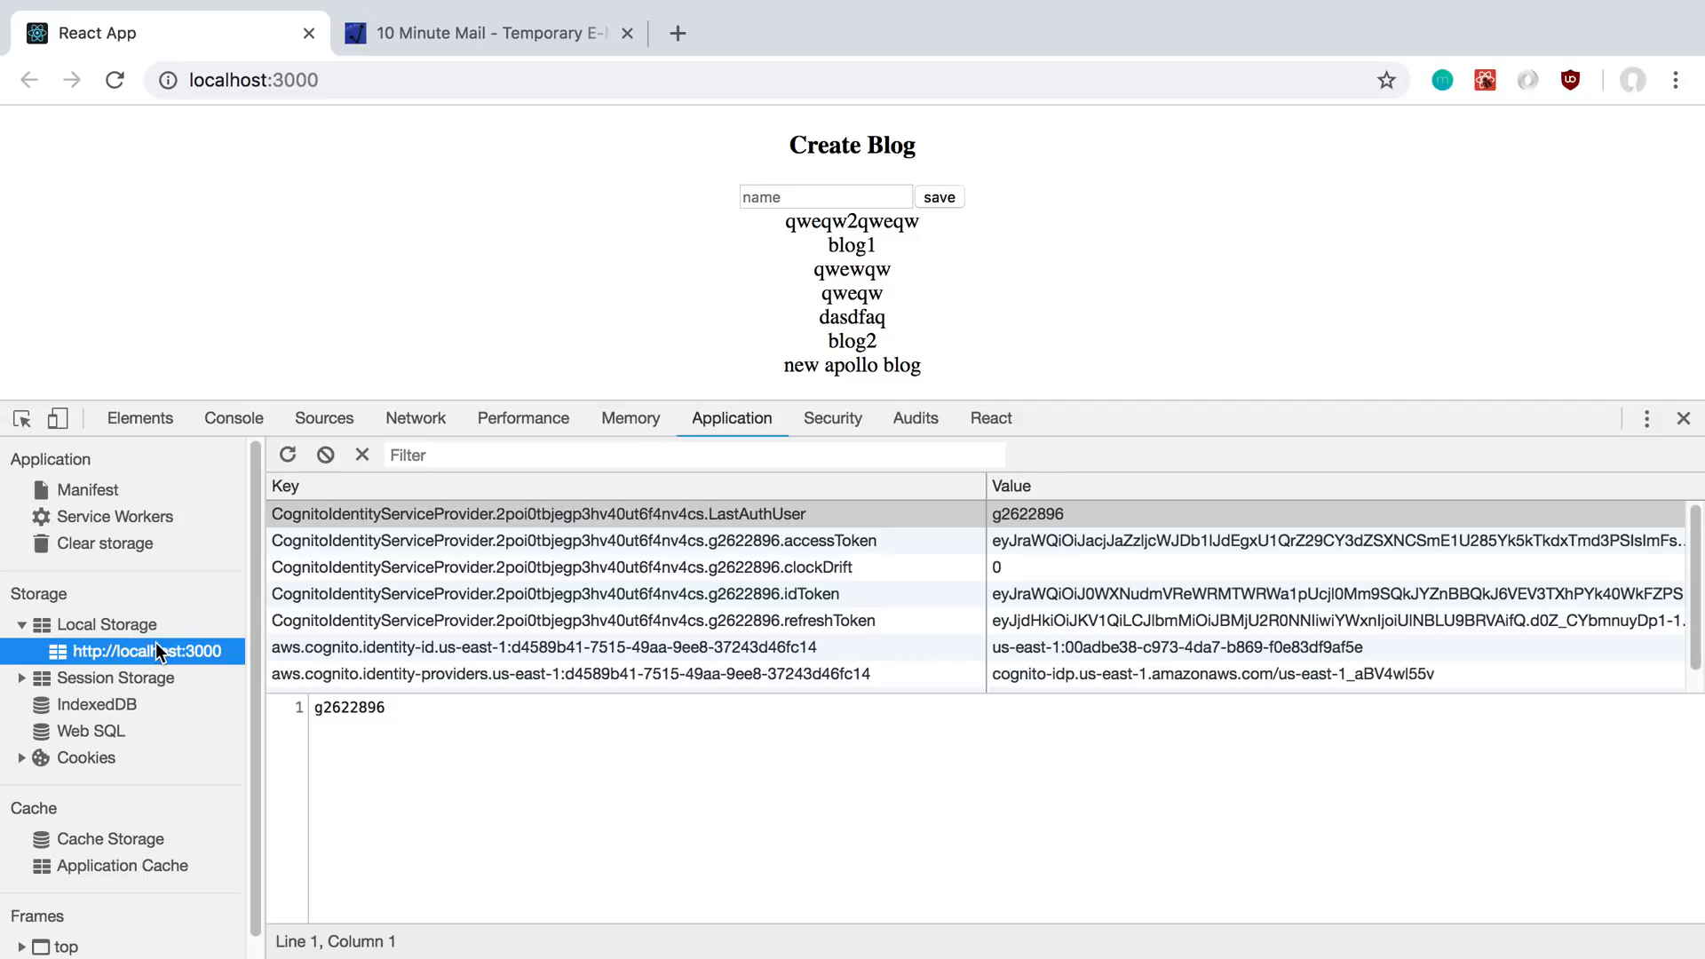
{"action": "mouse_move", "coordinate": [636, 625]}
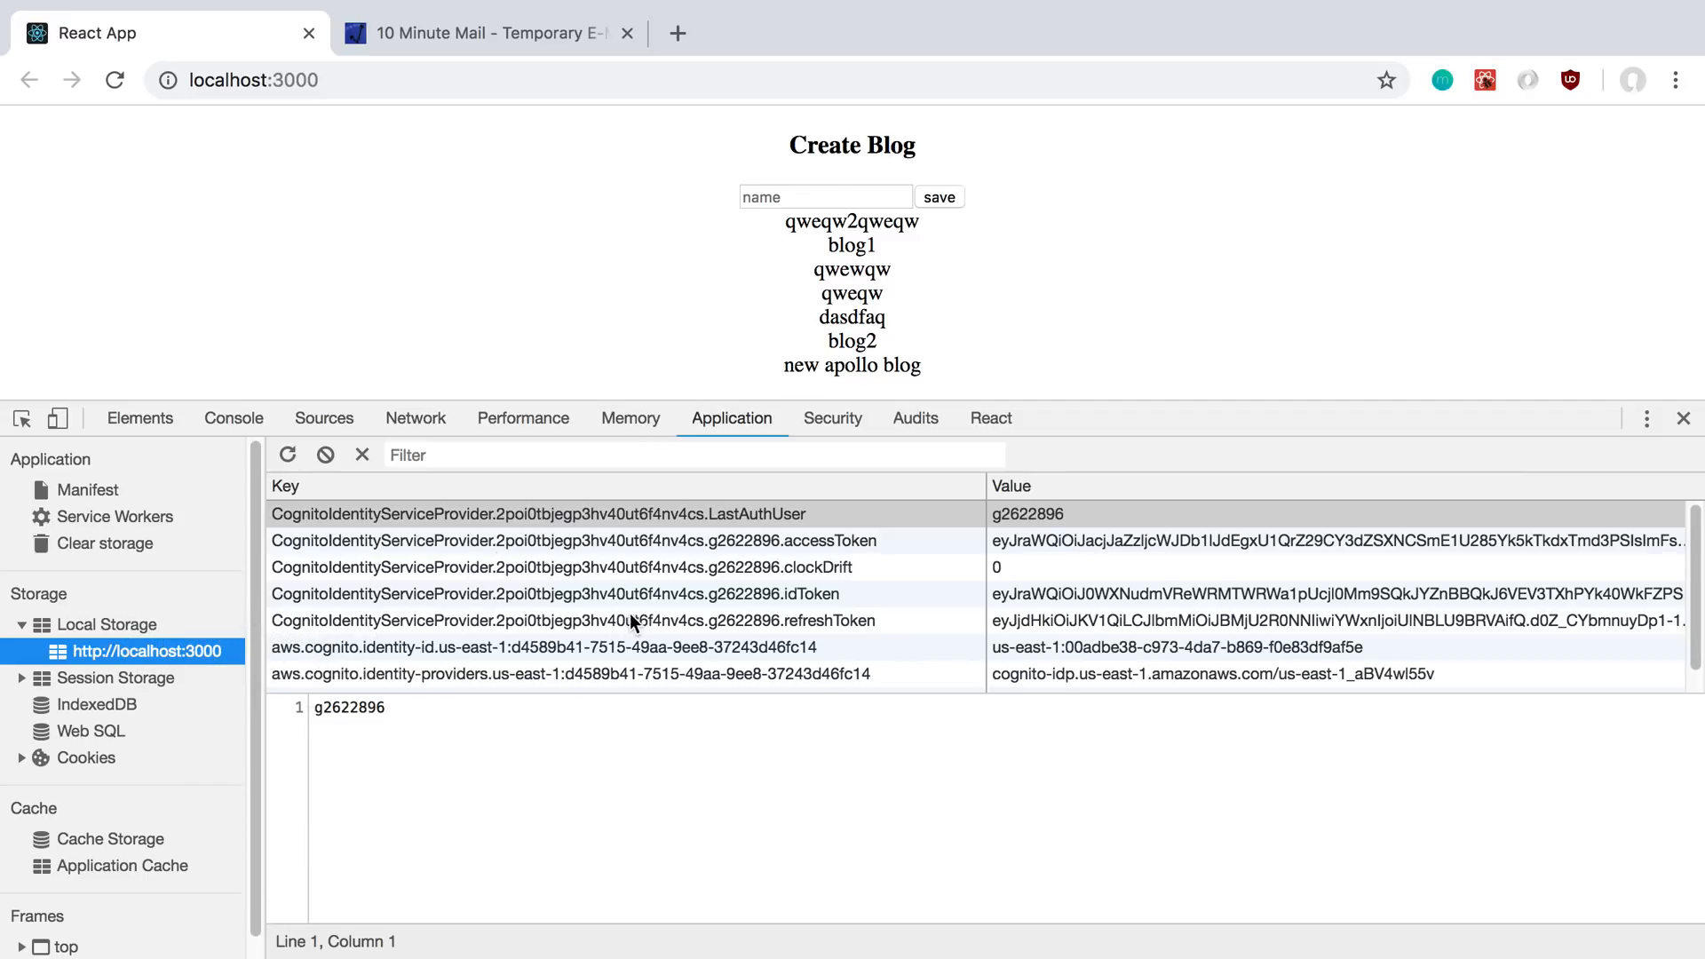
{"action": "mouse_move", "coordinate": [732, 418]}
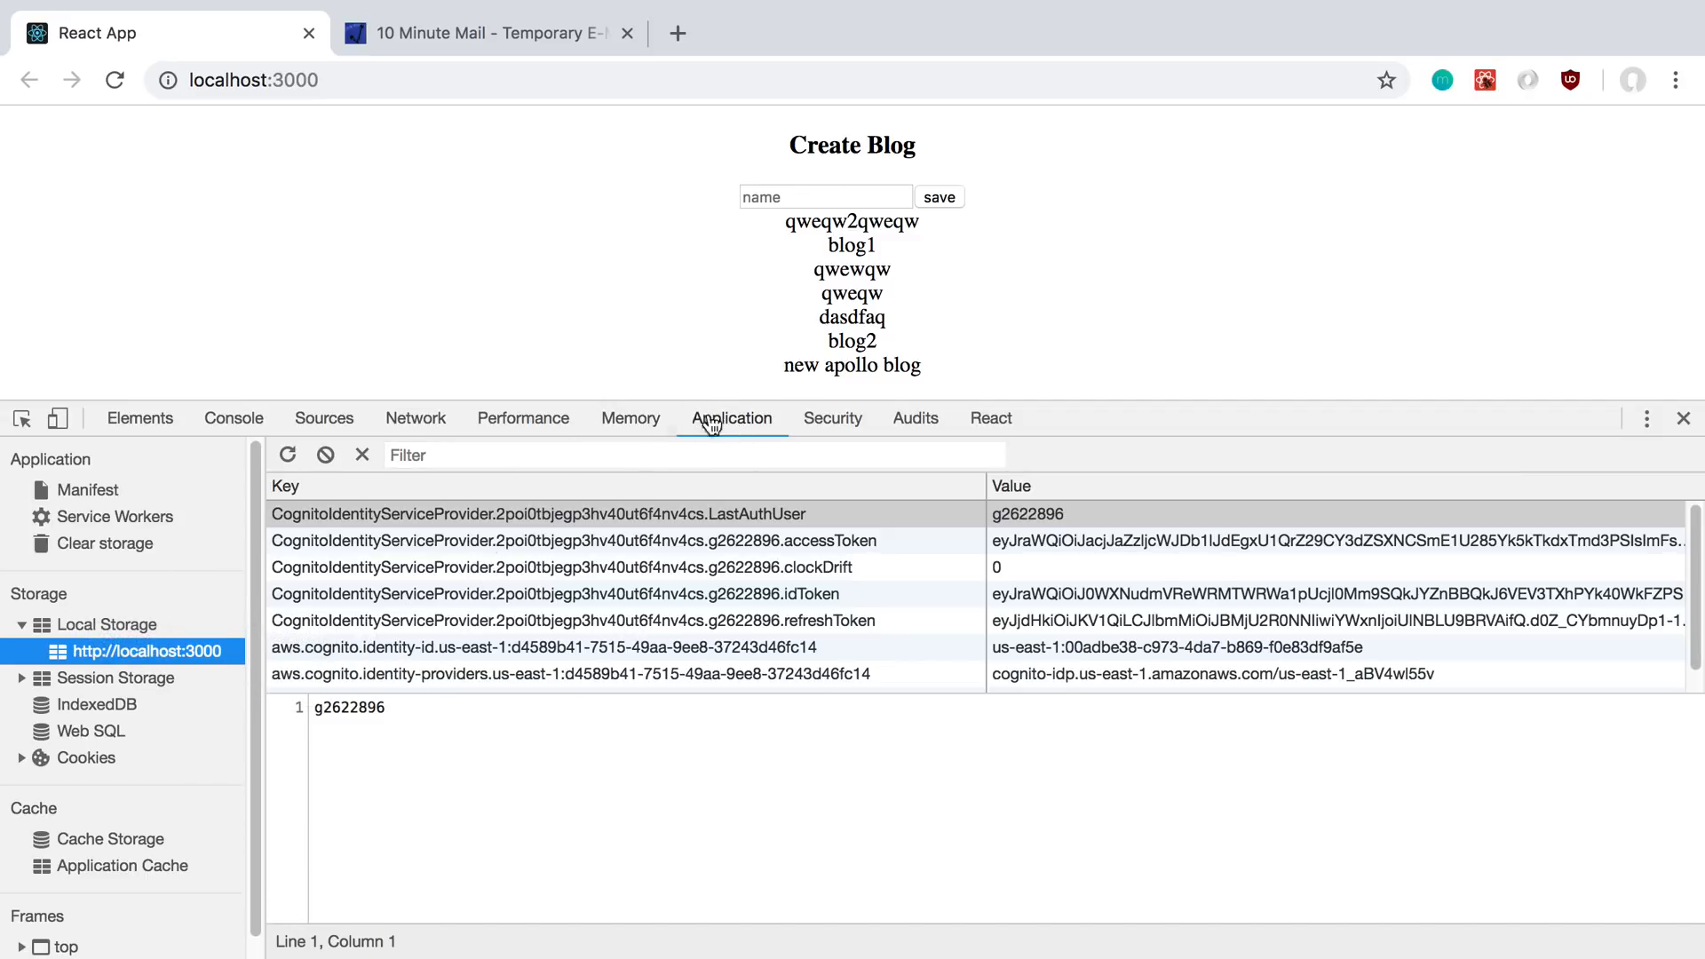
{"action": "mouse_move", "coordinate": [160, 636]}
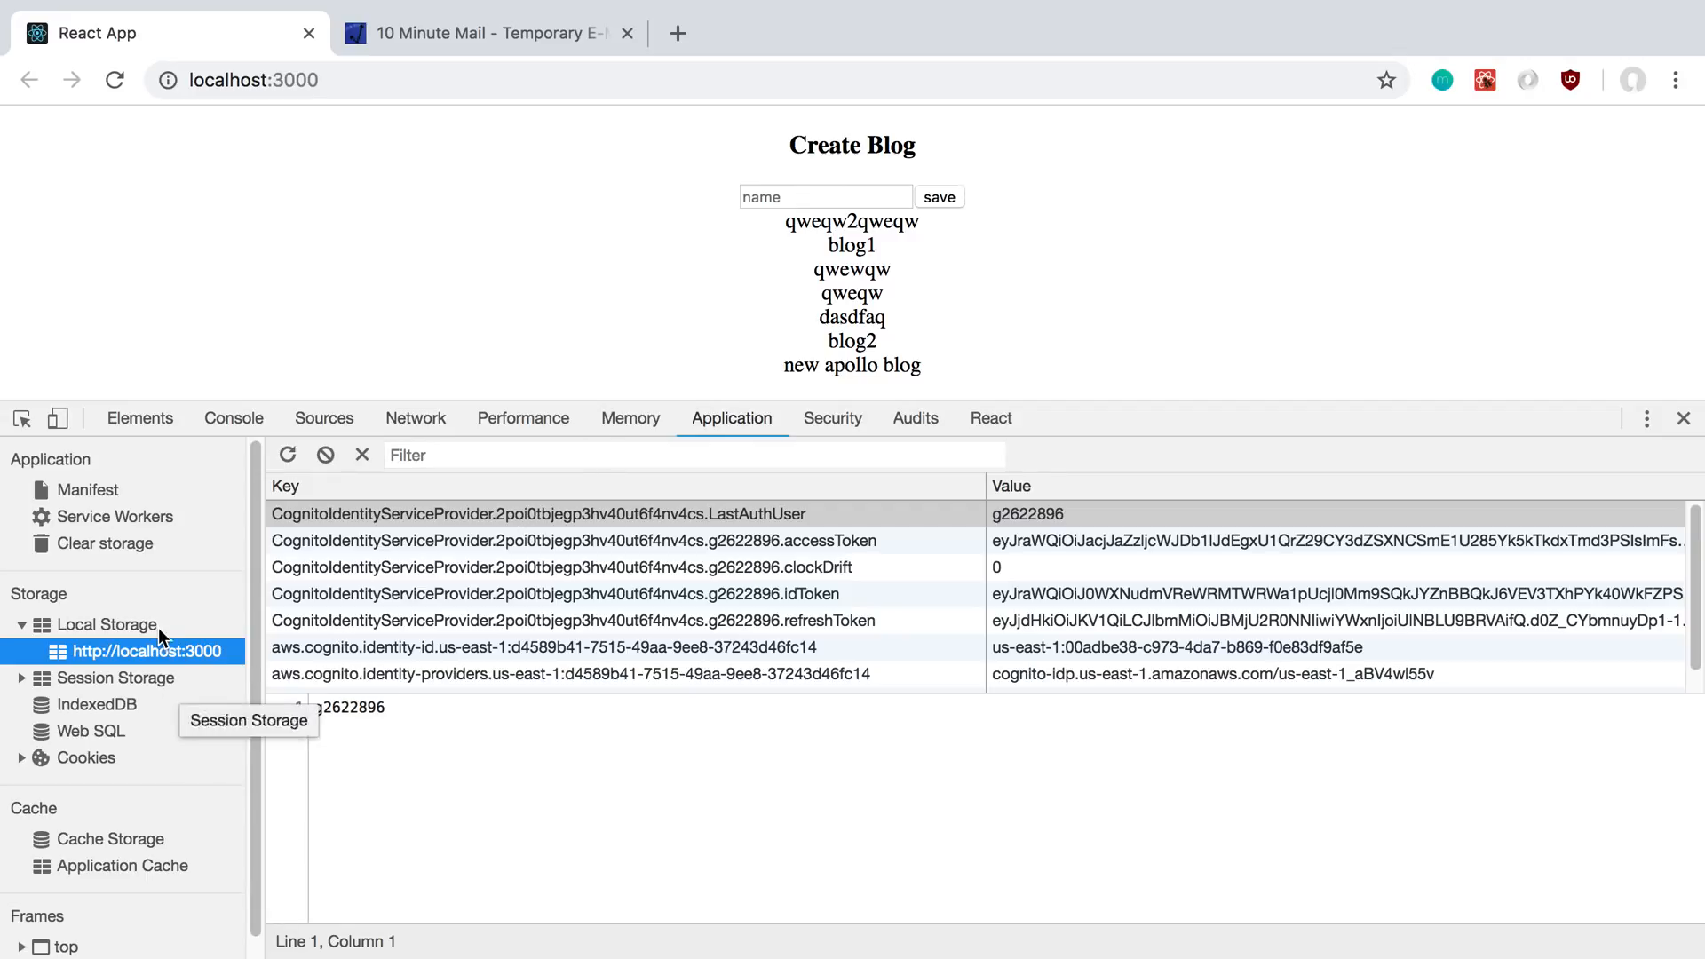
{"action": "mouse_move", "coordinate": [139, 651]}
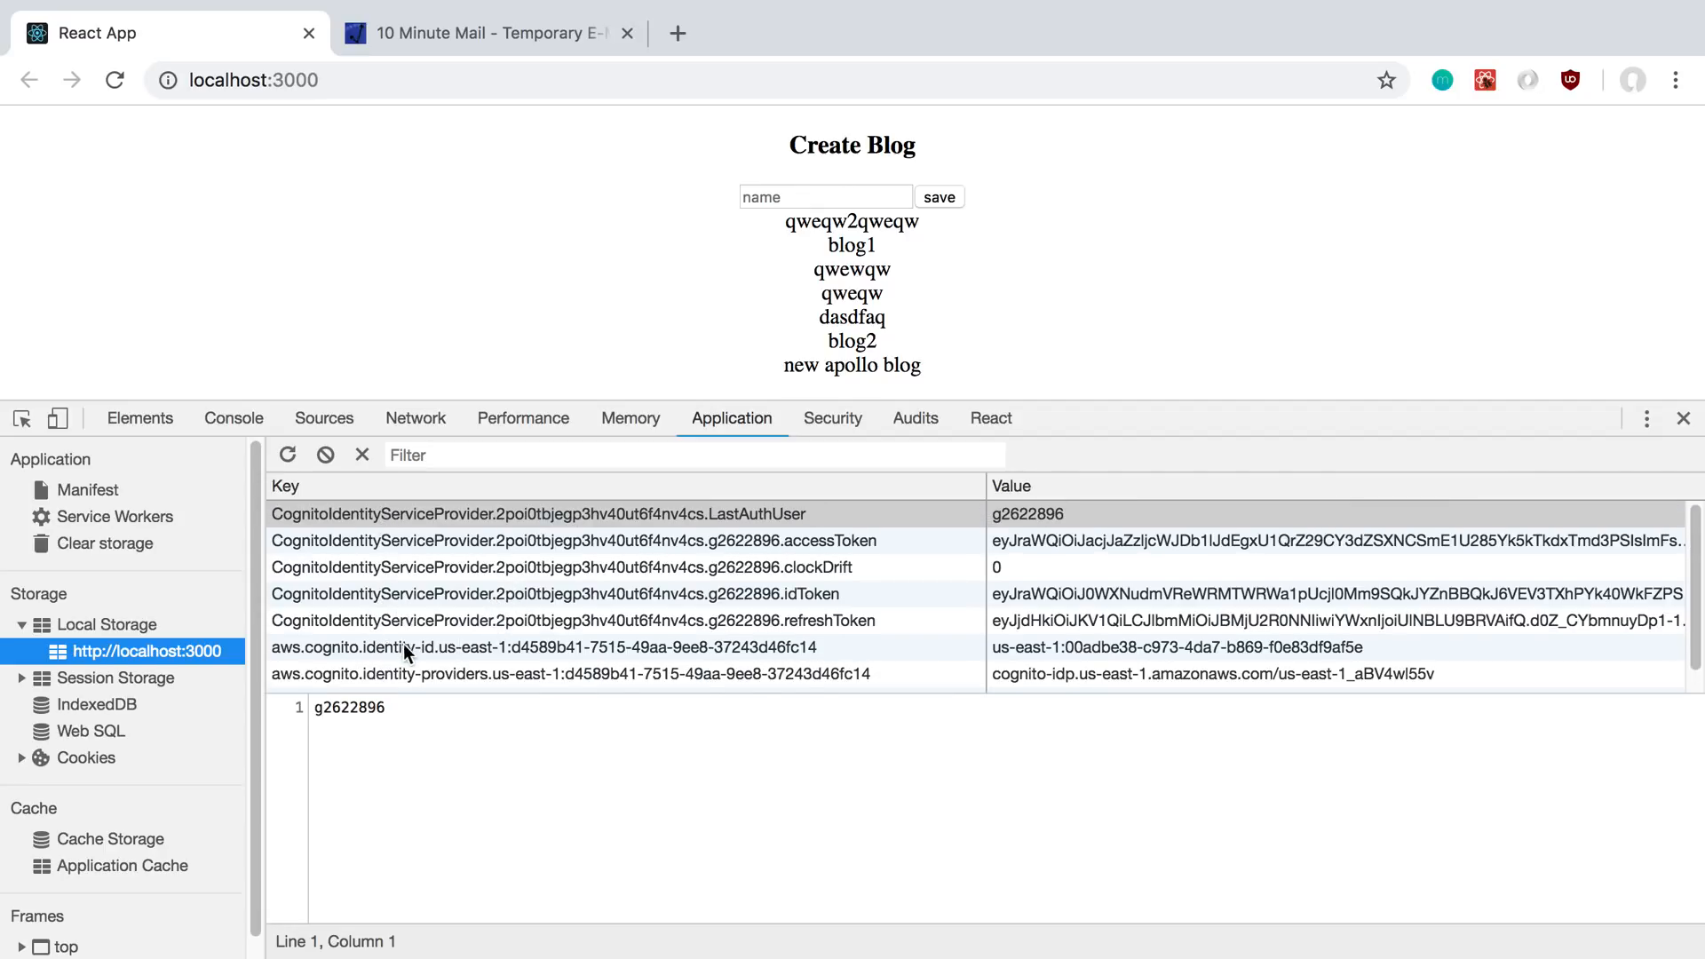
{"action": "mouse_move", "coordinate": [1027, 609]}
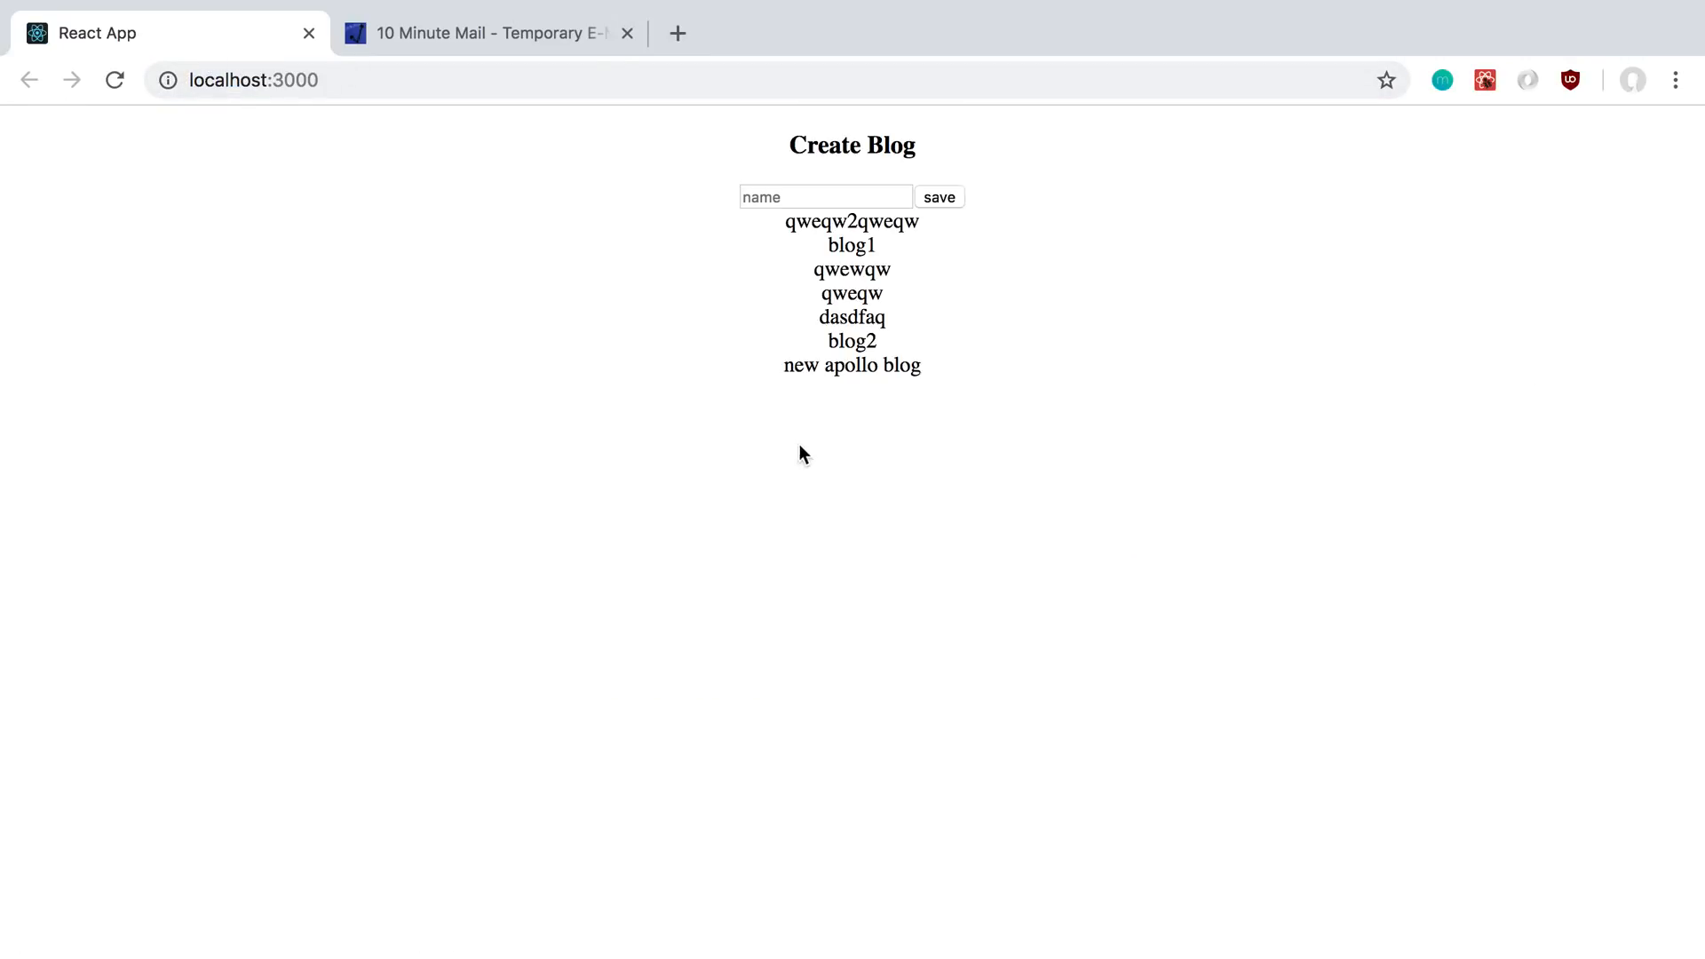
{"action": "mouse_move", "coordinate": [805, 438]}
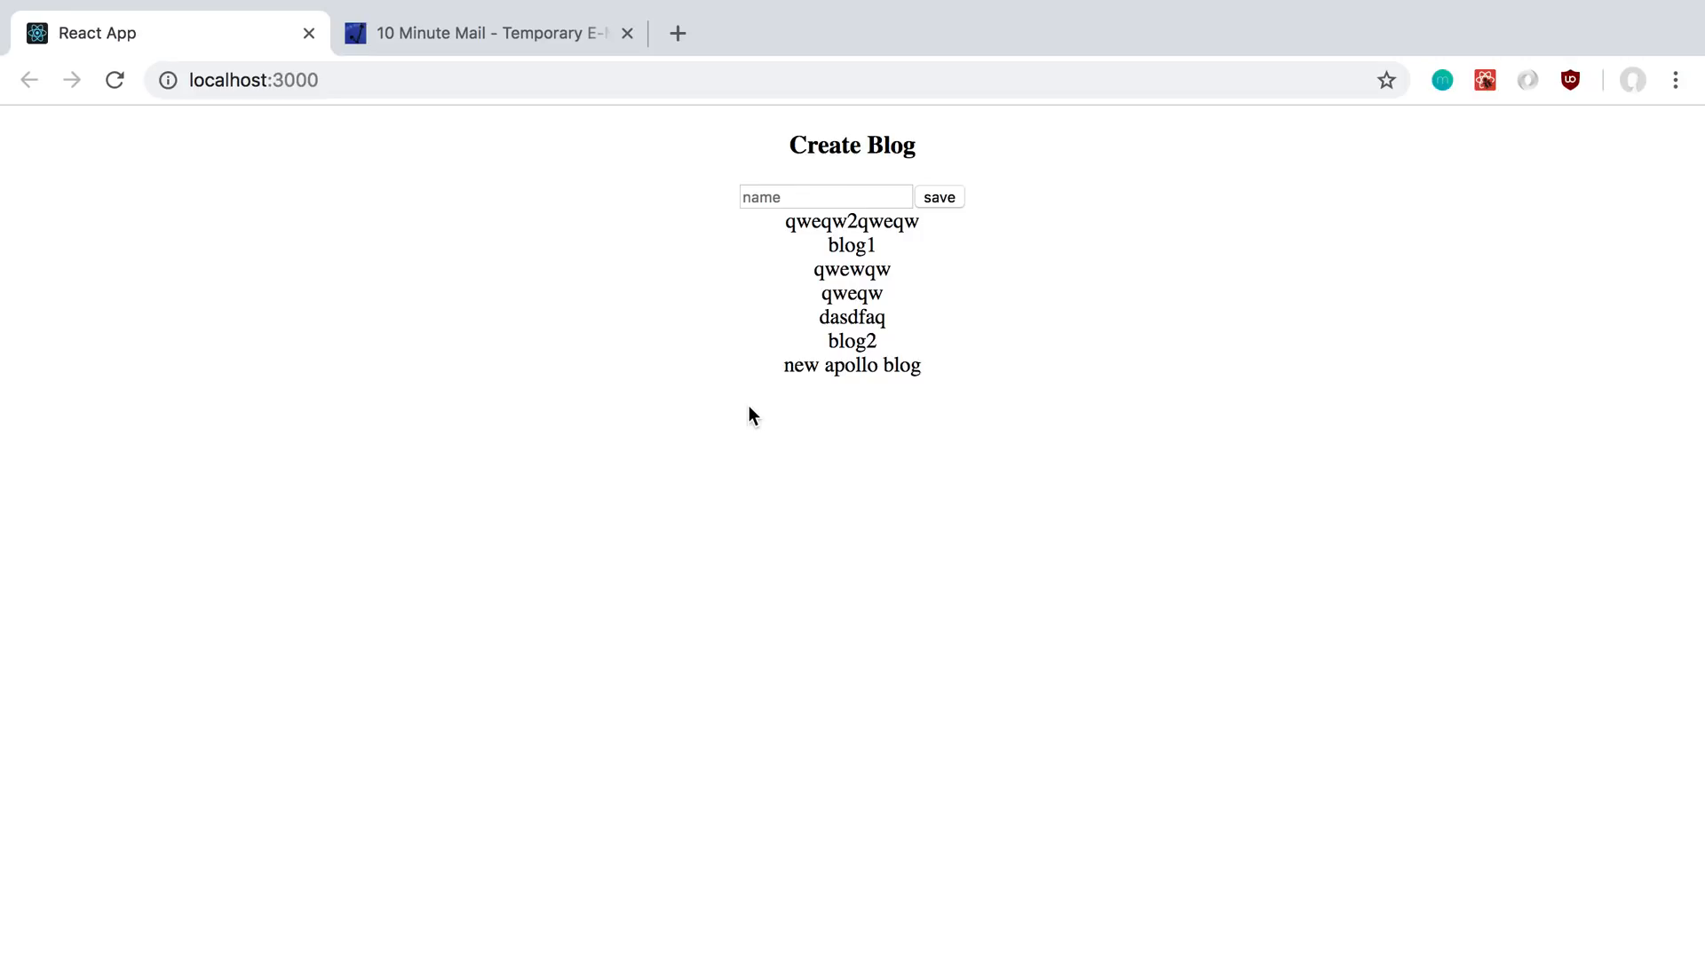
{"action": "mouse_move", "coordinate": [604, 68]}
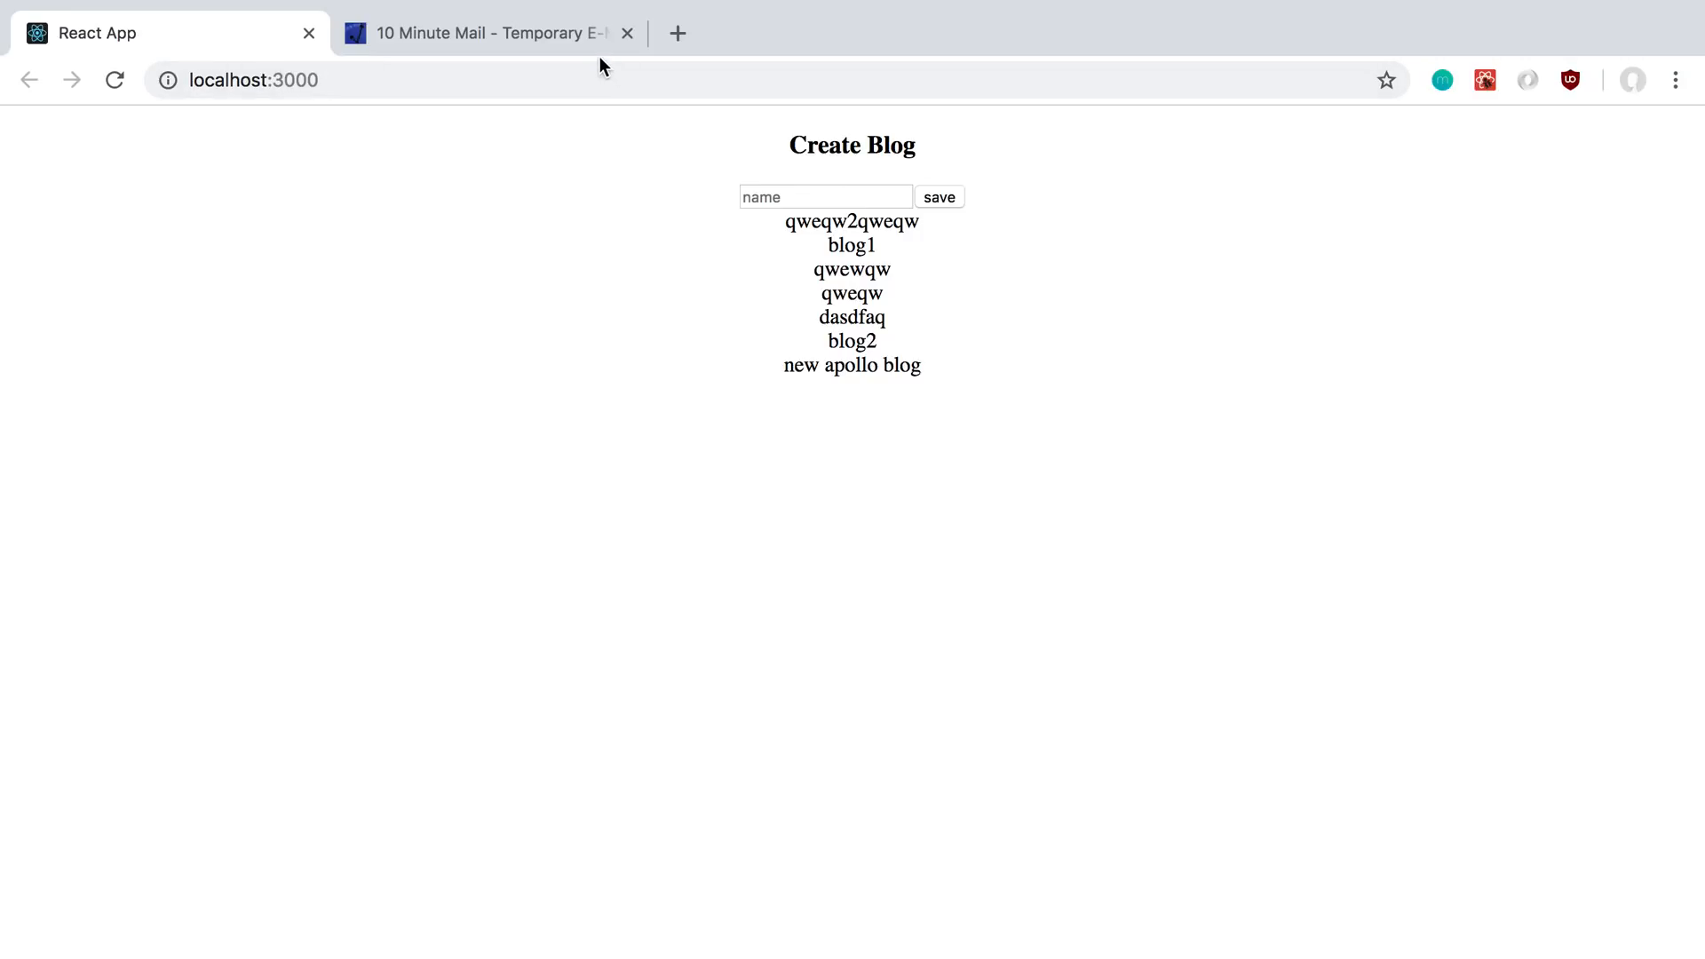
{"action": "left_click", "coordinate": [483, 33]}
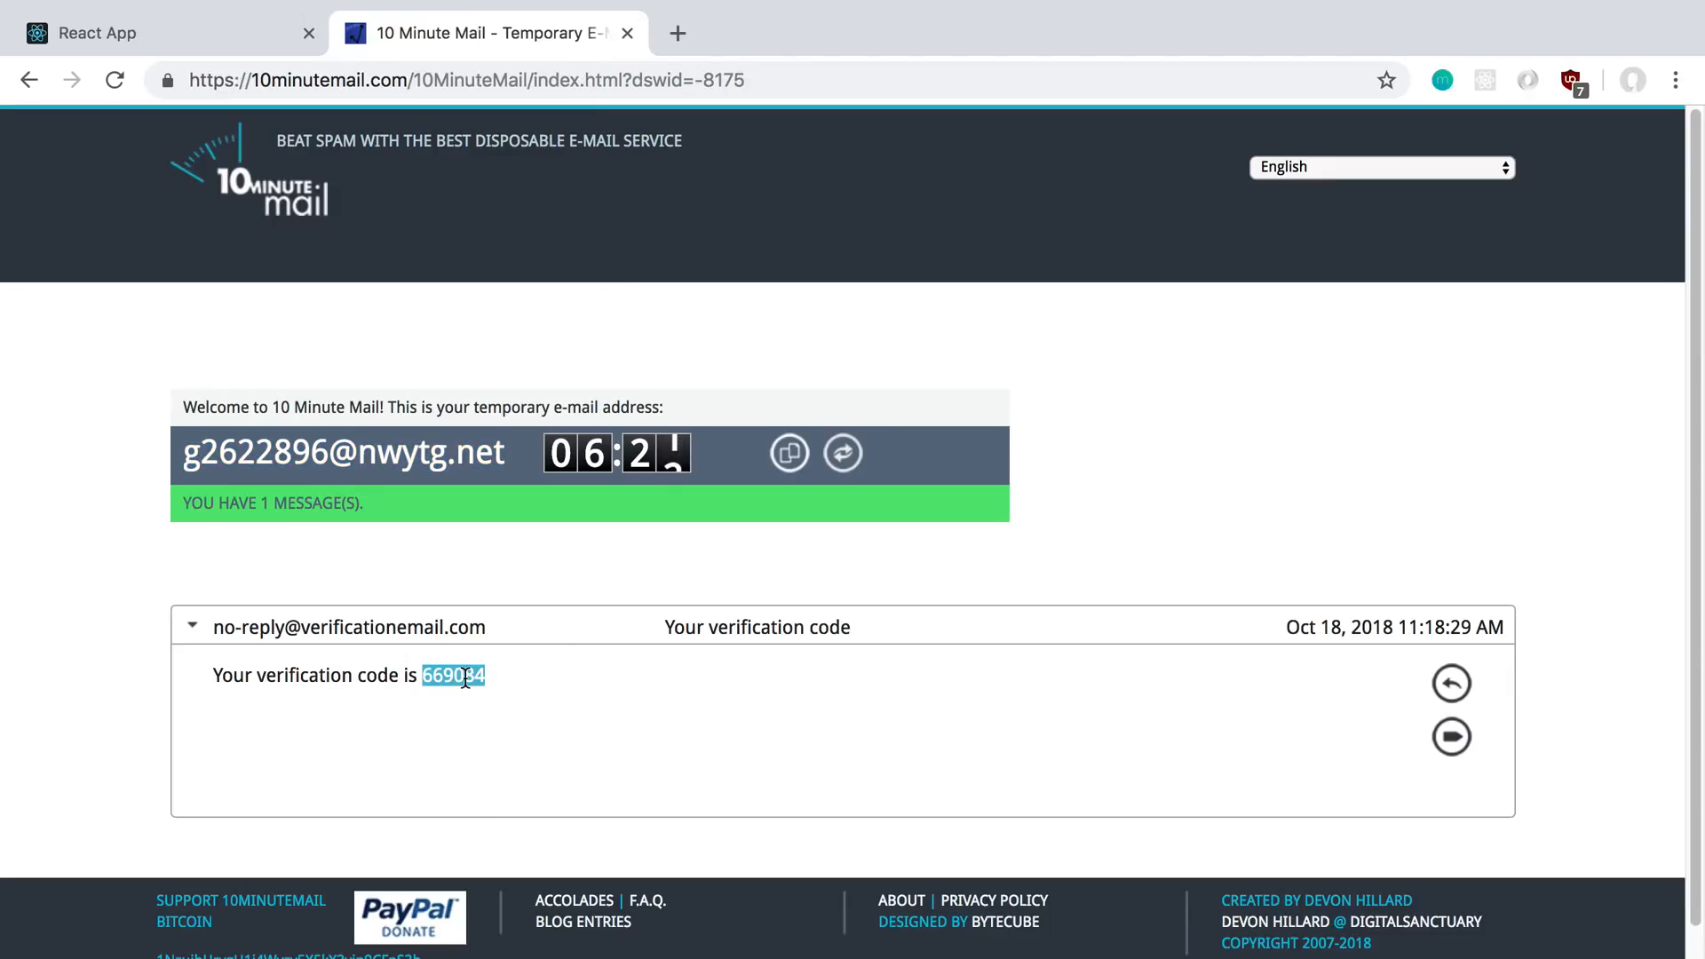
{"action": "left_click", "coordinate": [164, 33]}
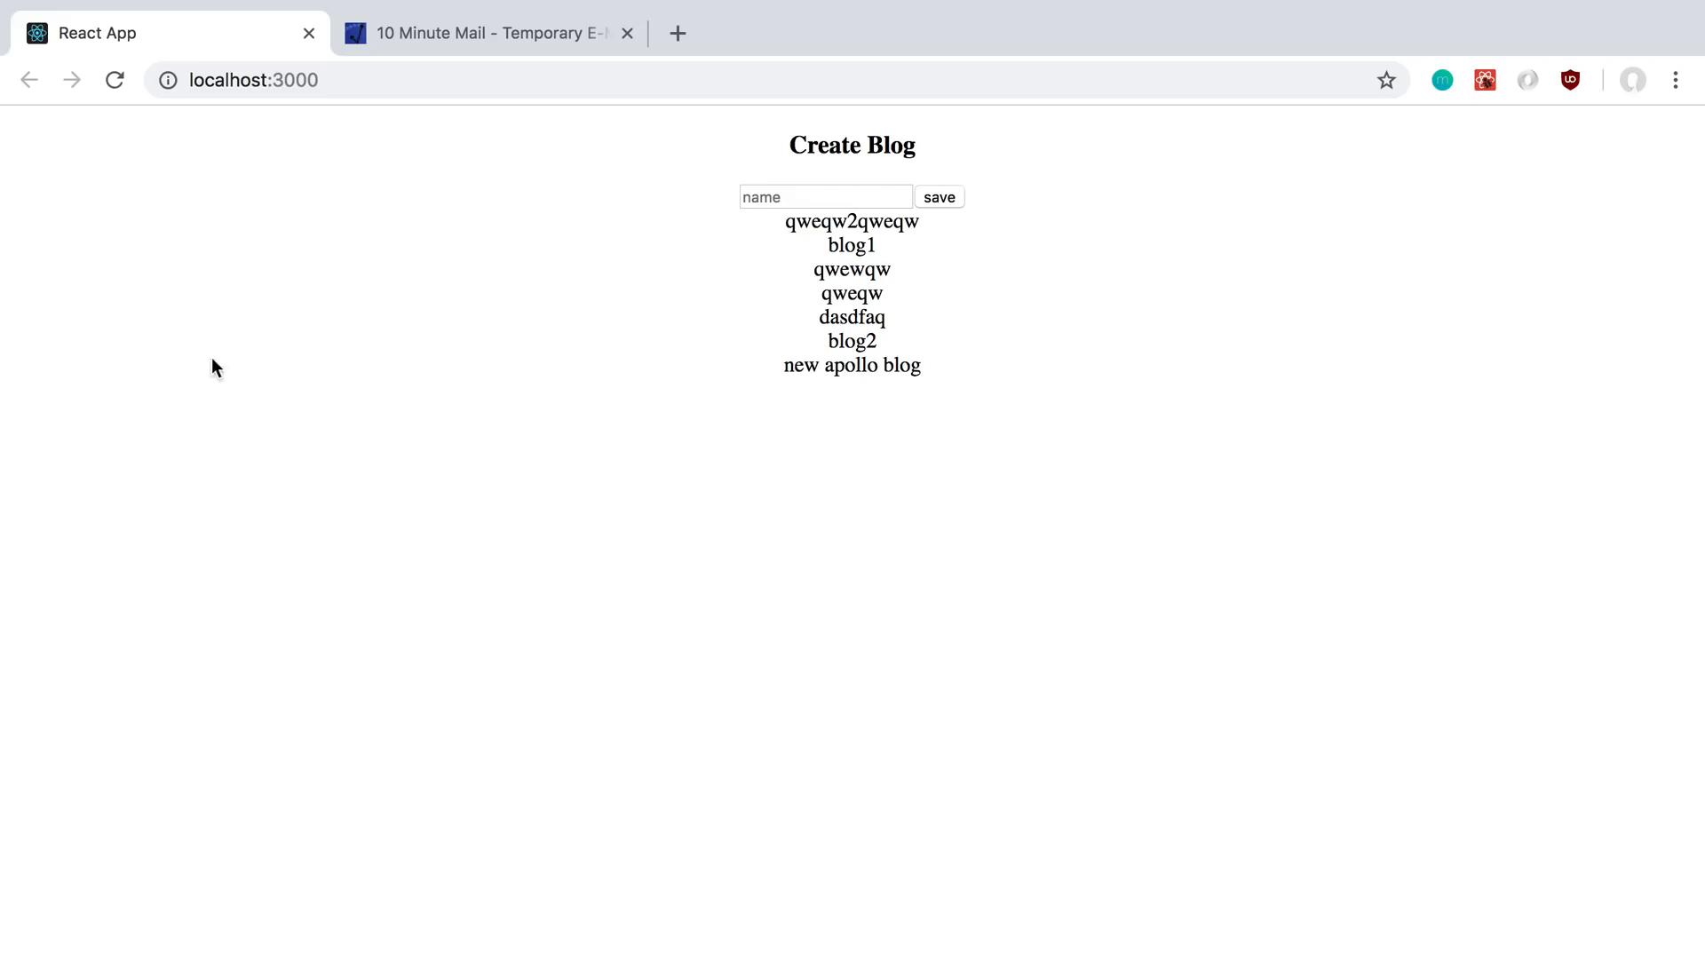
{"action": "mouse_move", "coordinate": [289, 399]}
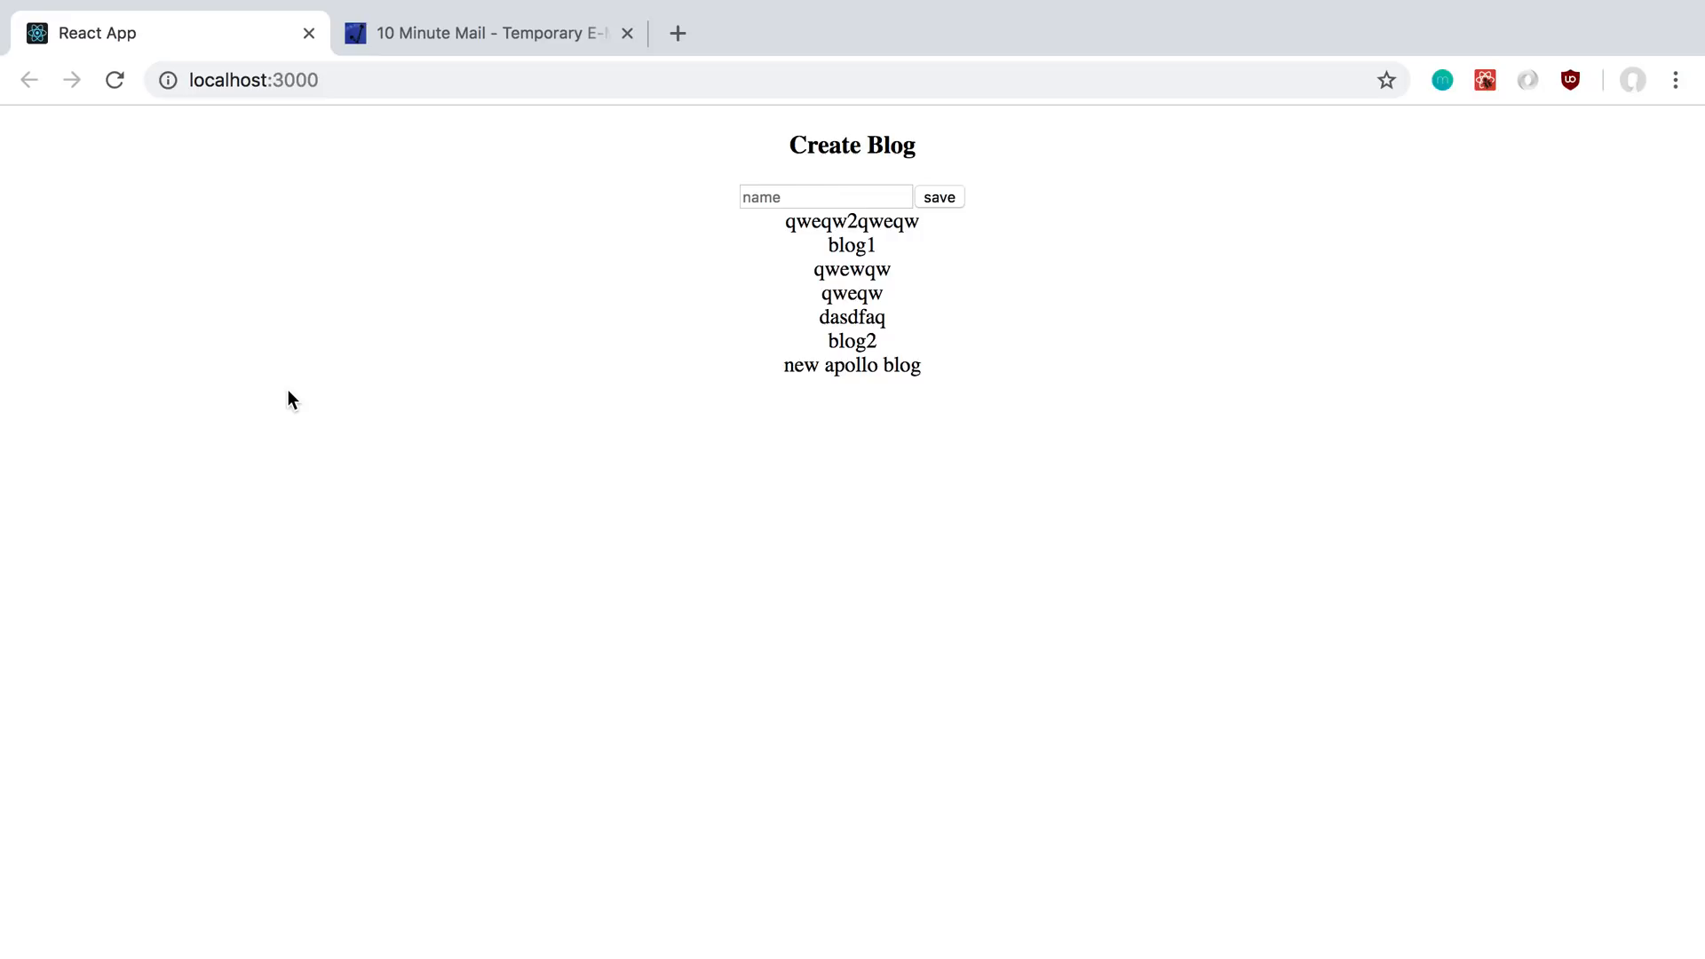
{"action": "mouse_move", "coordinate": [1050, 407]}
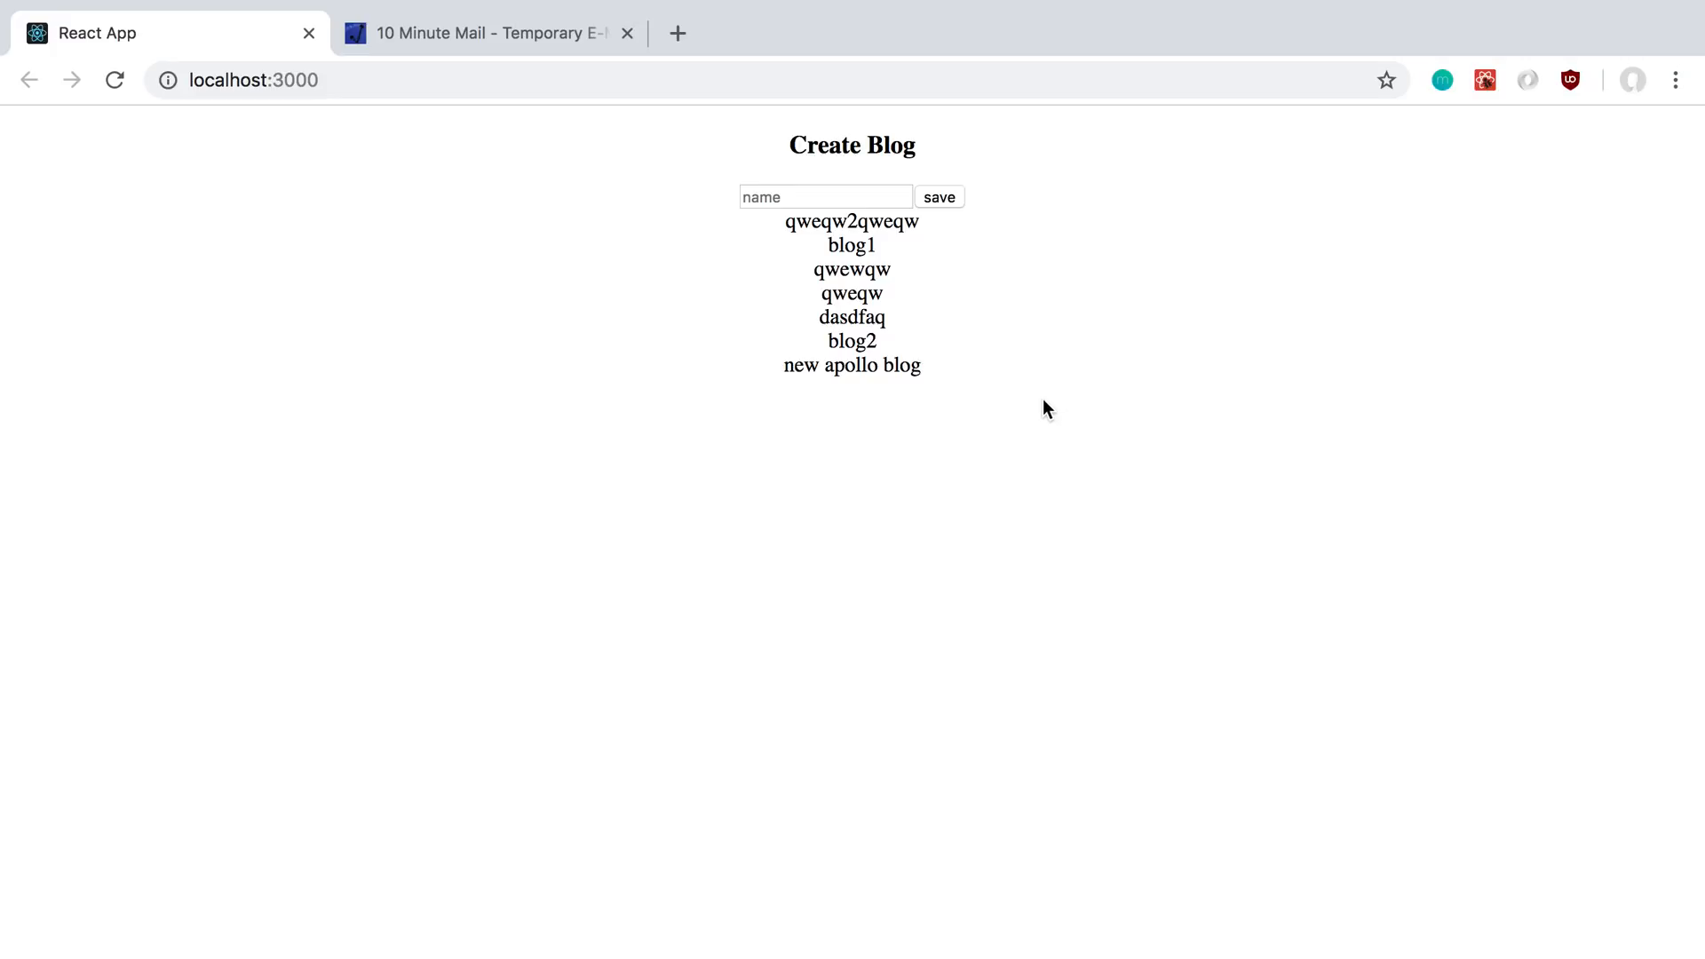
{"action": "mouse_move", "coordinate": [1036, 406]}
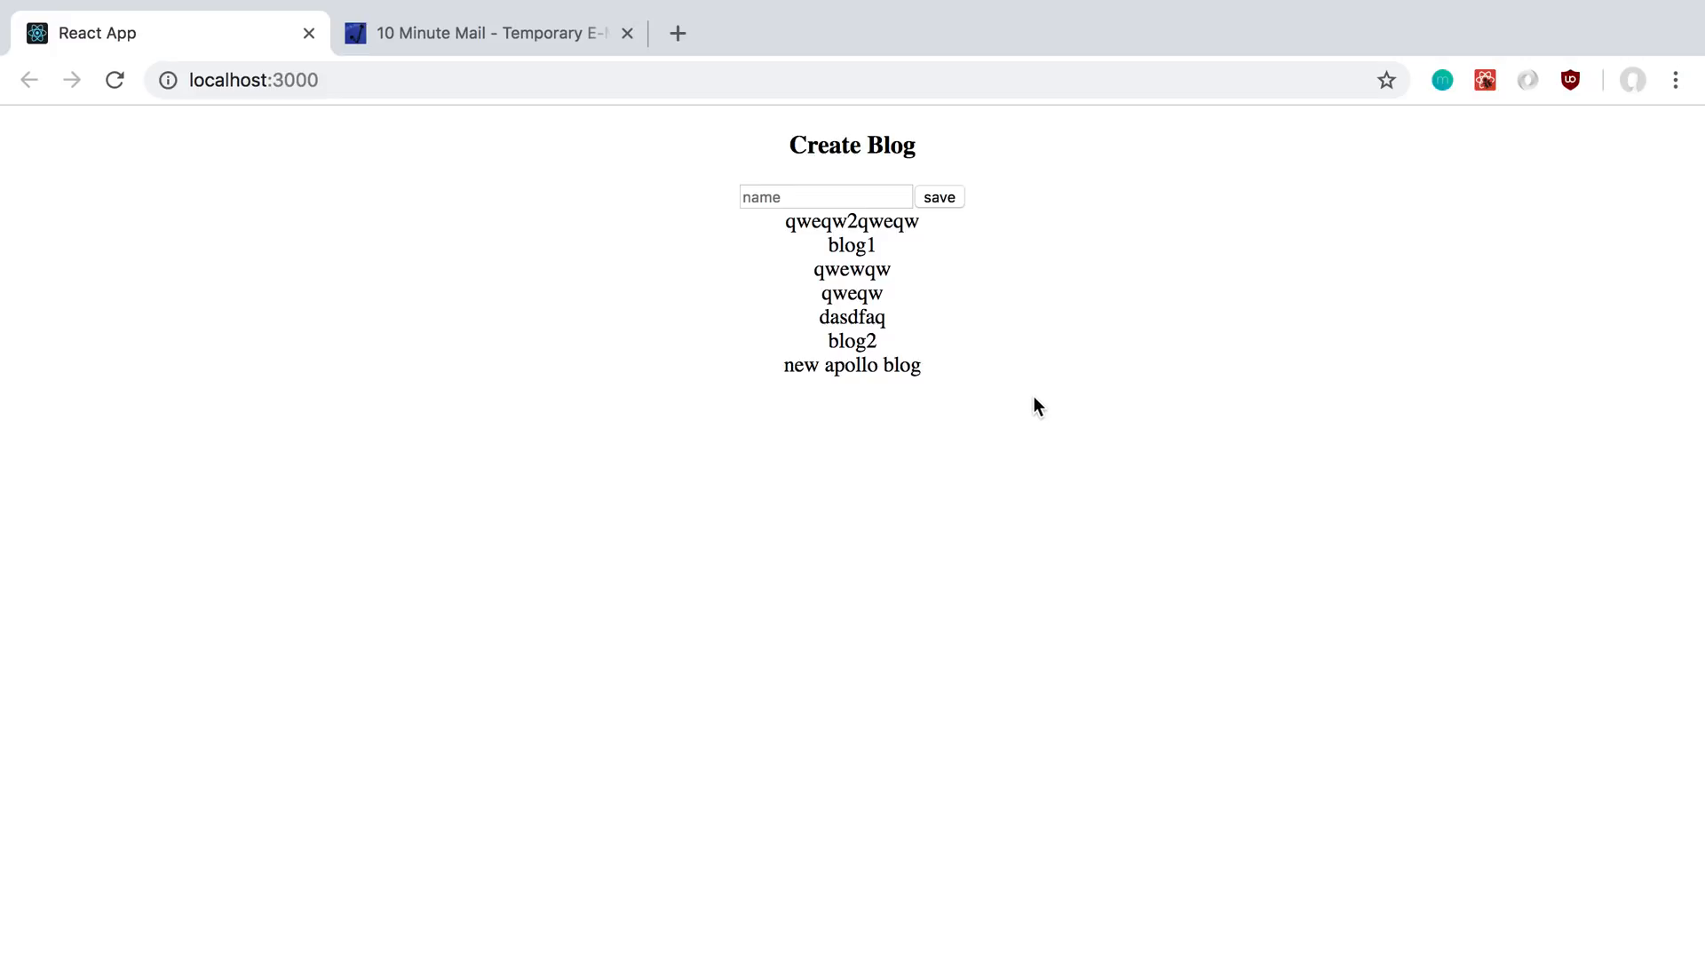
{"action": "mouse_move", "coordinate": [1135, 357]}
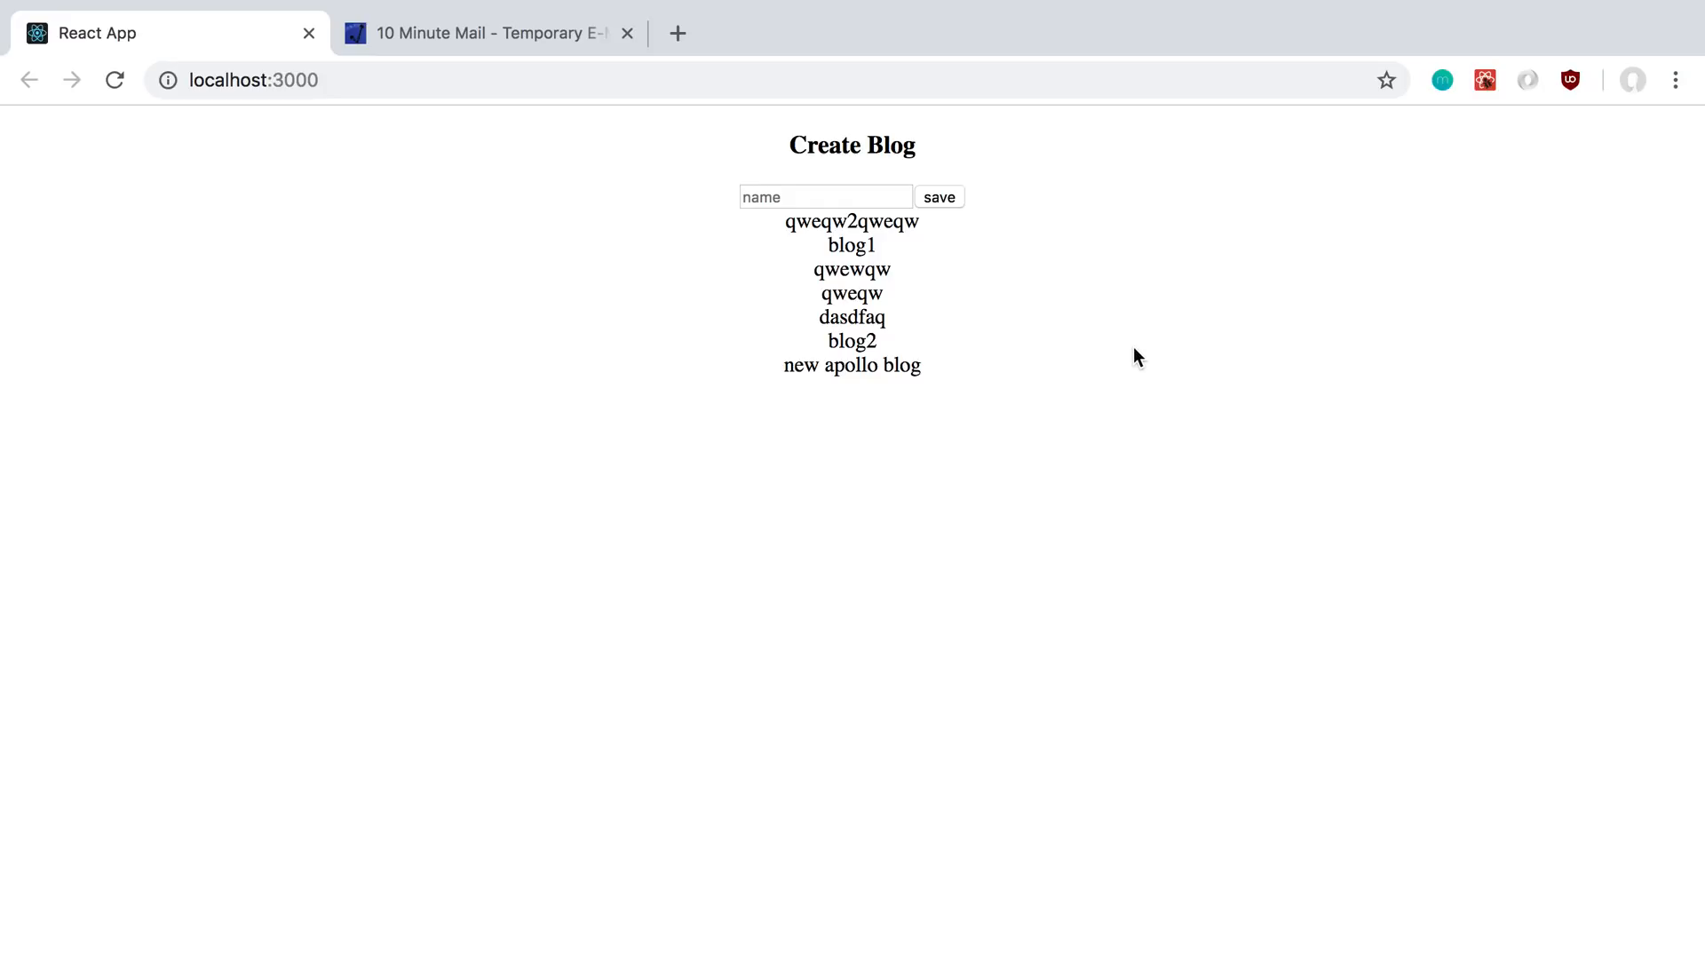